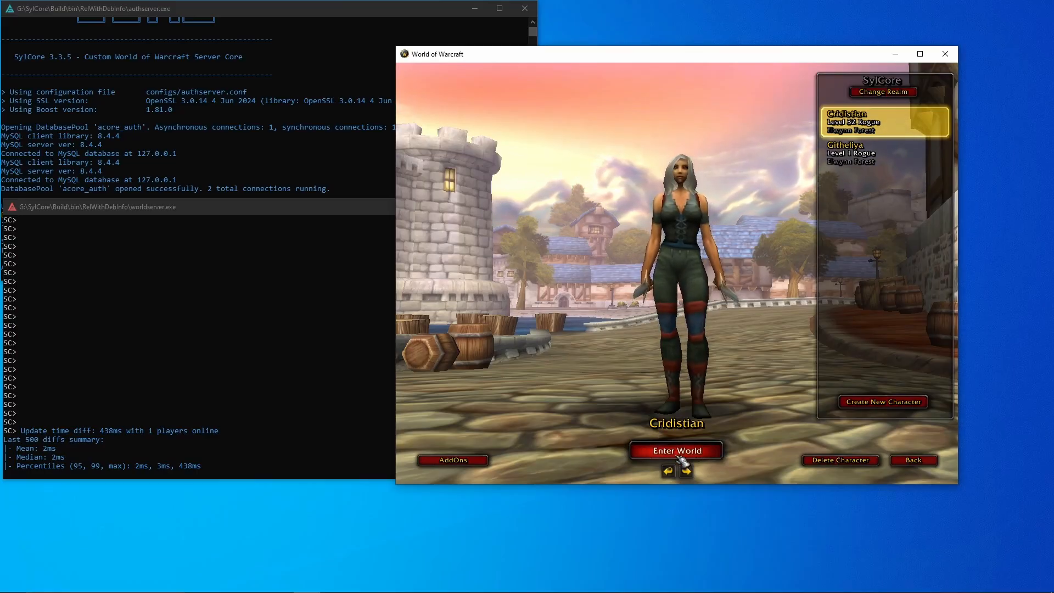
# - Enter the world with the Rogue character on the local server
pyautogui.click(675, 450)
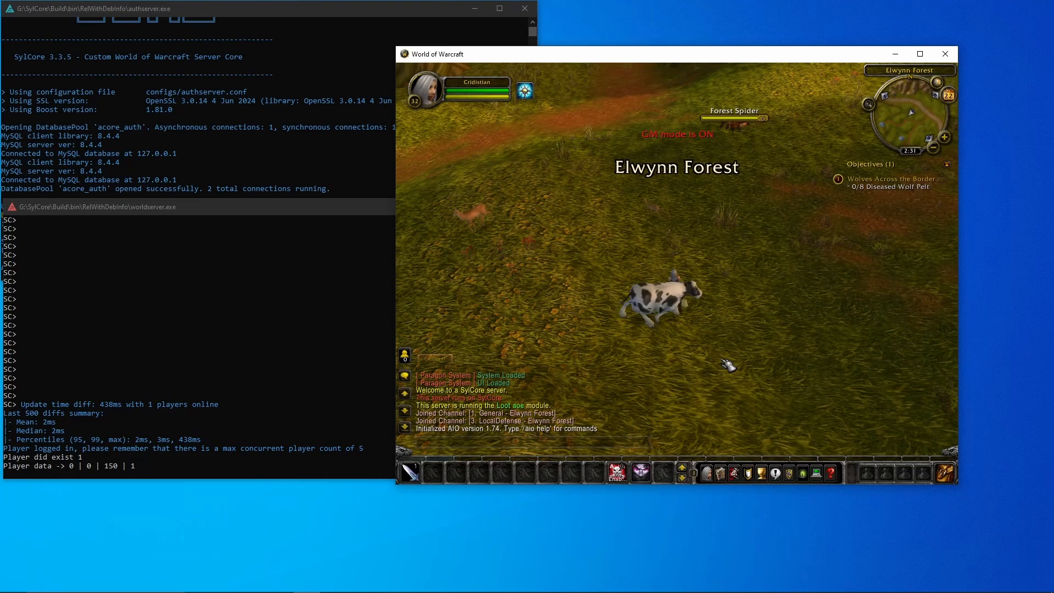
pyautogui.moveTo(477, 92)
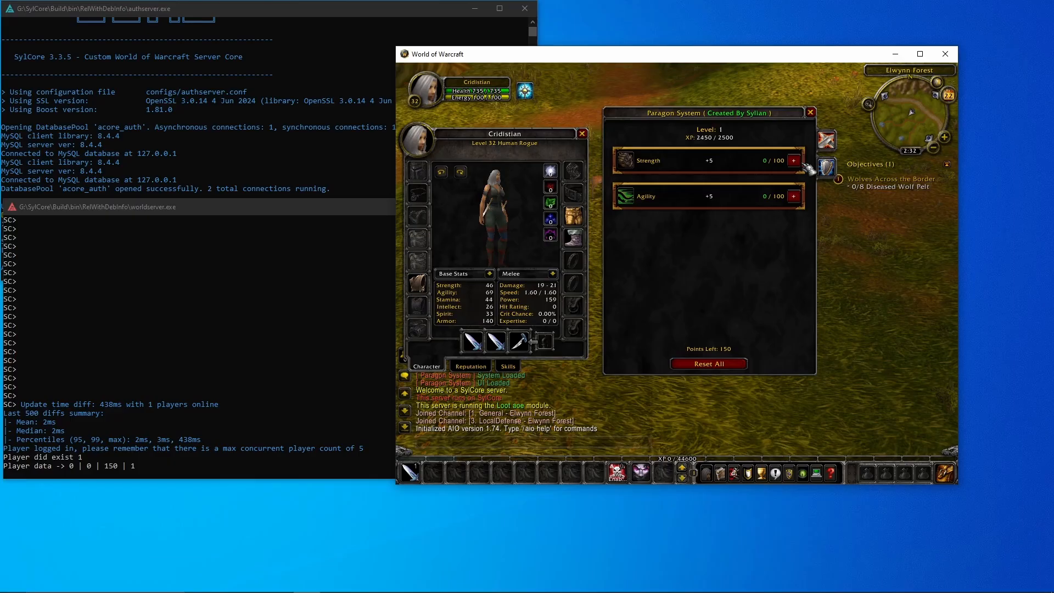
# - Spend one Paragon point each on Strength, Agility and Defense, then close the stats panel
pyautogui.click(796, 161)
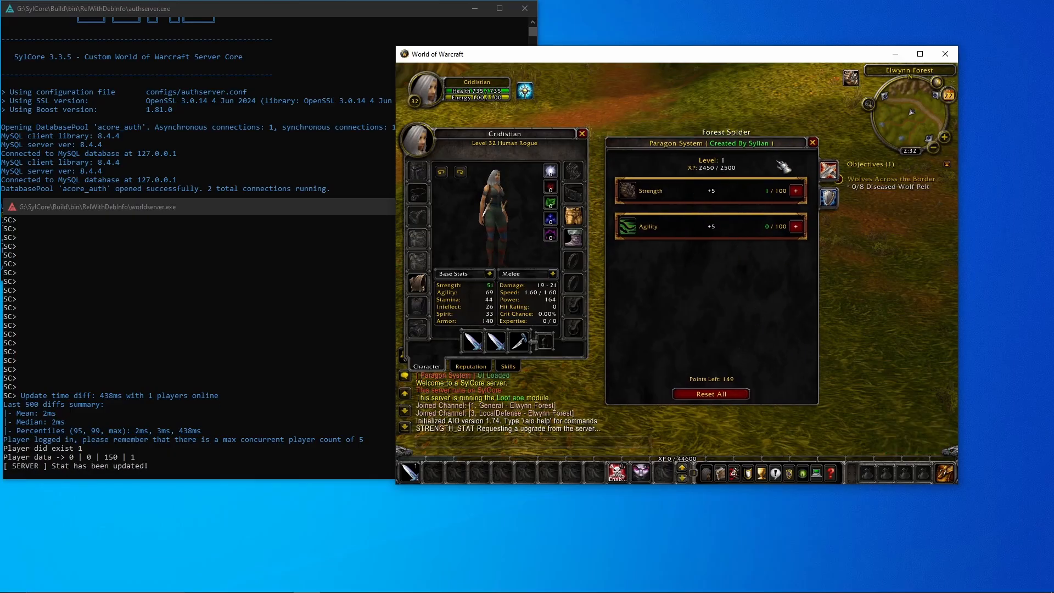
pyautogui.moveTo(489, 285)
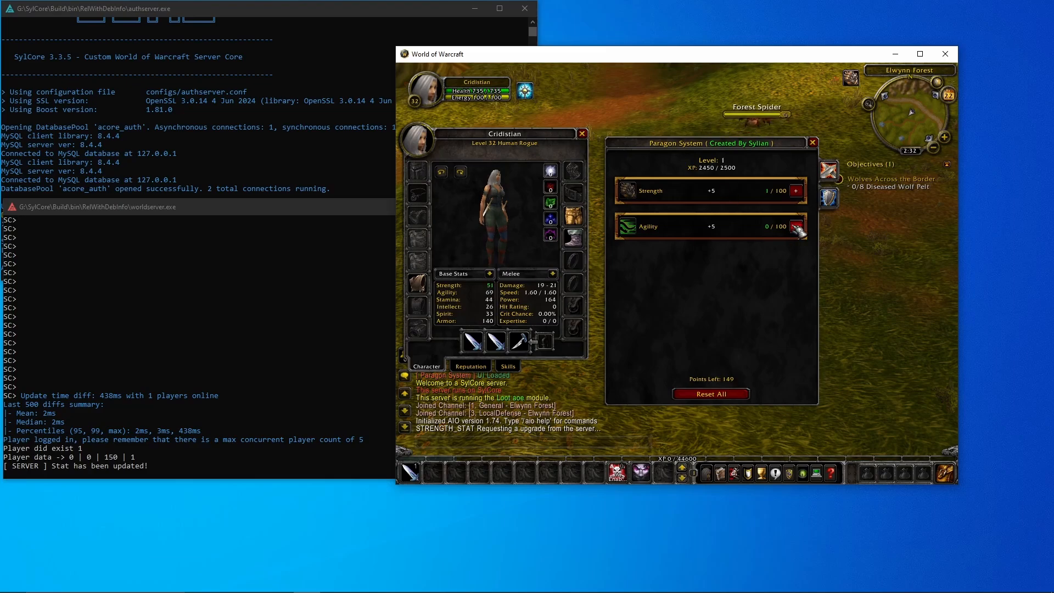
pyautogui.click(797, 228)
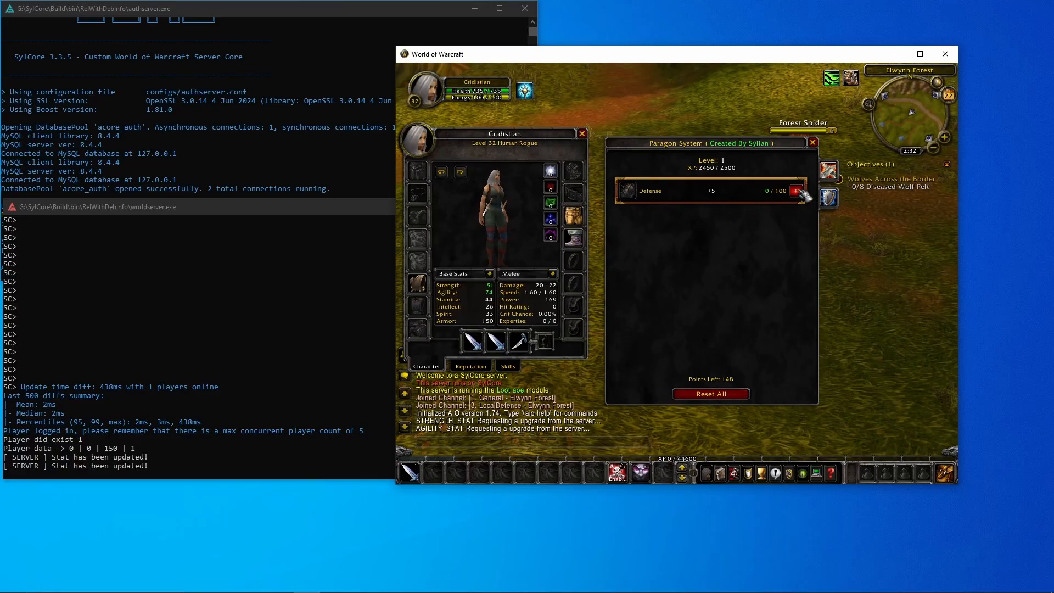
pyautogui.click(796, 191)
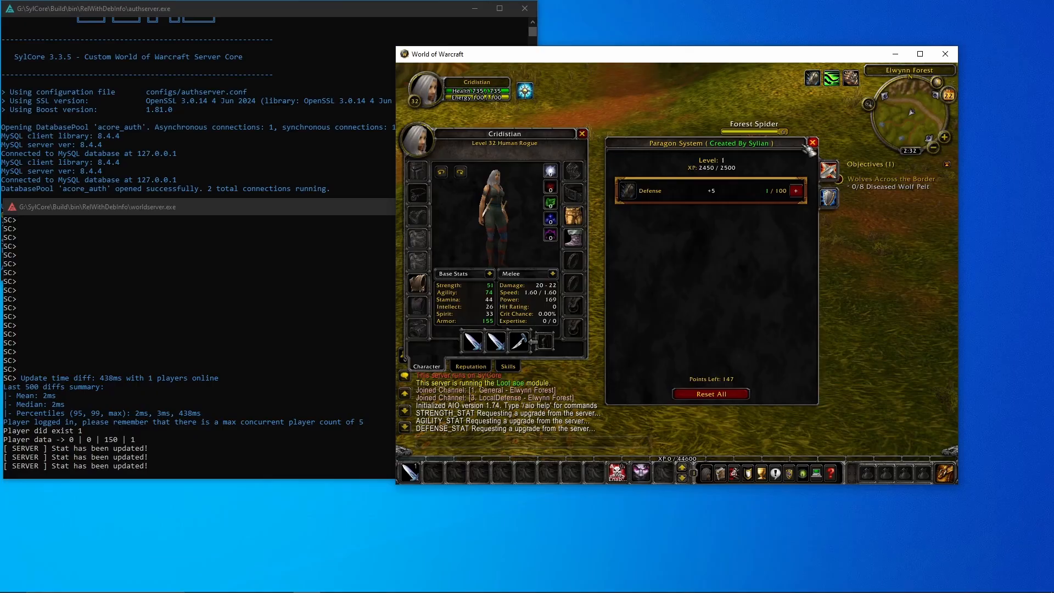
pyautogui.click(581, 133)
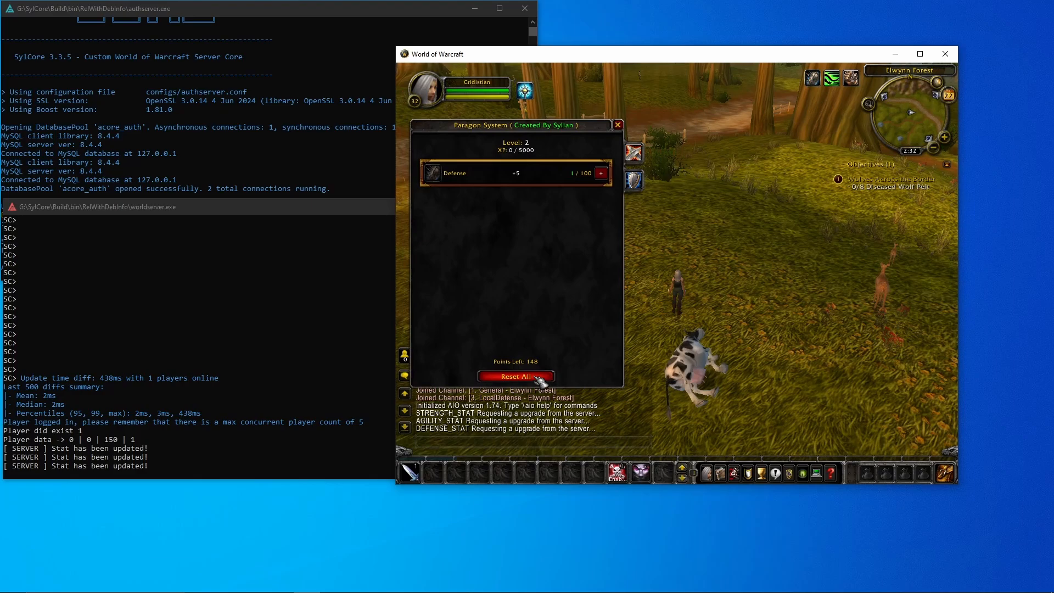
pyautogui.moveTo(527, 438)
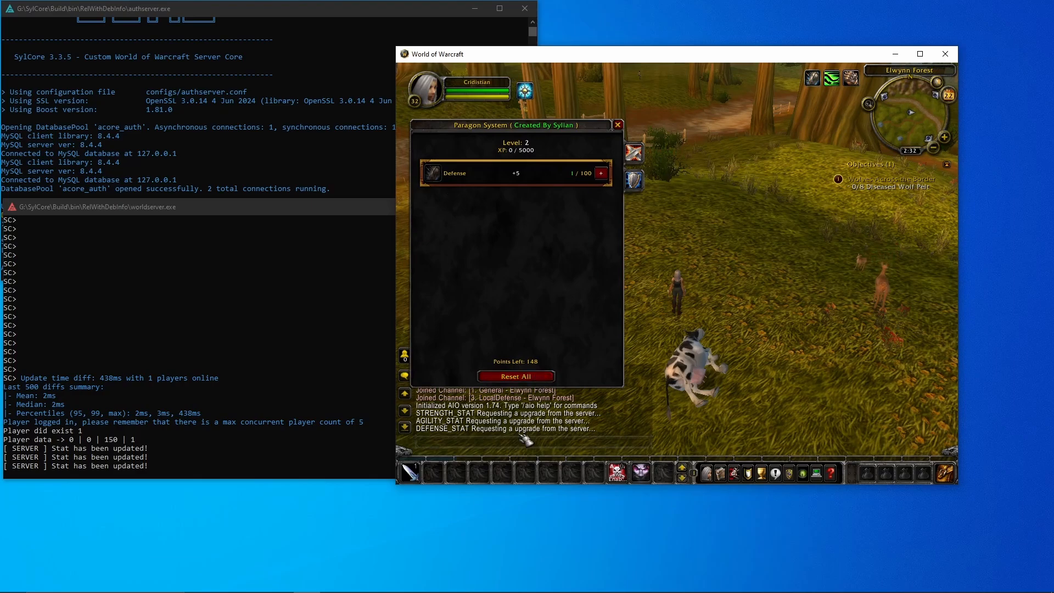
# - Reset all Paragon points back to 151 and exit the game from the menu
pyautogui.click(515, 376)
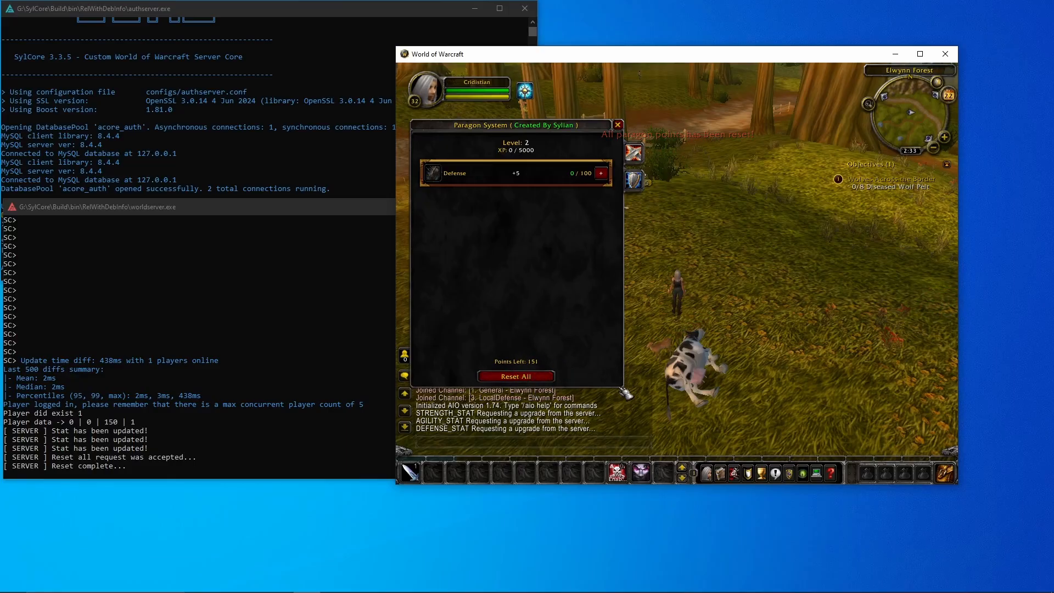
pyautogui.click(515, 375)
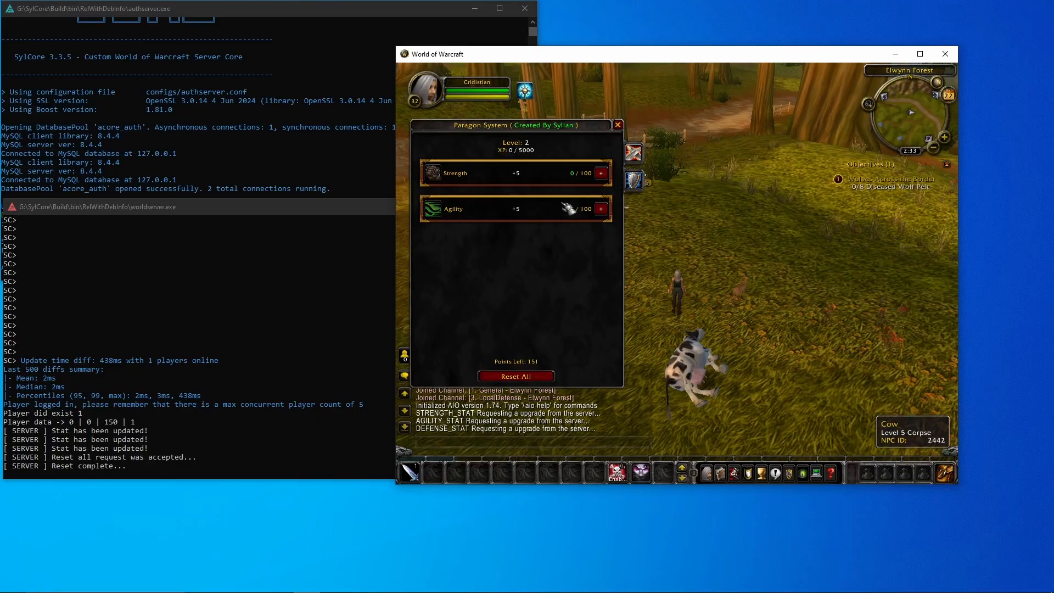
pyautogui.press('Escape')
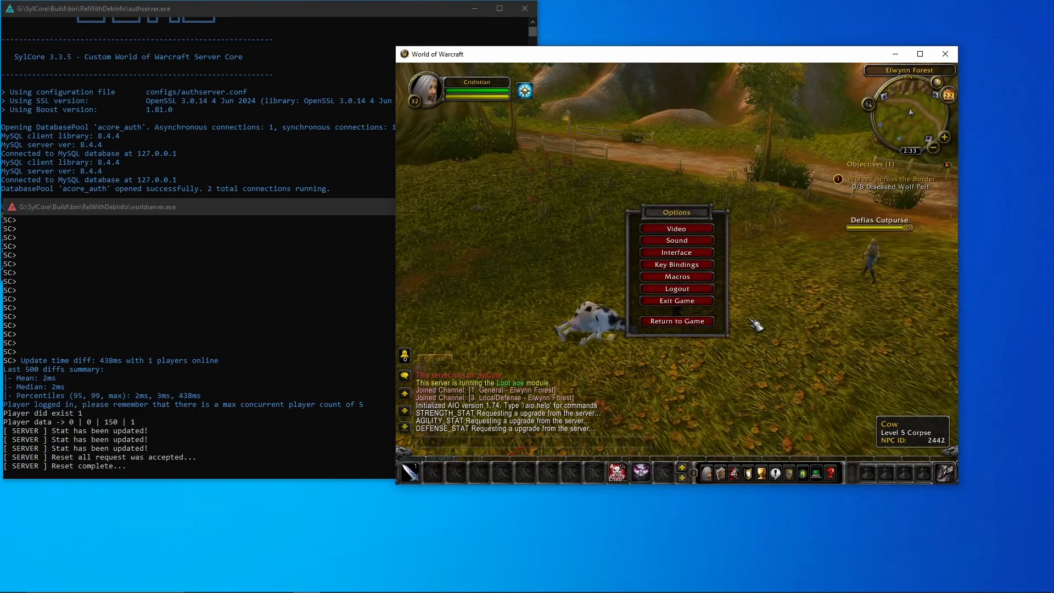
pyautogui.click(676, 288)
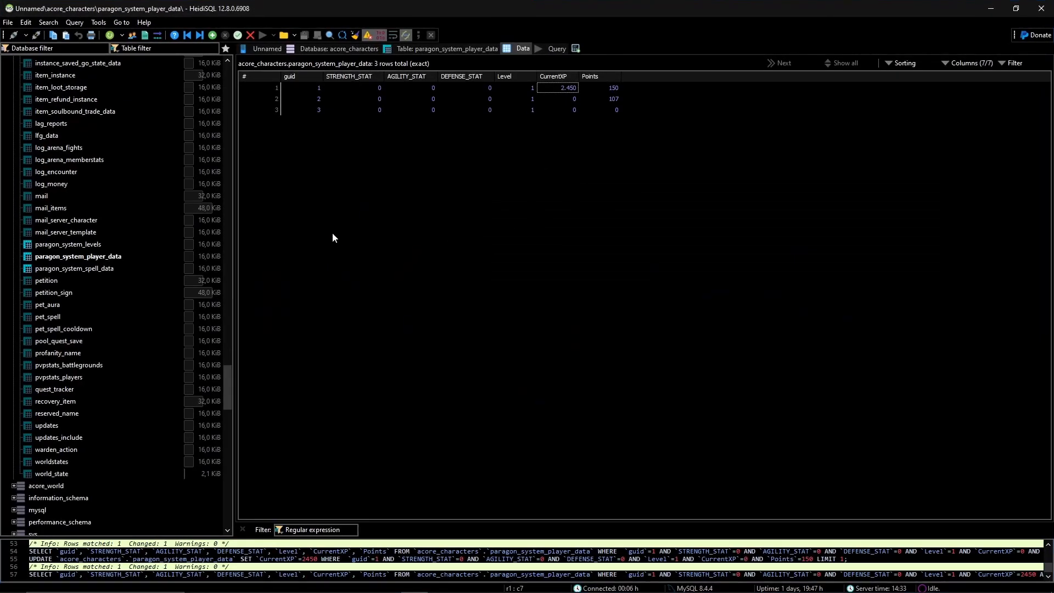
# - Refresh paragon_system_player_data showing level 2 and 151 points, then view paragon_system_spell_data
pyautogui.click(78, 256)
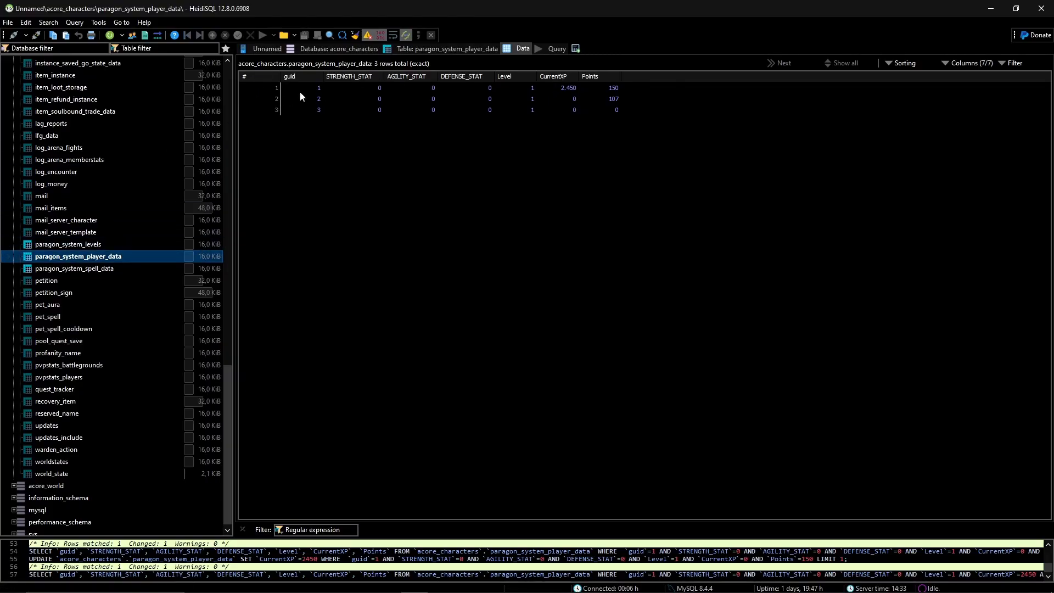
pyautogui.moveTo(584, 163)
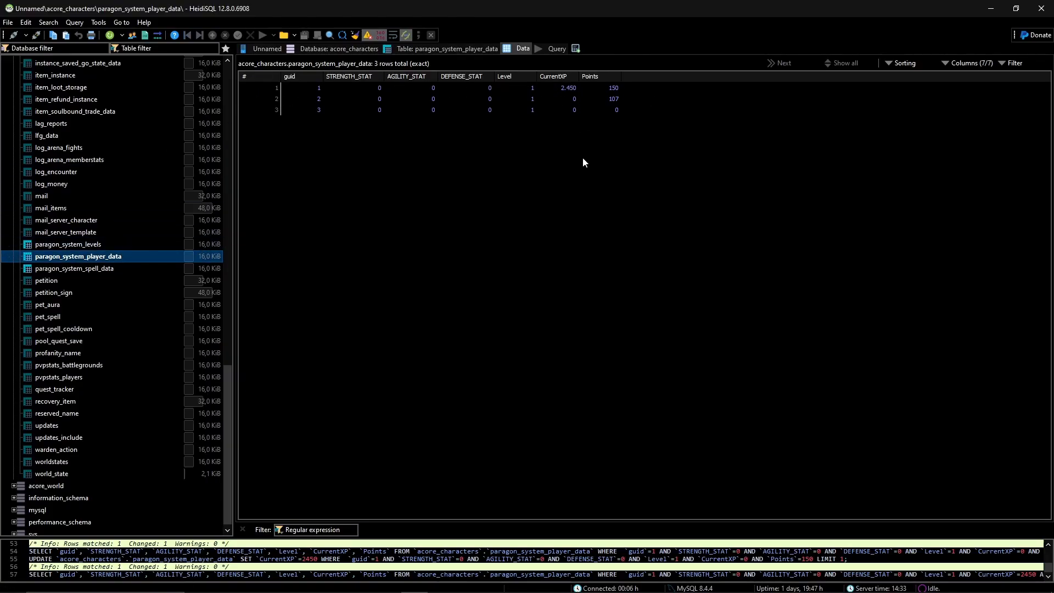
pyautogui.doubleClick(603, 87)
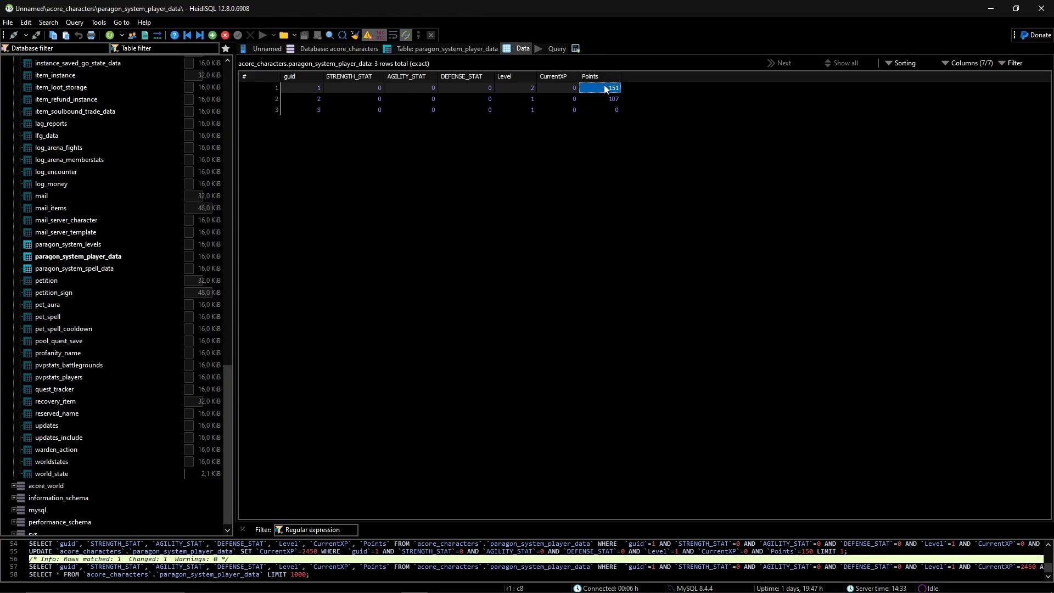
pyautogui.click(76, 269)
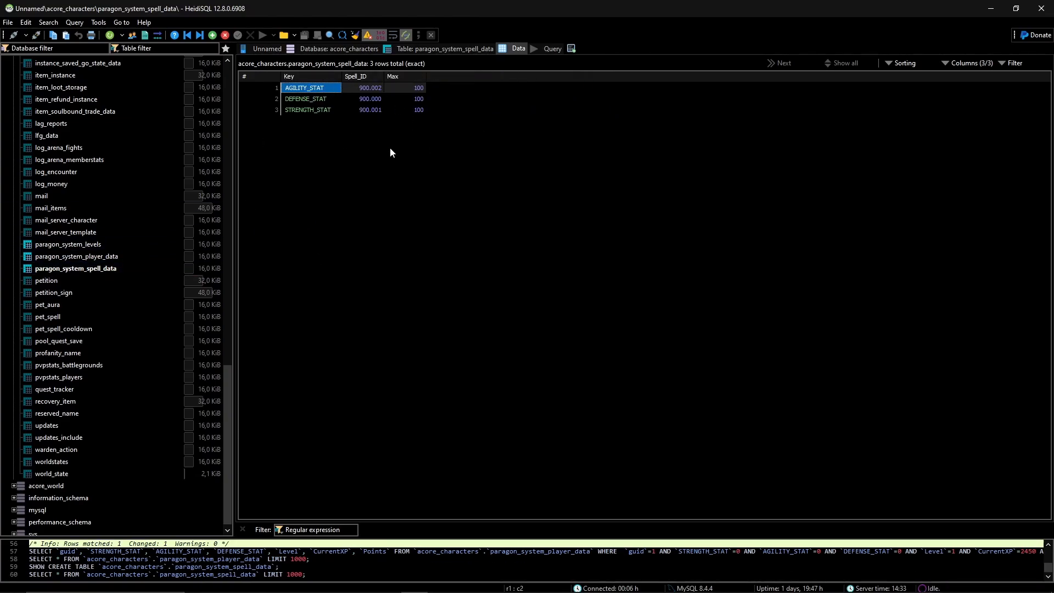
pyautogui.moveTo(318, 198)
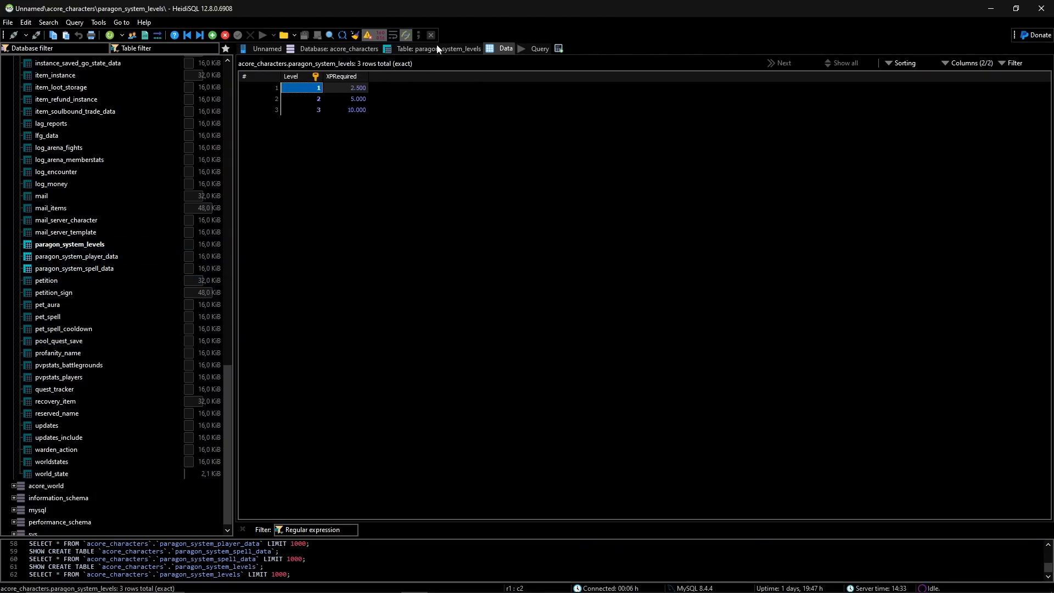
pyautogui.click(77, 256)
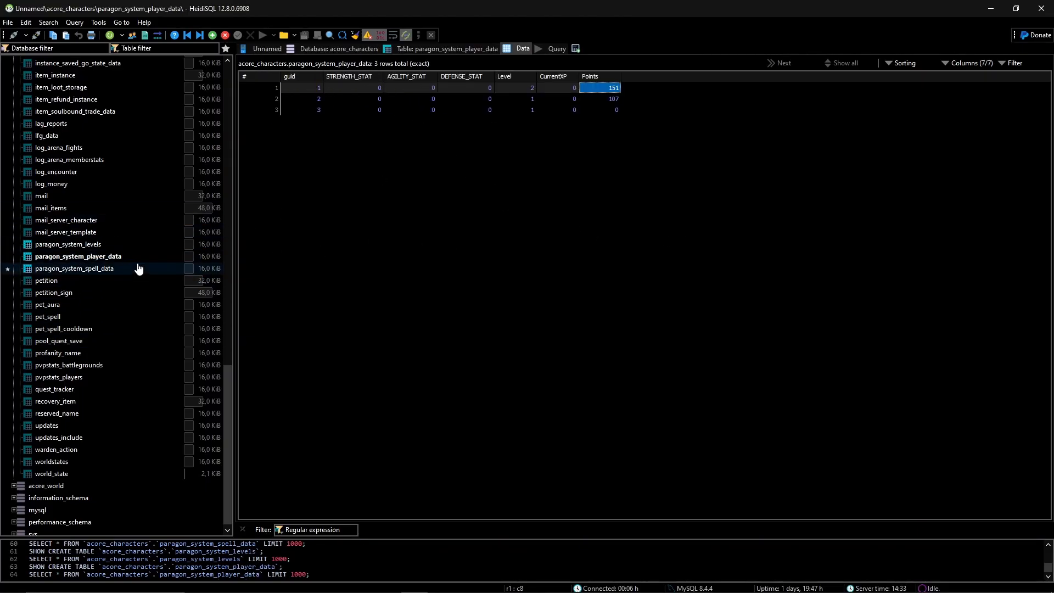
pyautogui.click(75, 269)
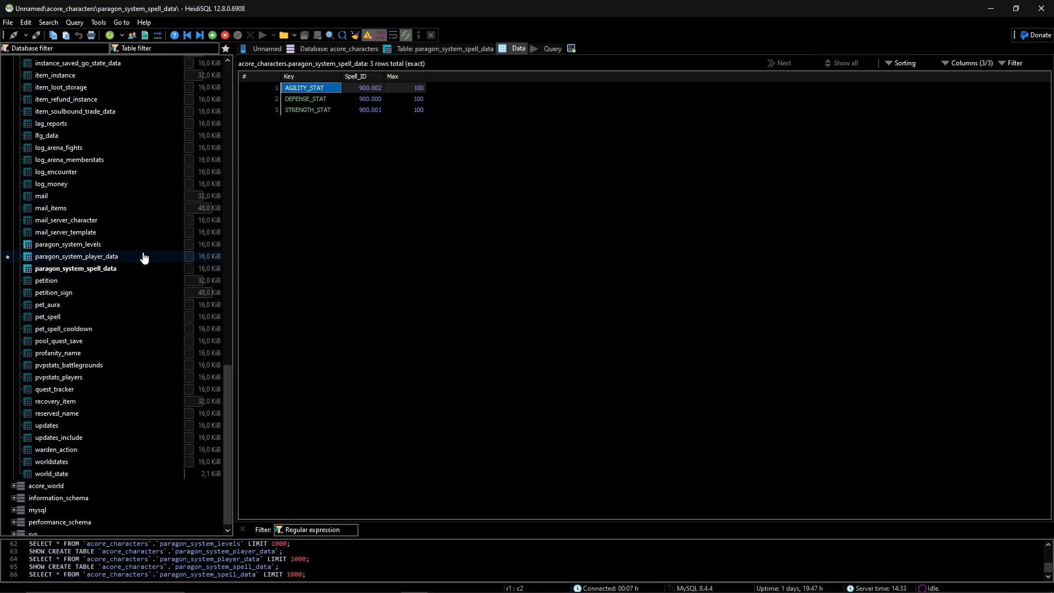
pyautogui.moveTo(536, 195)
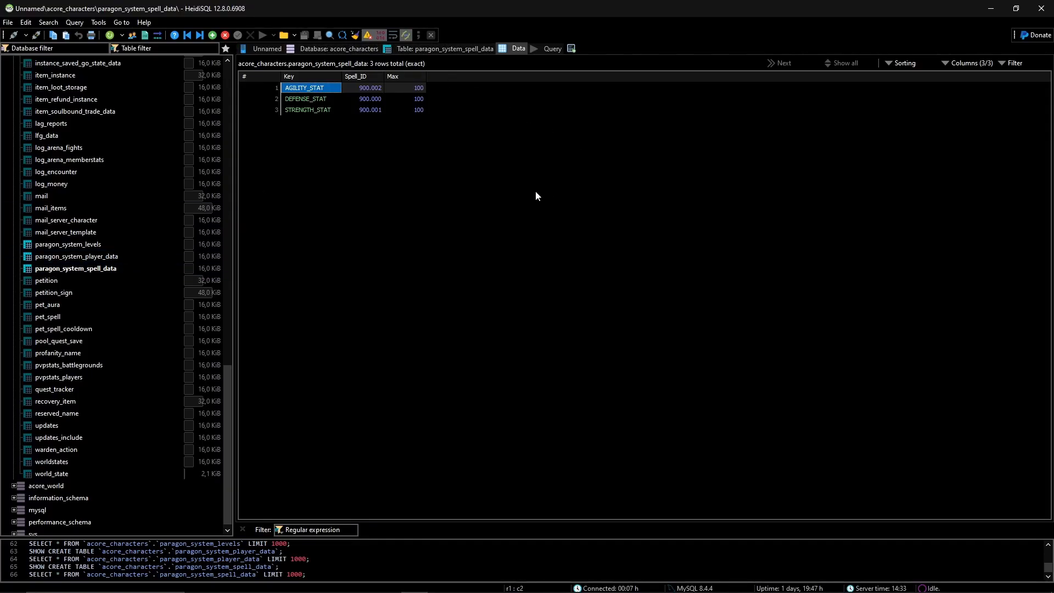
pyautogui.moveTo(227, 241)
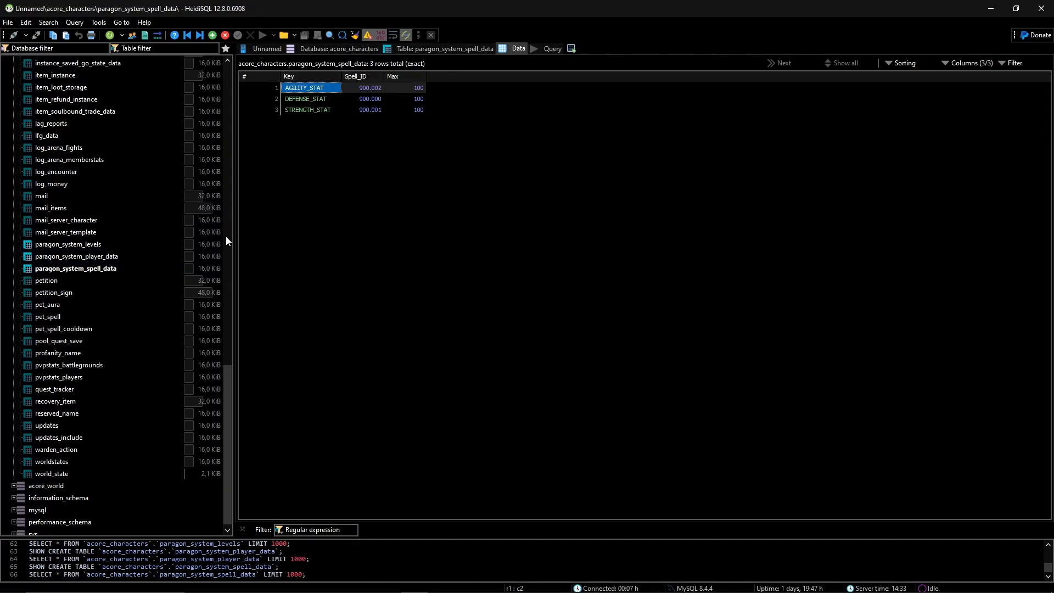
pyautogui.moveTo(892, 113)
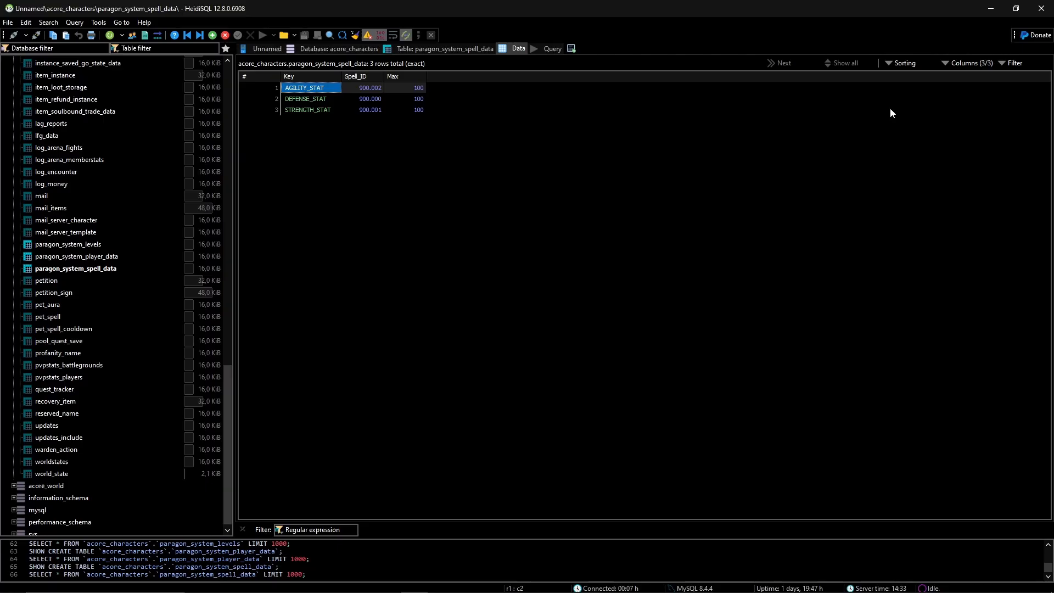
pyautogui.moveTo(424, 246)
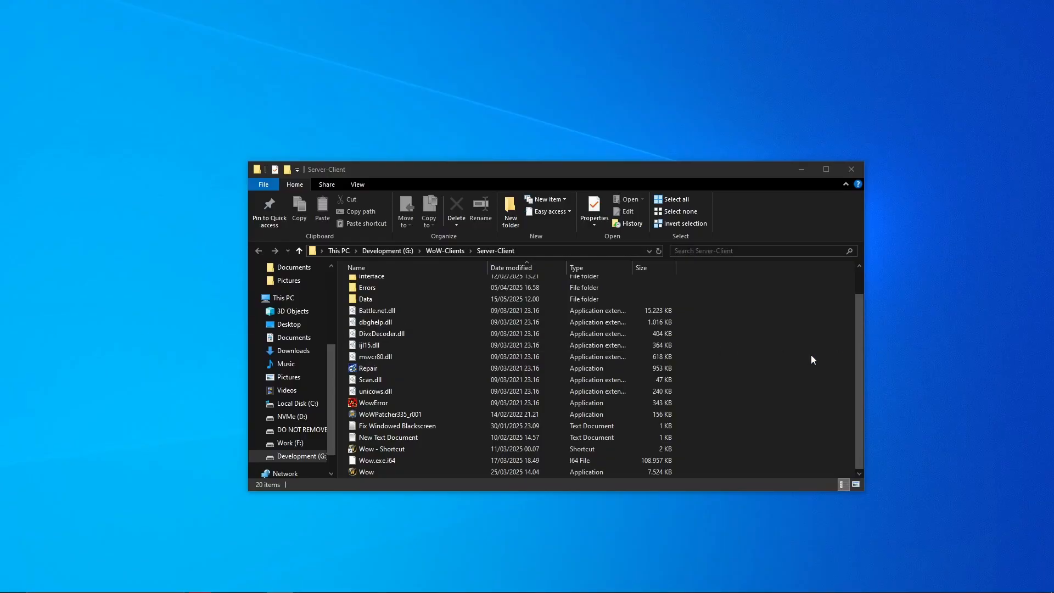
# - Navigate into the game client's Interface\AddOns folder
pyautogui.scroll(3)
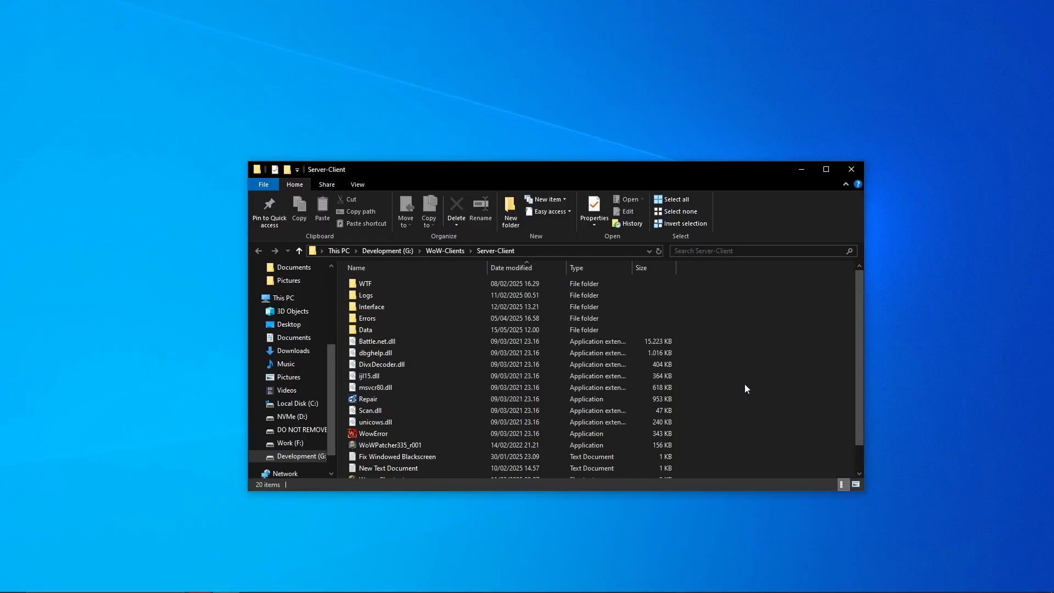
pyautogui.click(371, 306)
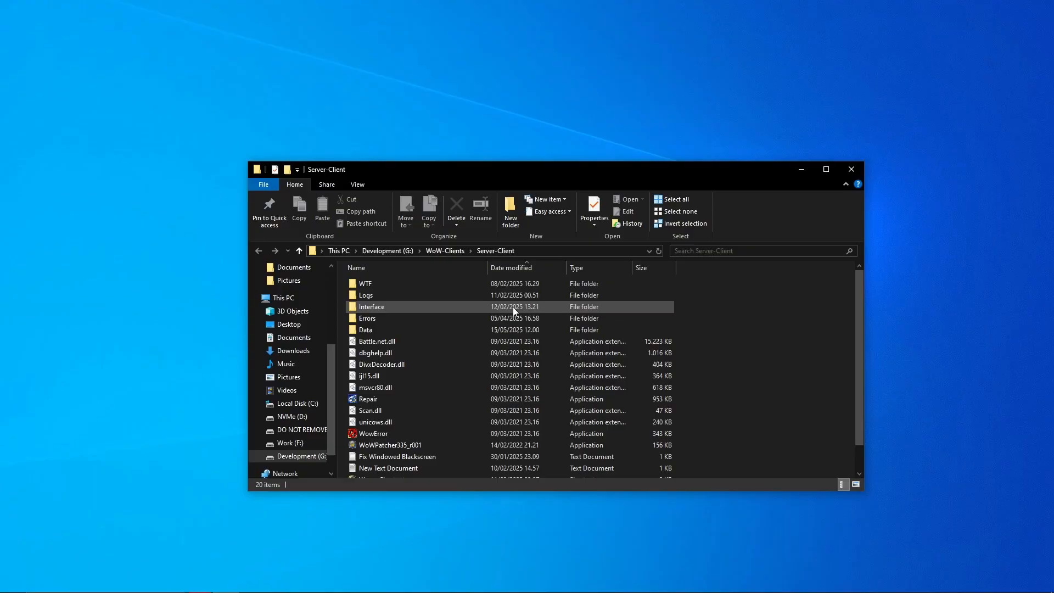
pyautogui.doubleClick(372, 306)
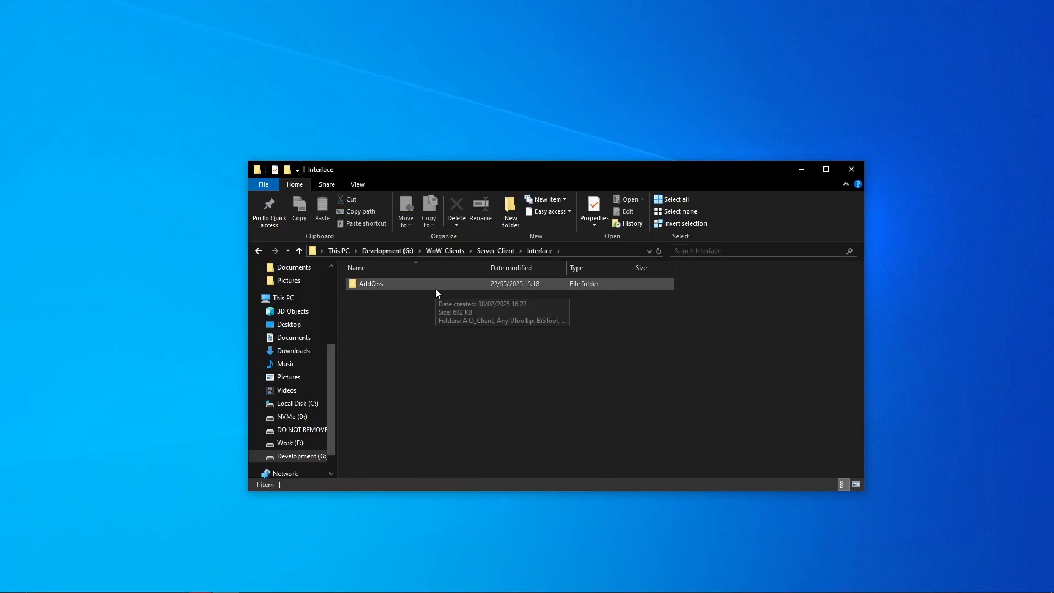
pyautogui.doubleClick(371, 283)
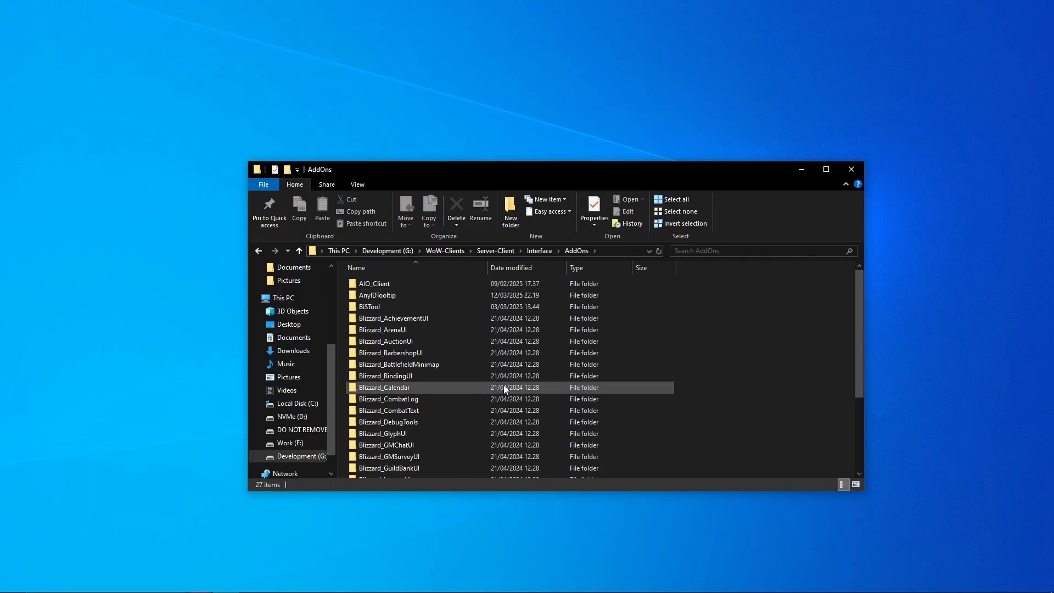
pyautogui.scroll(-3)
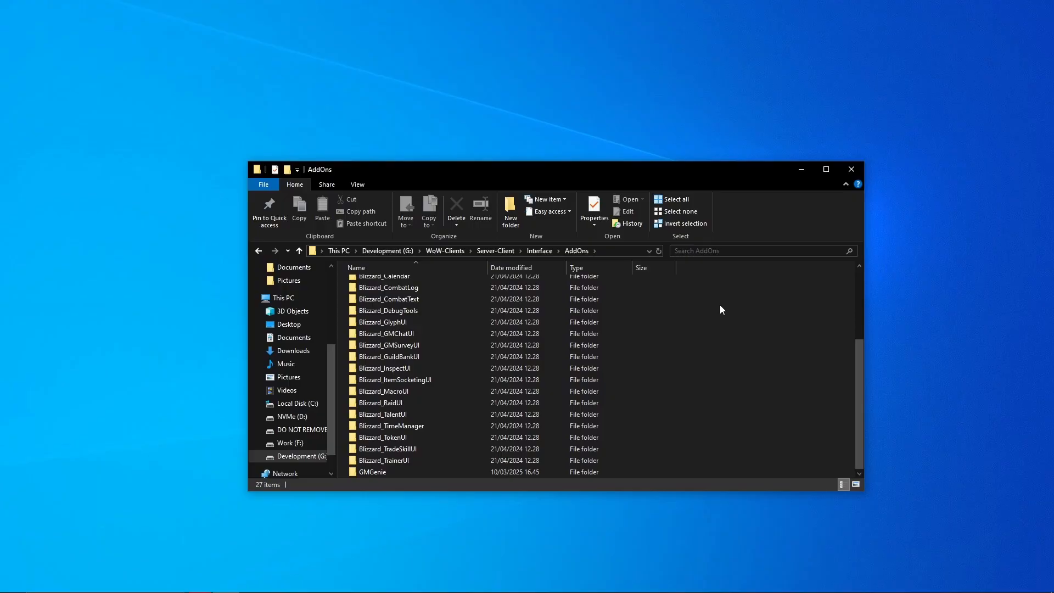
# - Create a new folder named ParagonSystem in AddOns and open it
pyautogui.rightClick(722, 309)
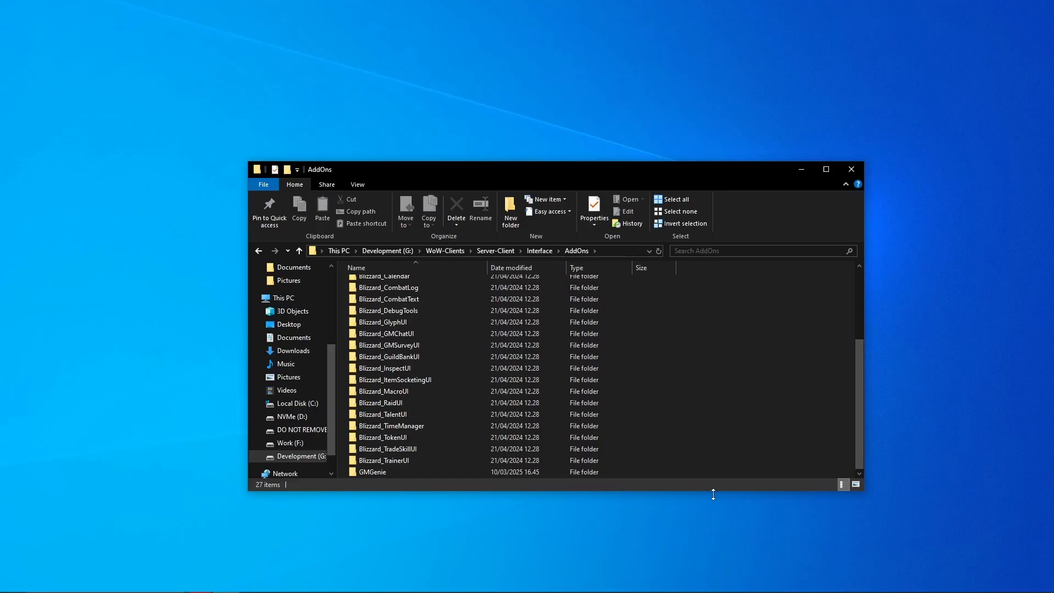
pyautogui.moveTo(774, 408)
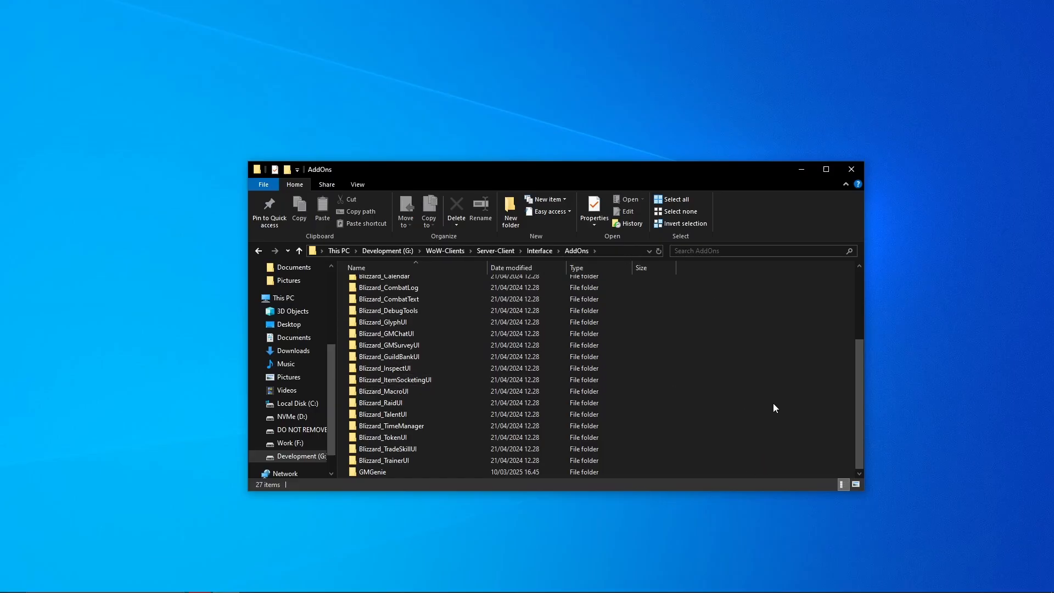
pyautogui.rightClick(668, 390)
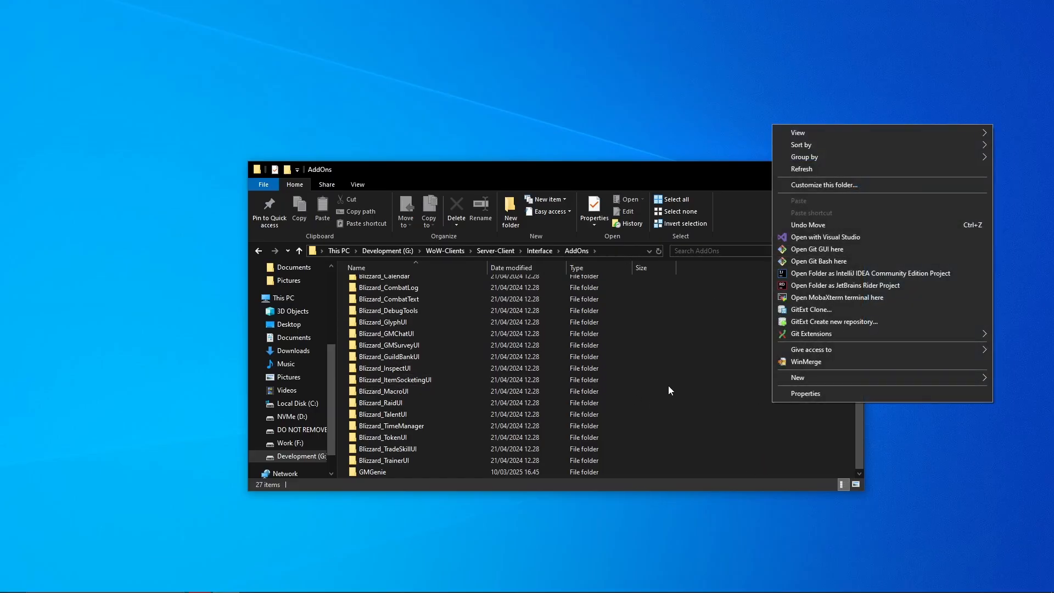
pyautogui.click(797, 377)
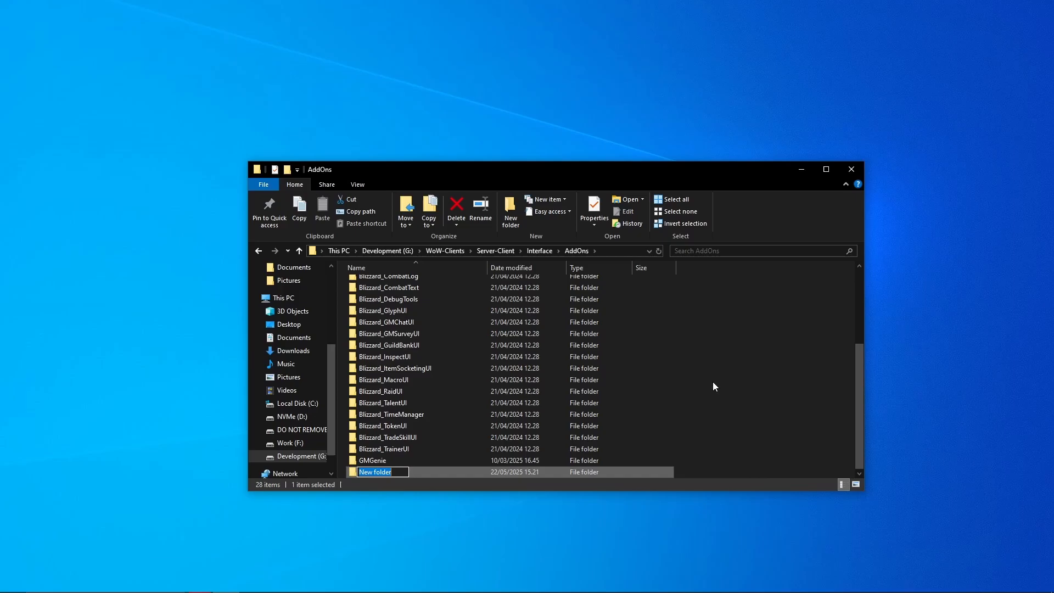
pyautogui.moveTo(666, 466)
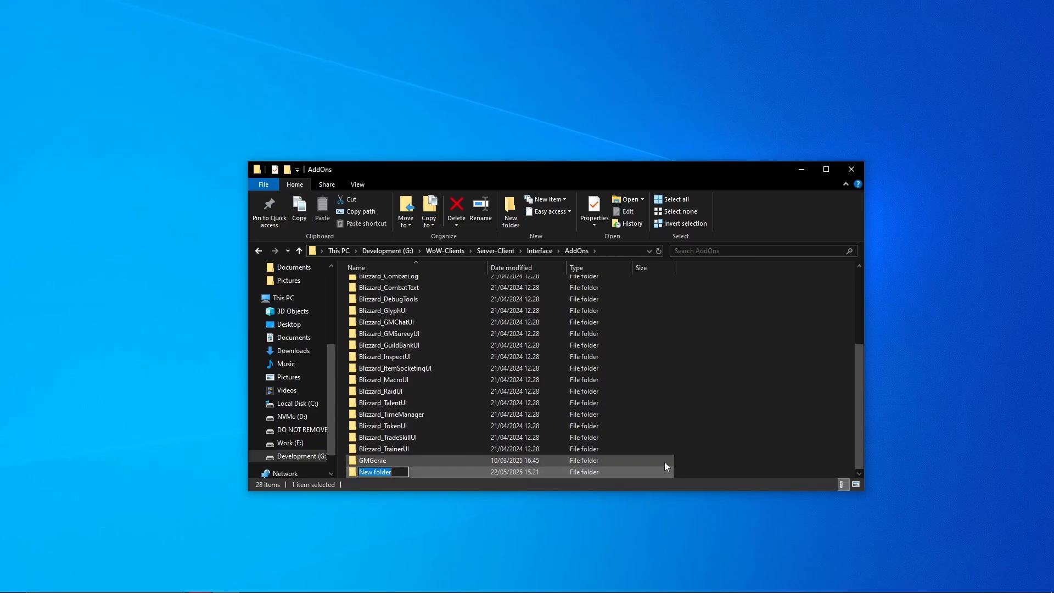
pyautogui.write('ParagonSystem')
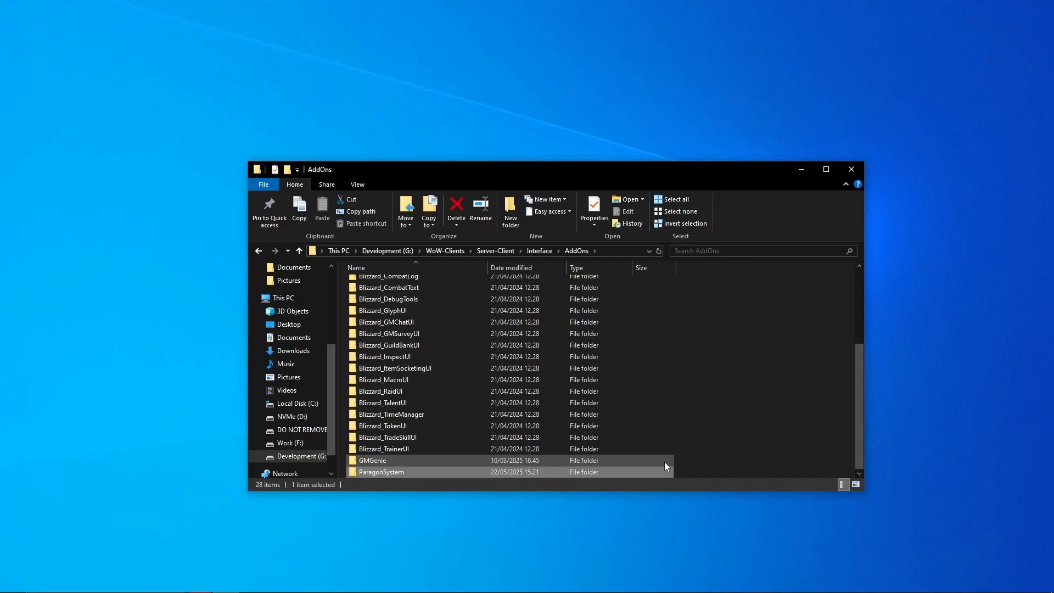
pyautogui.doubleClick(381, 472)
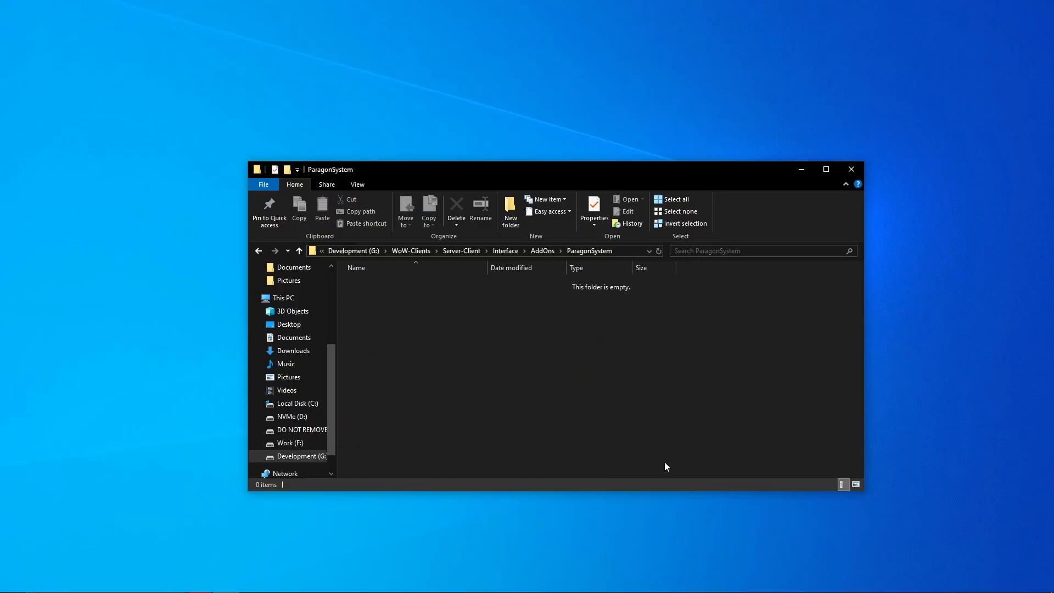
pyautogui.moveTo(676, 324)
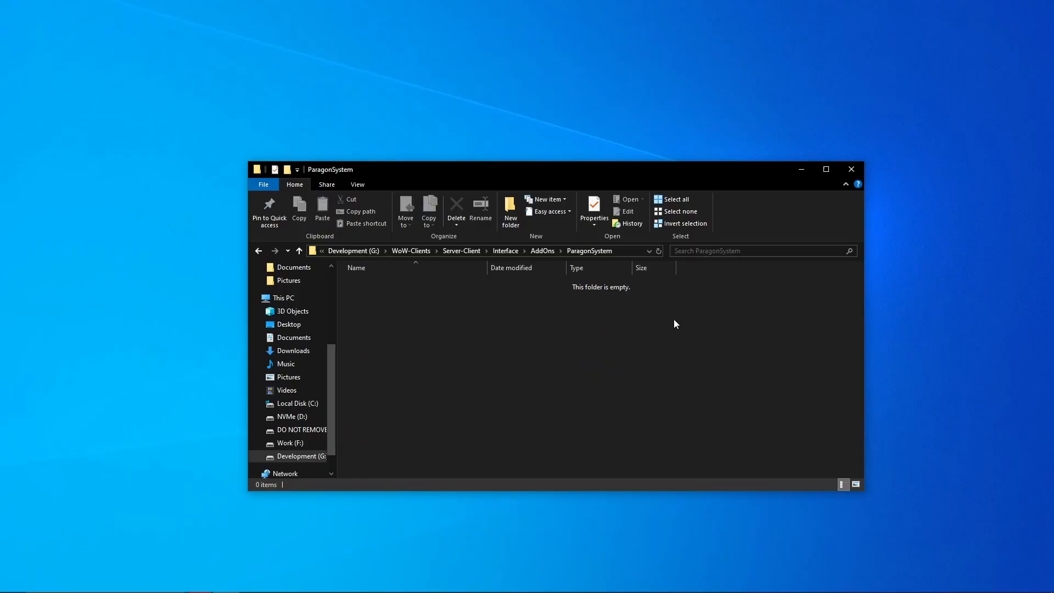
pyautogui.moveTo(631, 324)
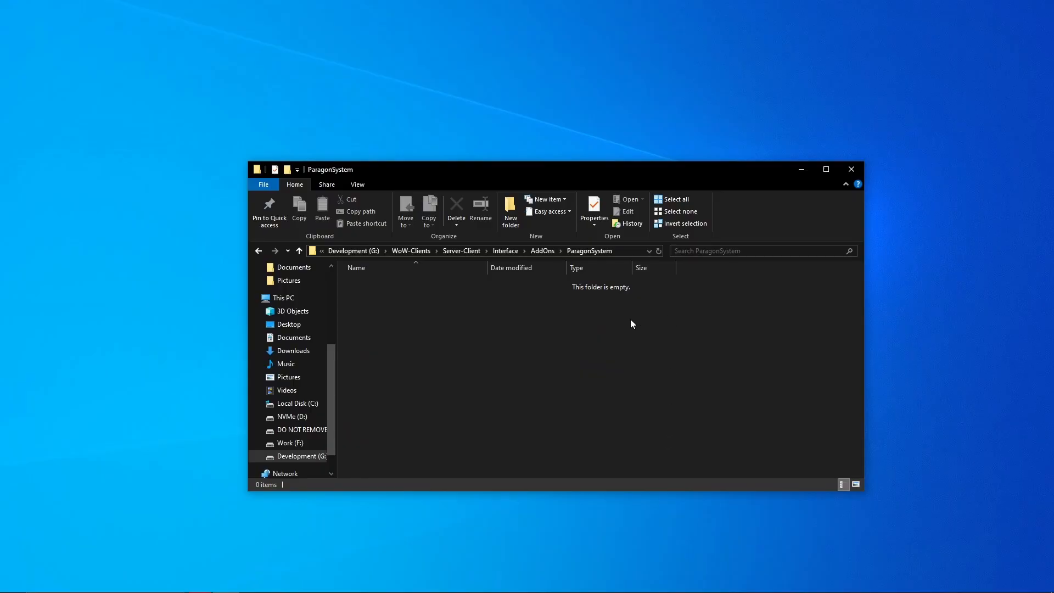
pyautogui.rightClick(632, 324)
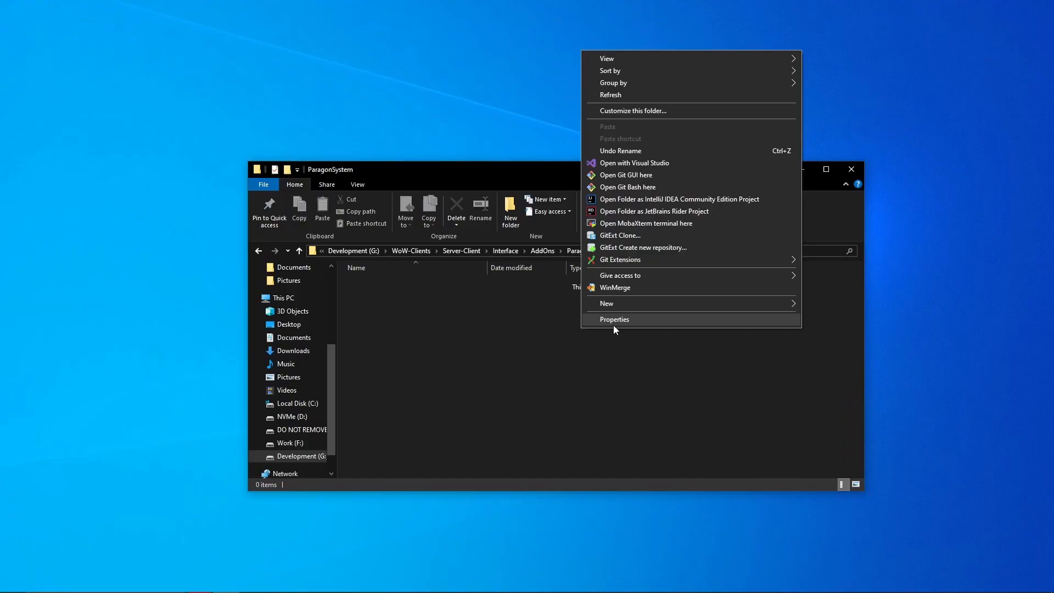
# - Create a New Text Document in ParagonSystem and open it in Notepad
pyautogui.click(606, 303)
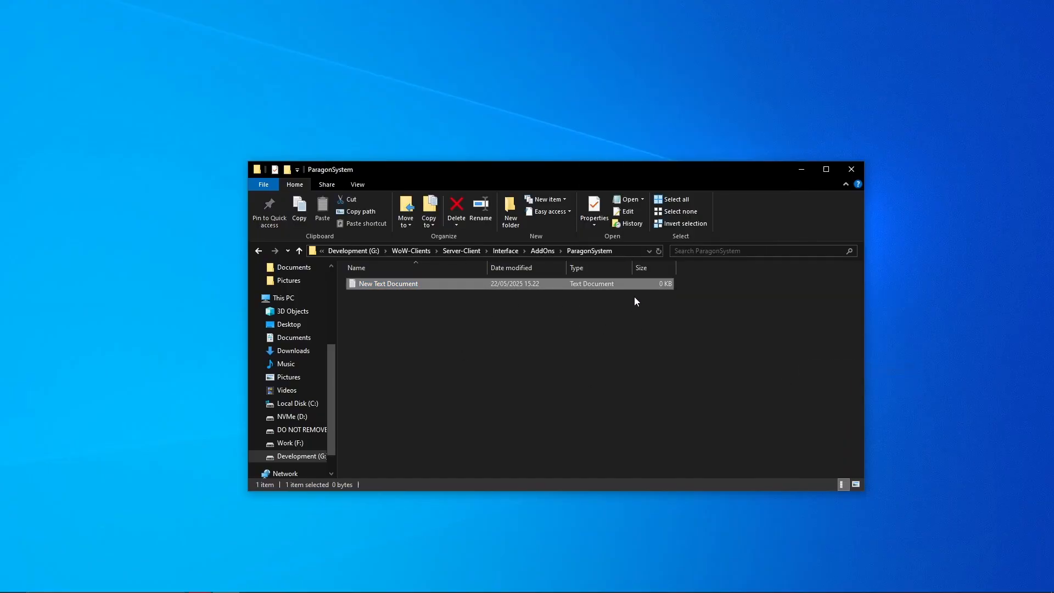
pyautogui.rightClick(387, 283)
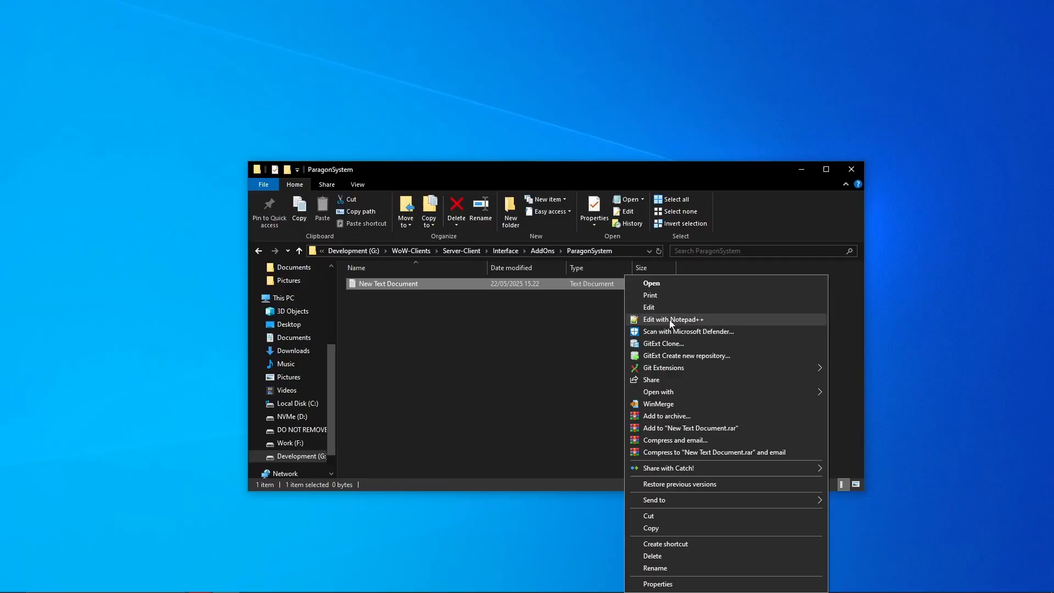
pyautogui.click(651, 282)
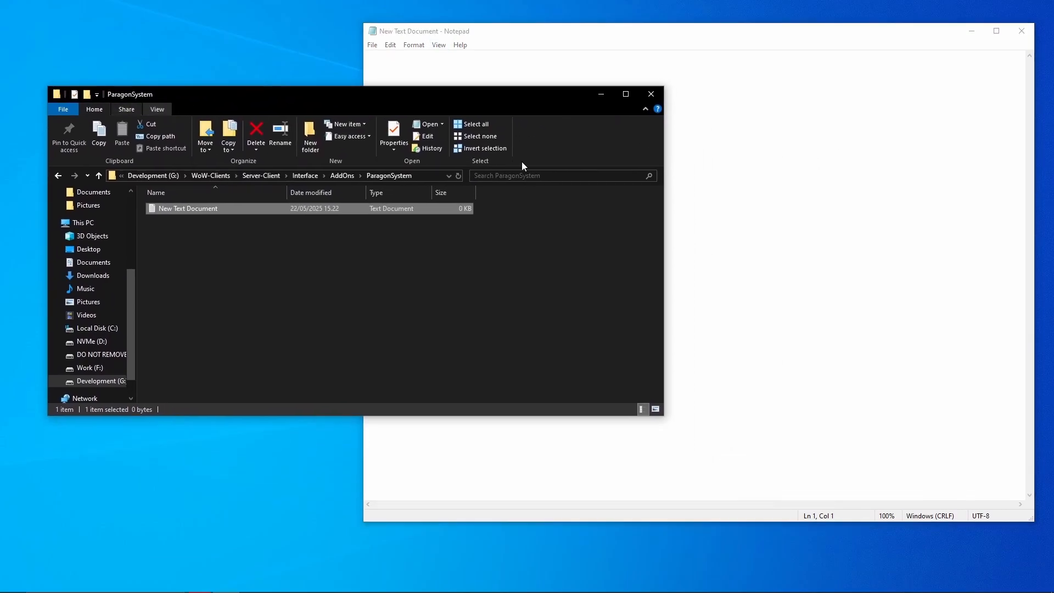
# - Save the empty document as ParagonSystem.toc in the addon folder
pyautogui.click(372, 44)
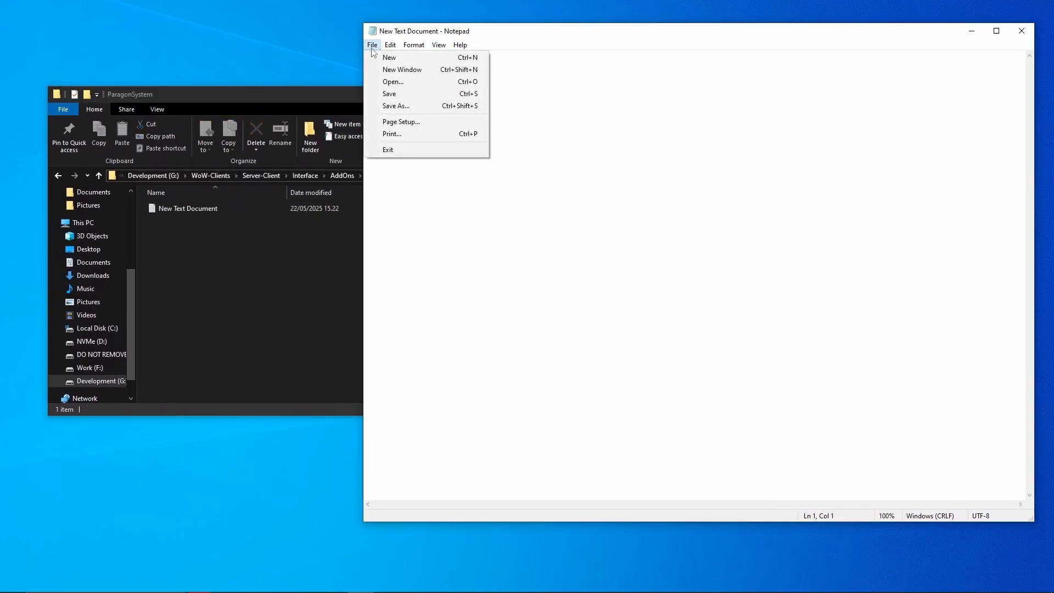
pyautogui.moveTo(396, 105)
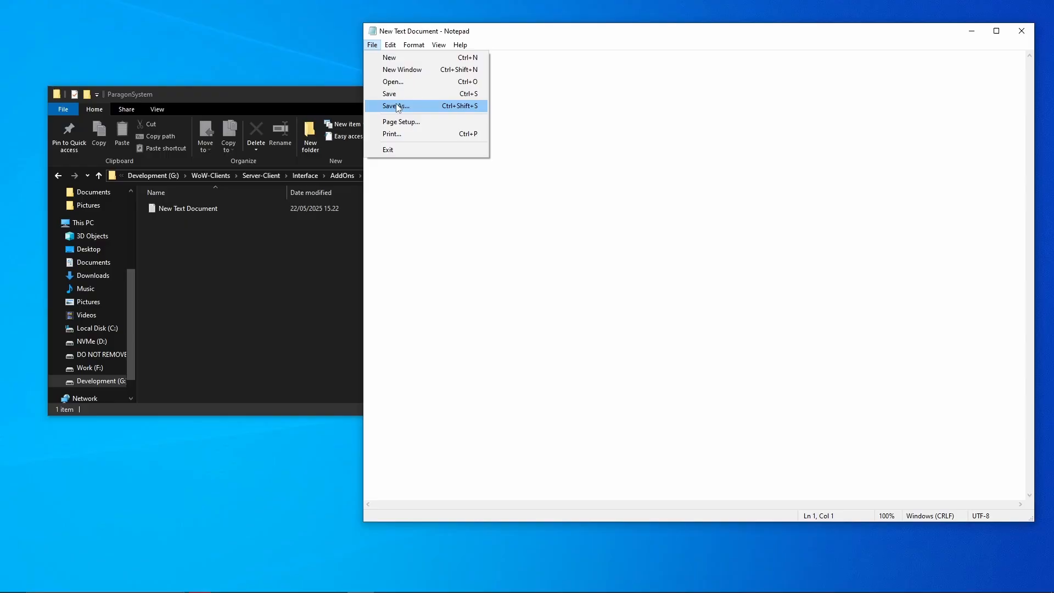
pyautogui.click(395, 106)
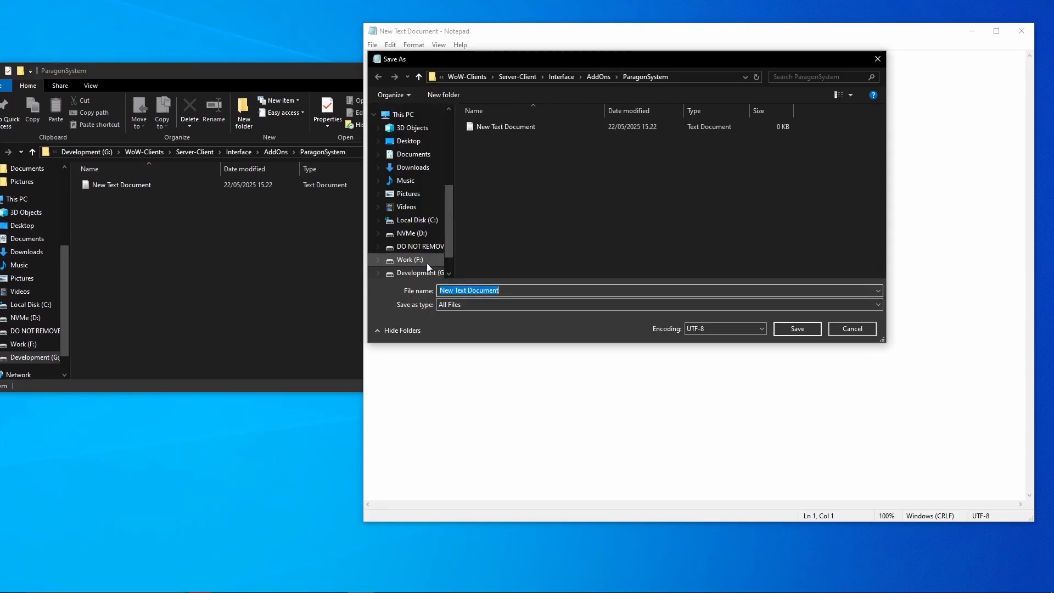
pyautogui.moveTo(530, 255)
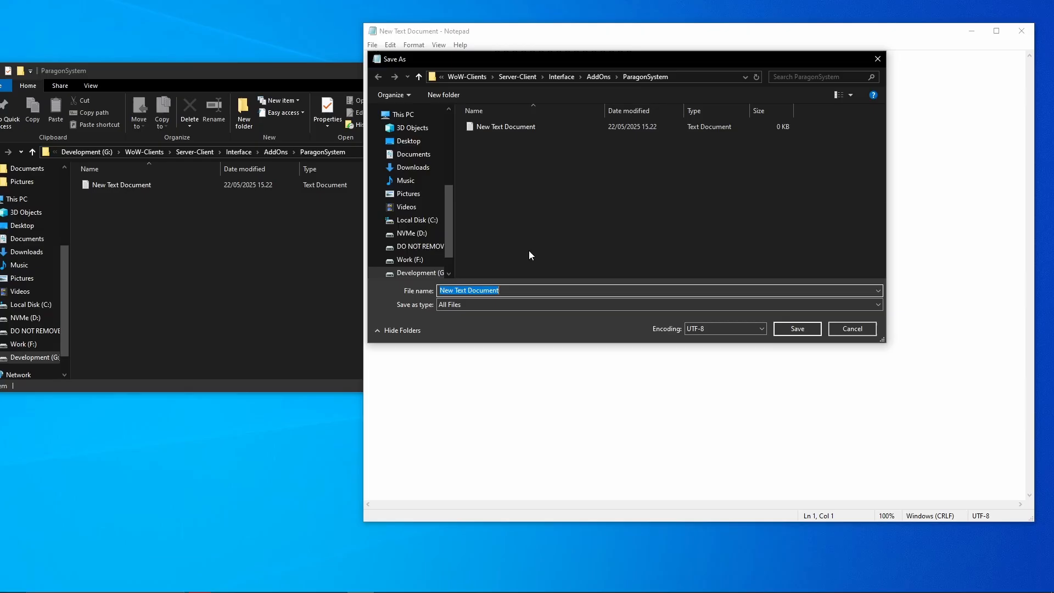
pyautogui.moveTo(527, 234)
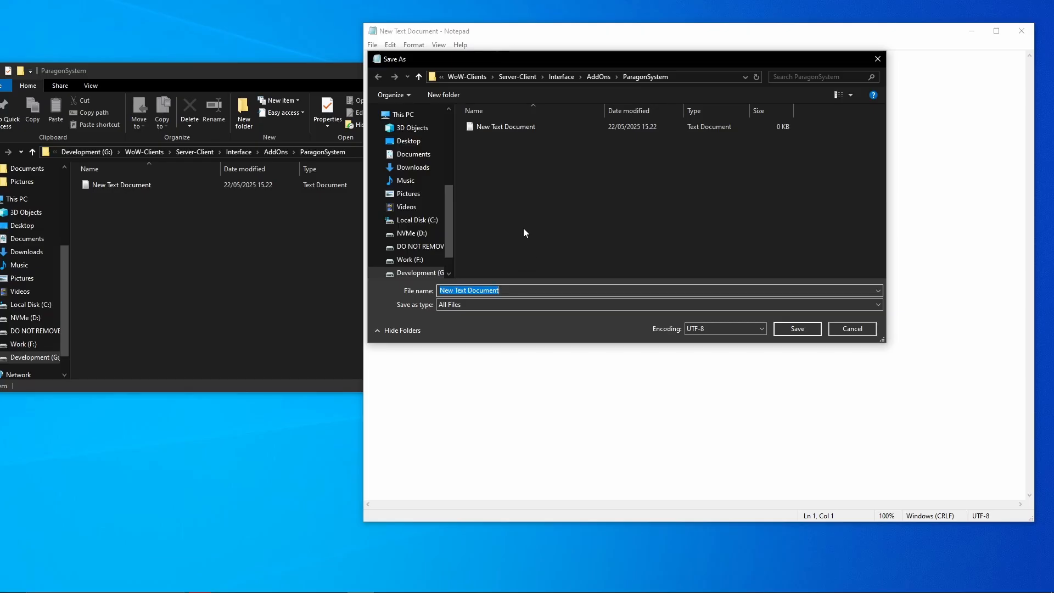
pyautogui.moveTo(569, 281)
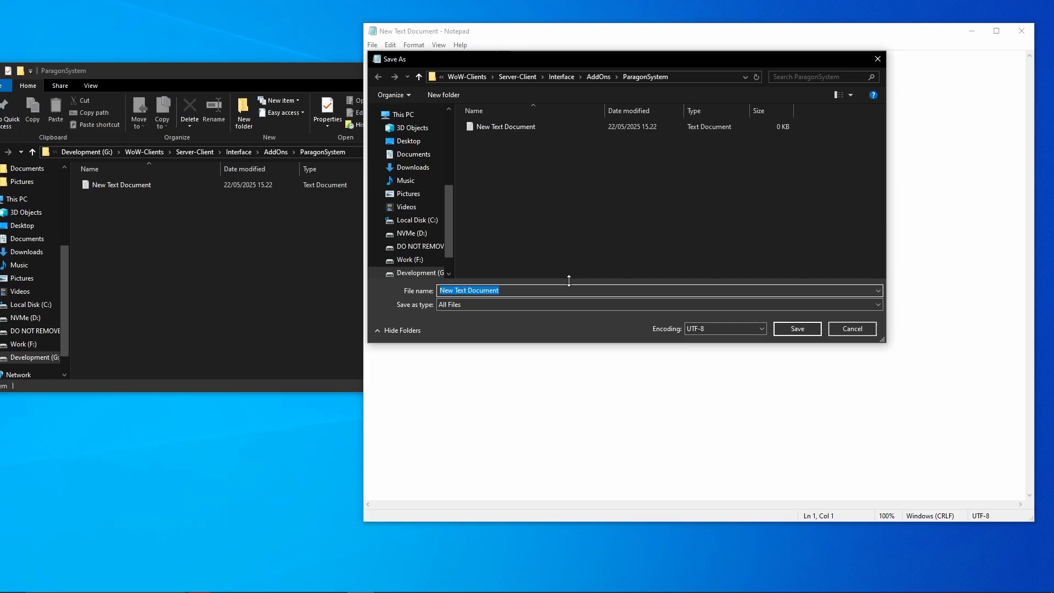
pyautogui.write('Paragon')
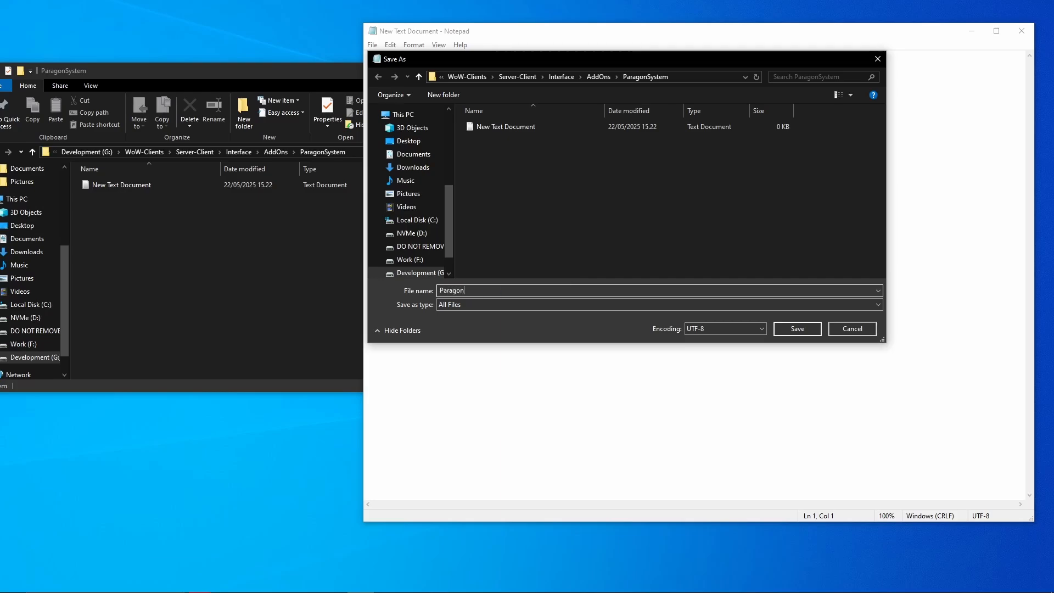
pyautogui.write('System')
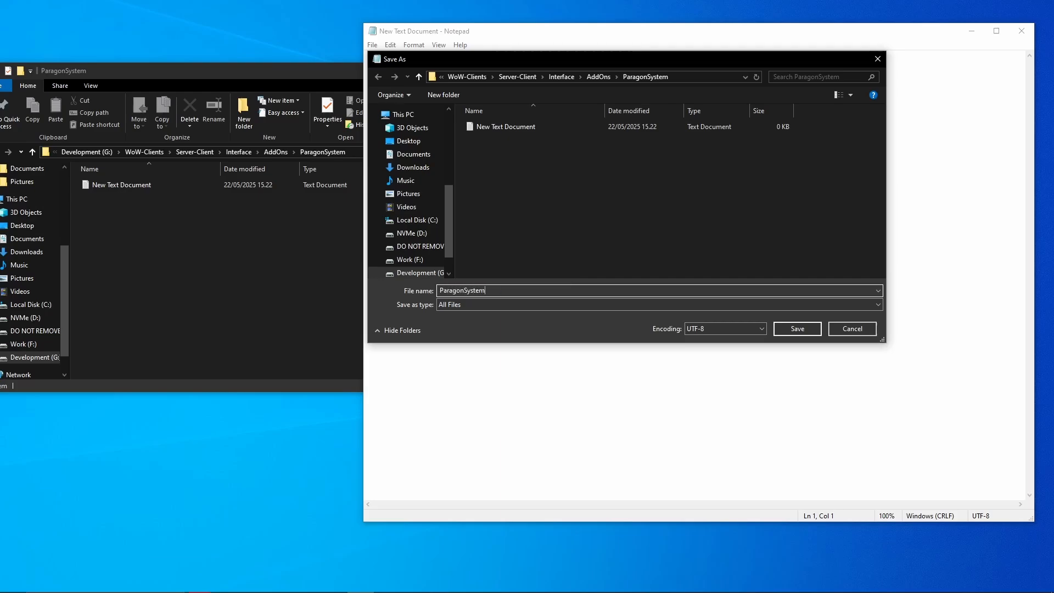
pyautogui.write('.t')
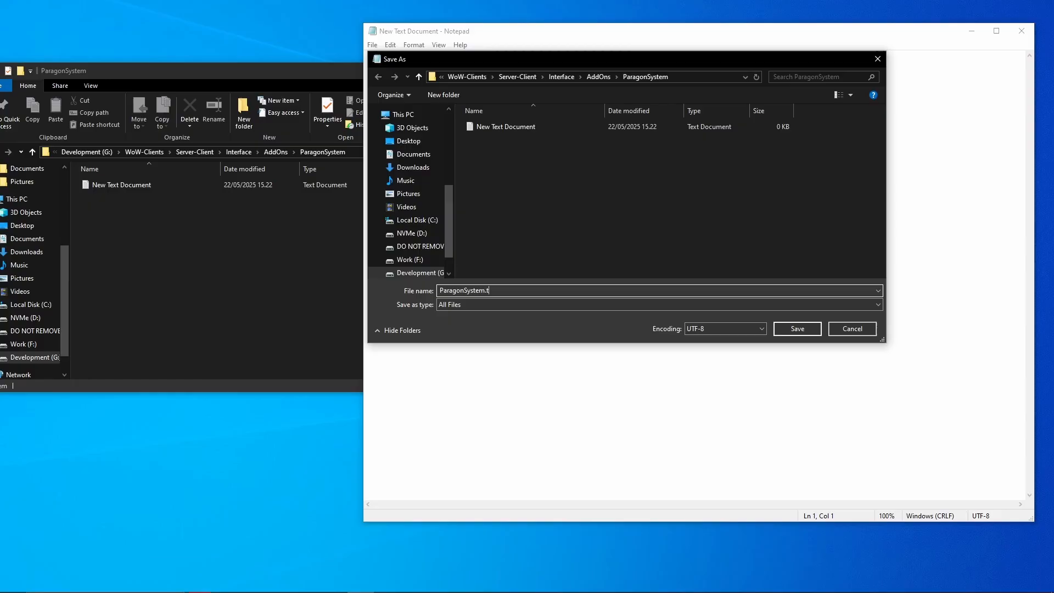
pyautogui.write('oc')
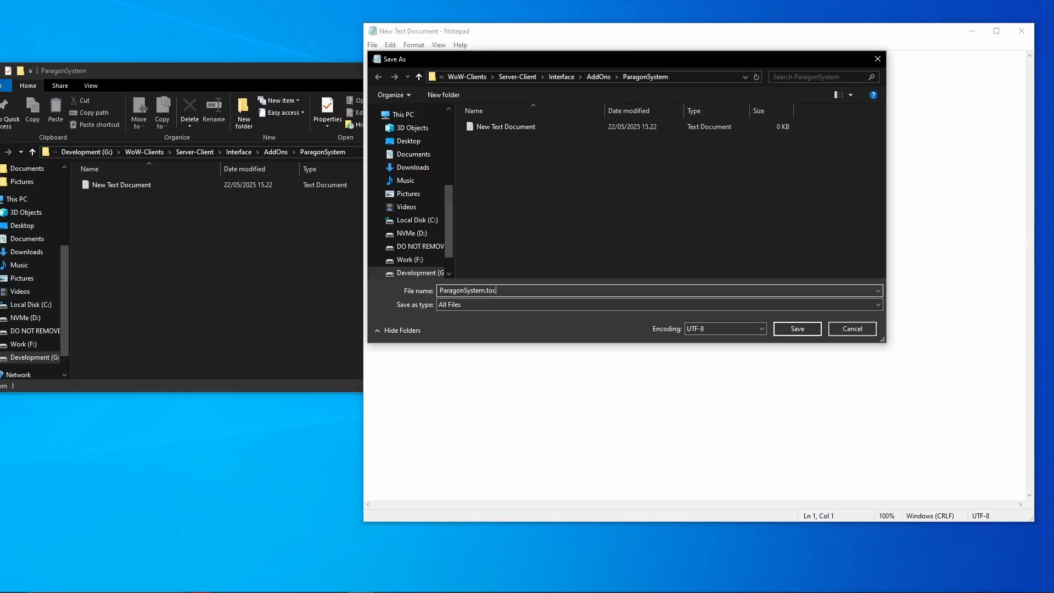
pyautogui.click(796, 329)
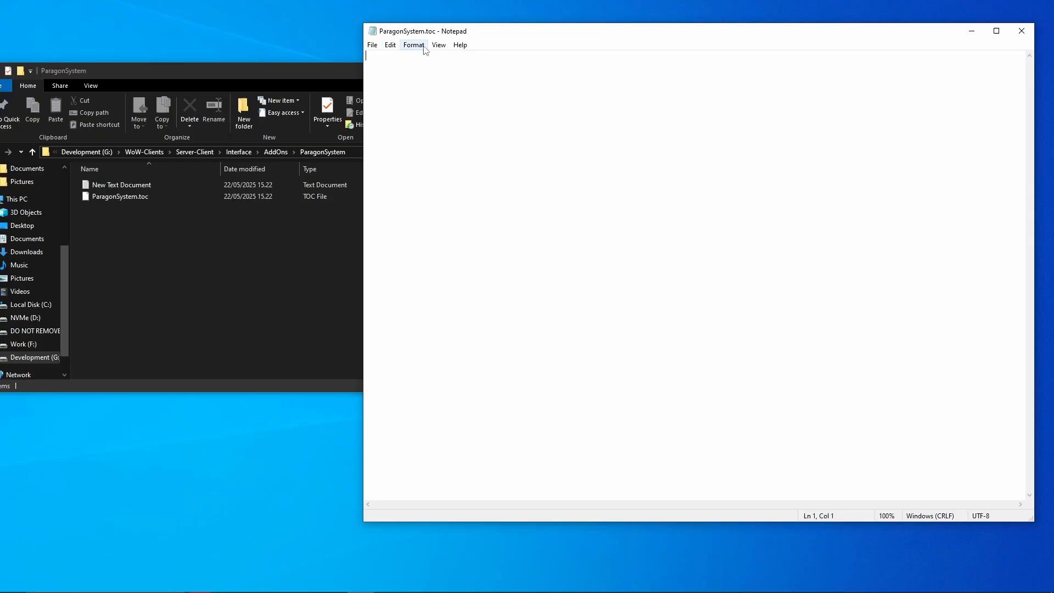
# - Save the document again under the name ParagonSystem_Core.lua
pyautogui.click(372, 44)
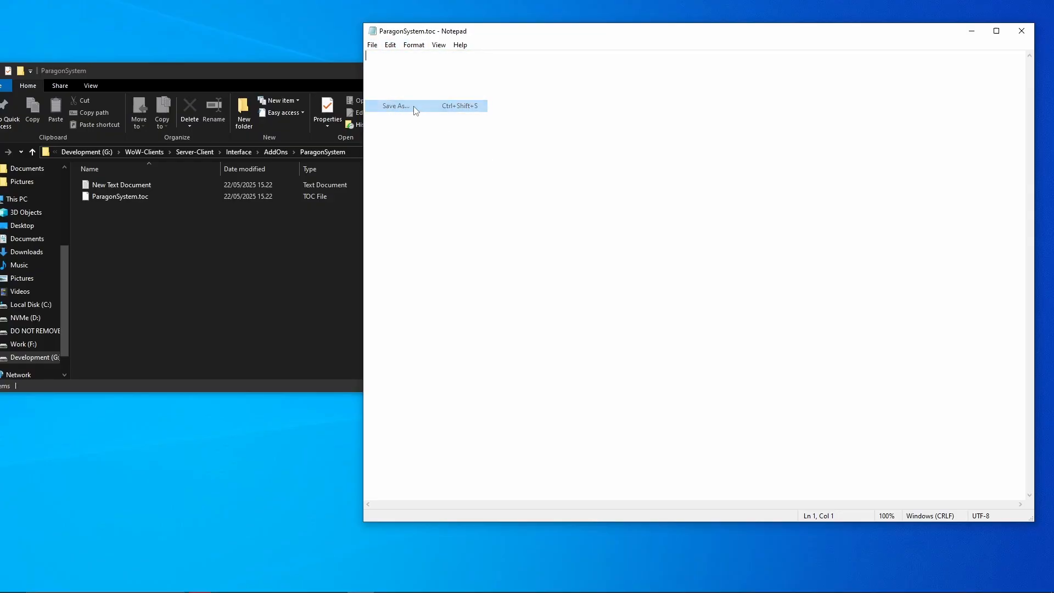
pyautogui.click(395, 106)
pyautogui.write('ParagonSystem_')
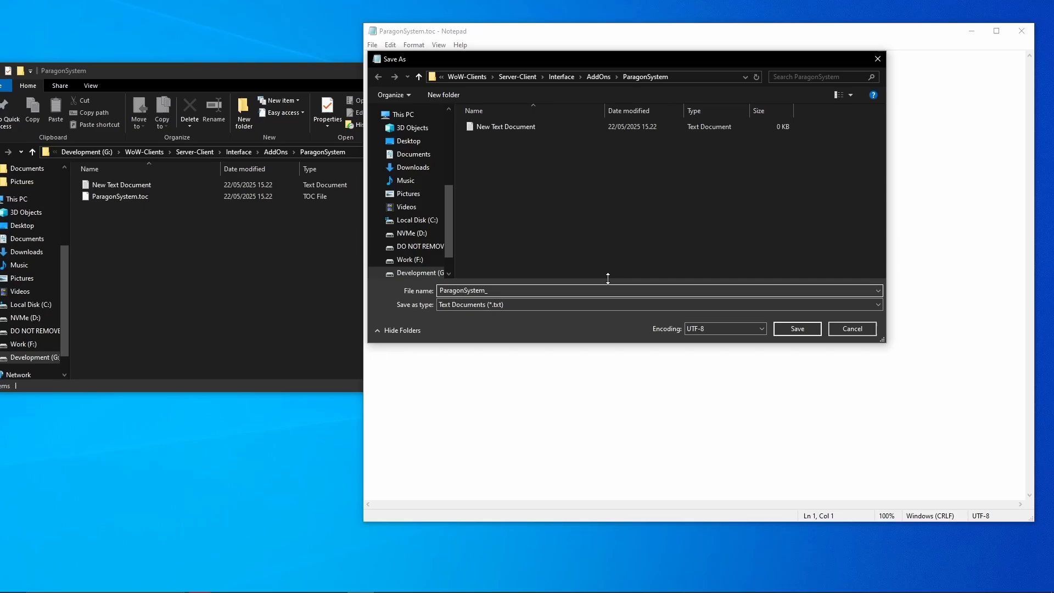
pyautogui.write('Cor')
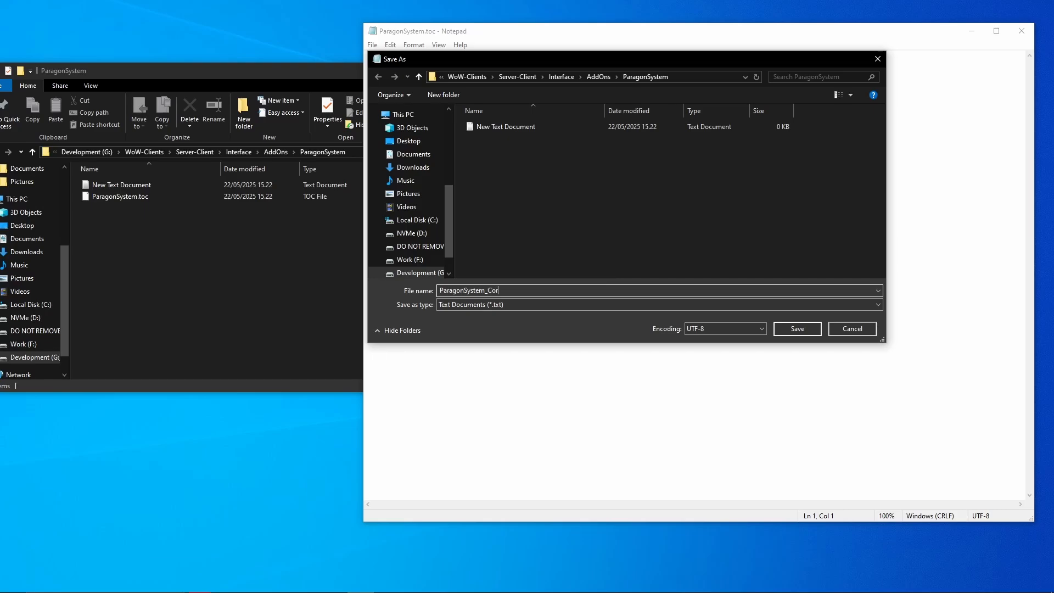
pyautogui.write('e.lu')
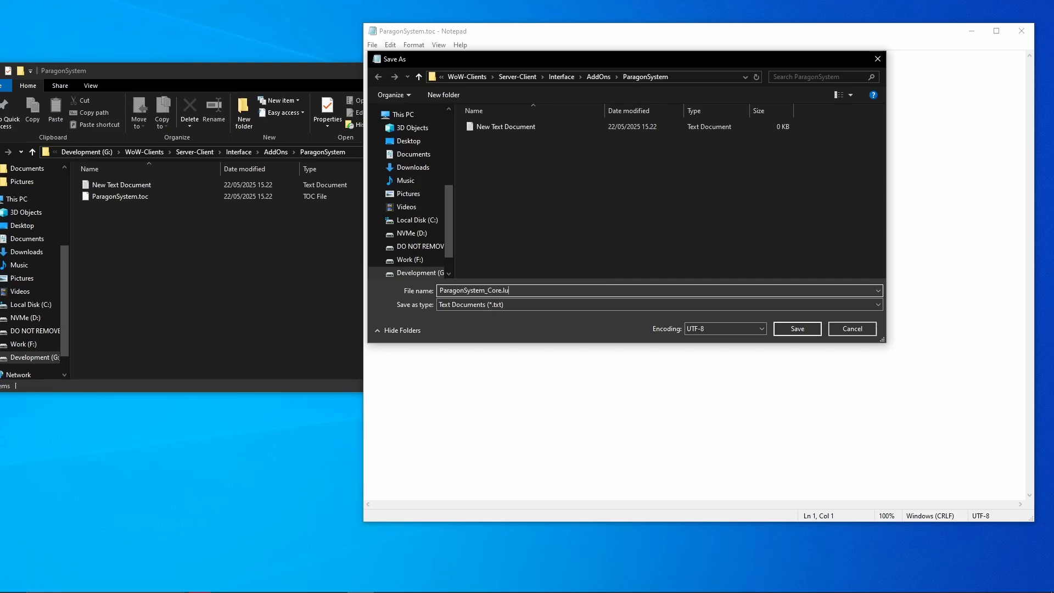
pyautogui.write('a')
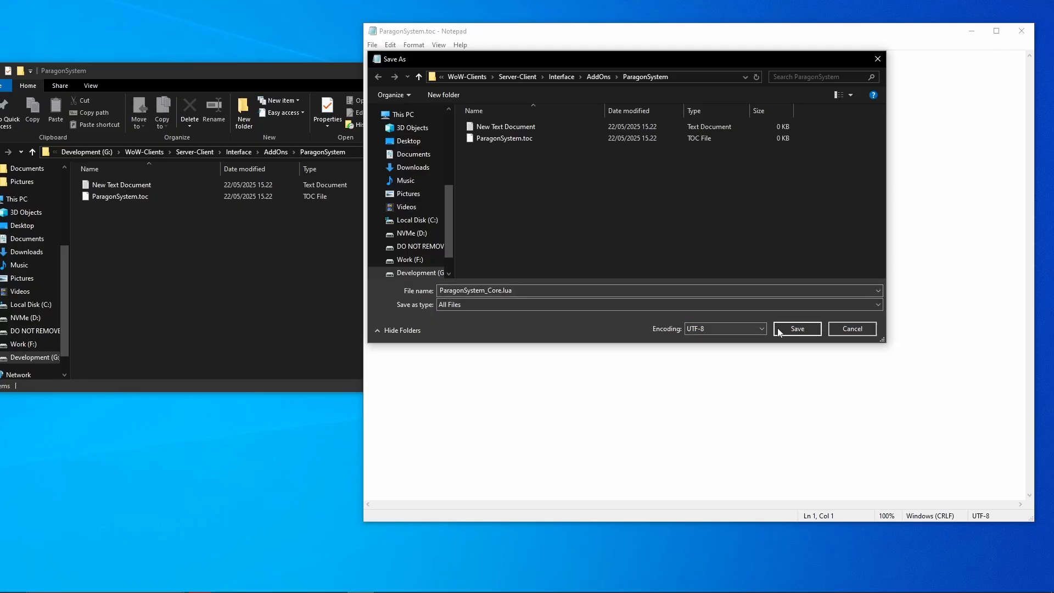
pyautogui.click(797, 329)
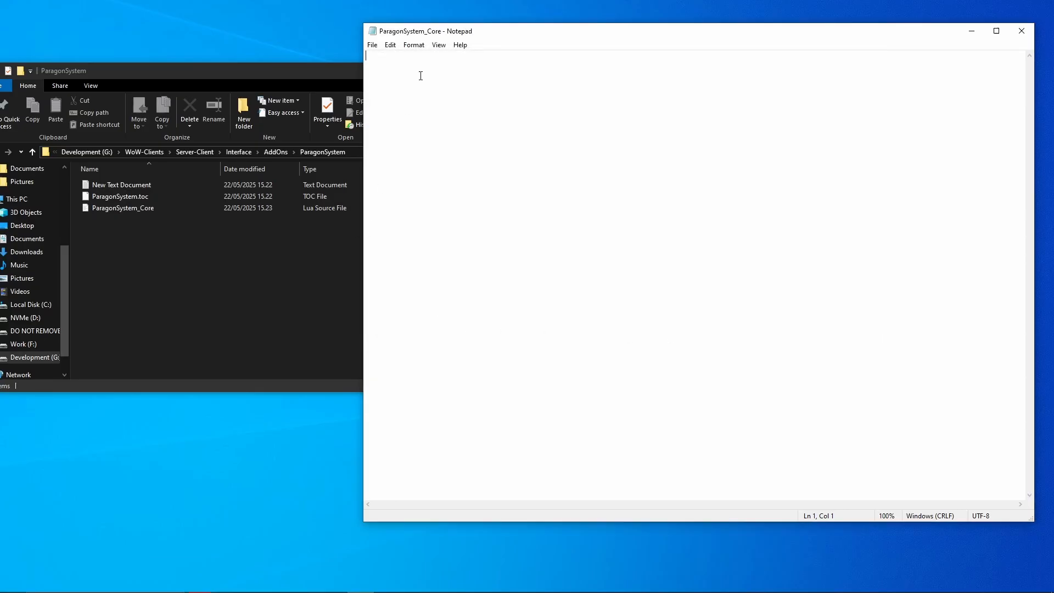
pyautogui.moveTo(386, 80)
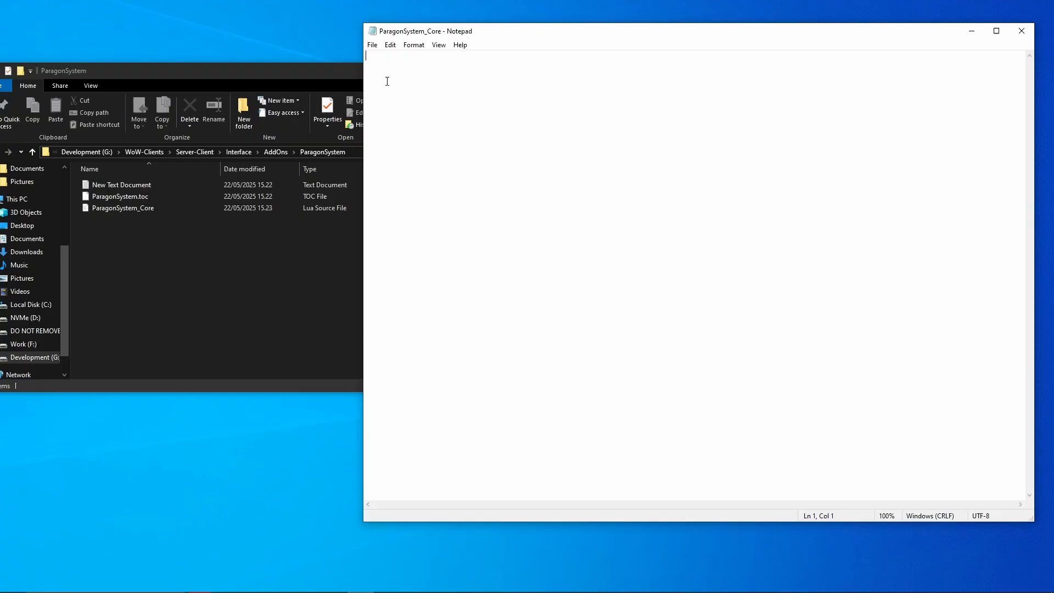
# - Save as ParagonSystem_UI.lua with All Files type, then close Notepad
pyautogui.click(372, 44)
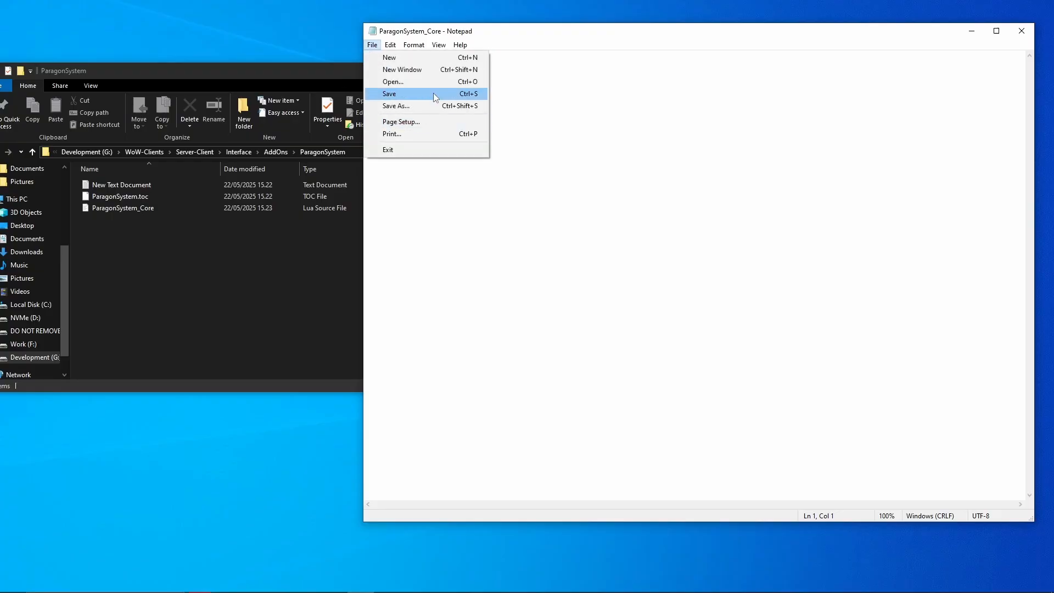
pyautogui.click(396, 105)
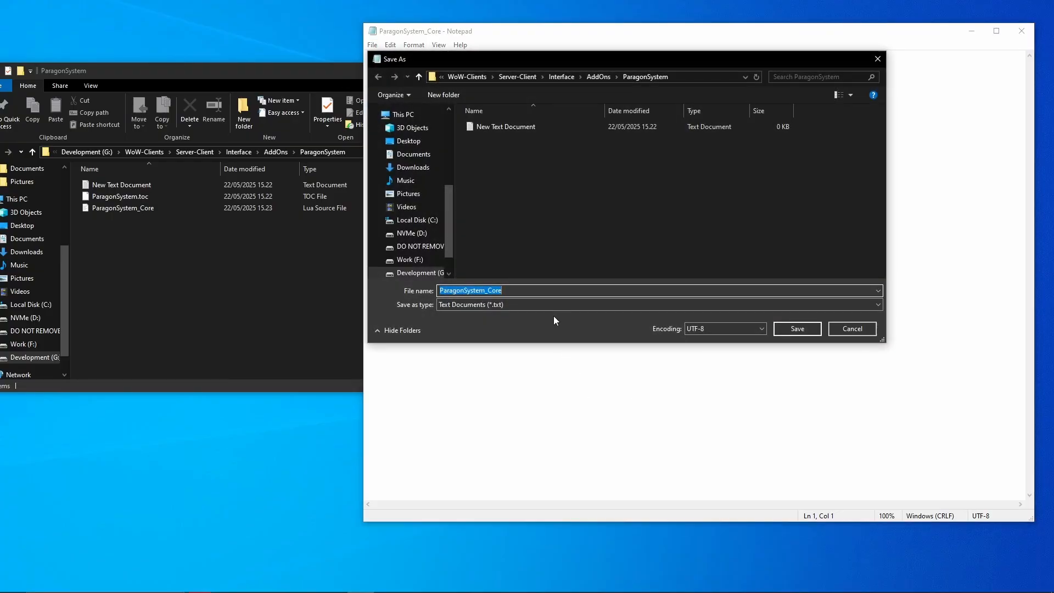
pyautogui.write('ParagonSystem_U')
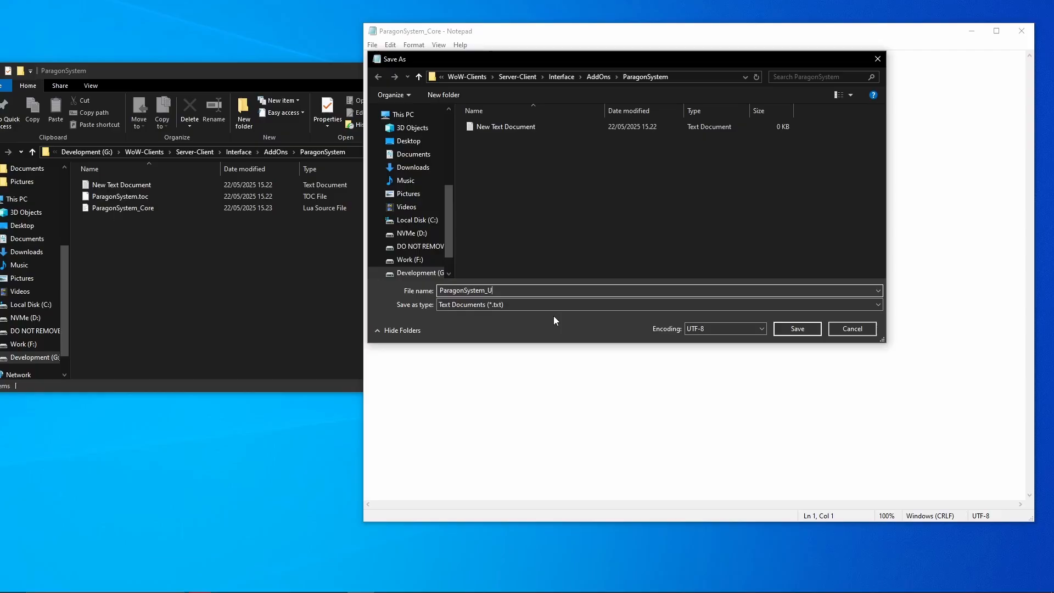
pyautogui.moveTo(504, 299)
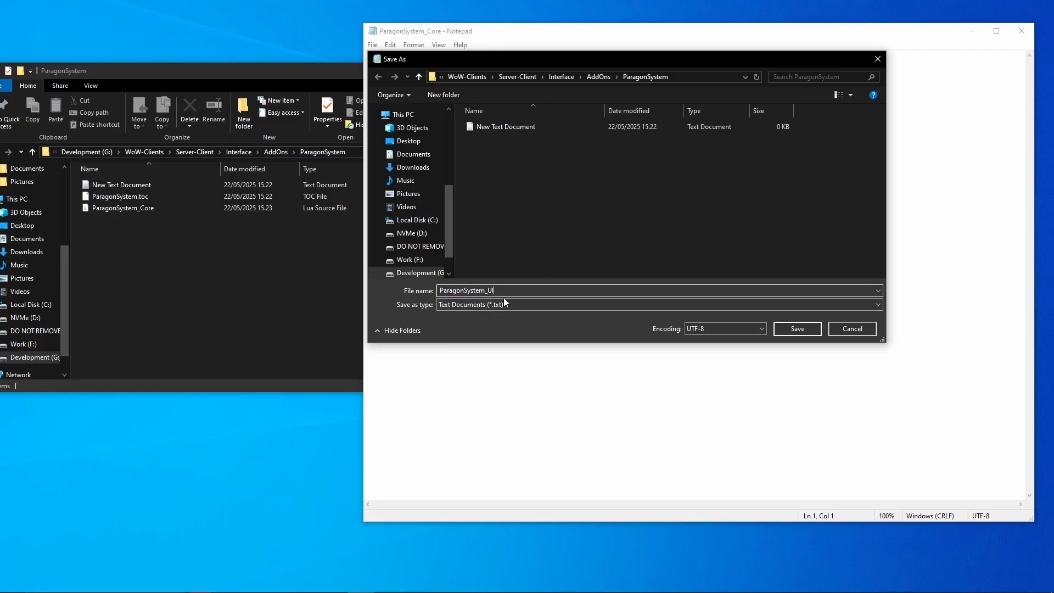
pyautogui.click(878, 303)
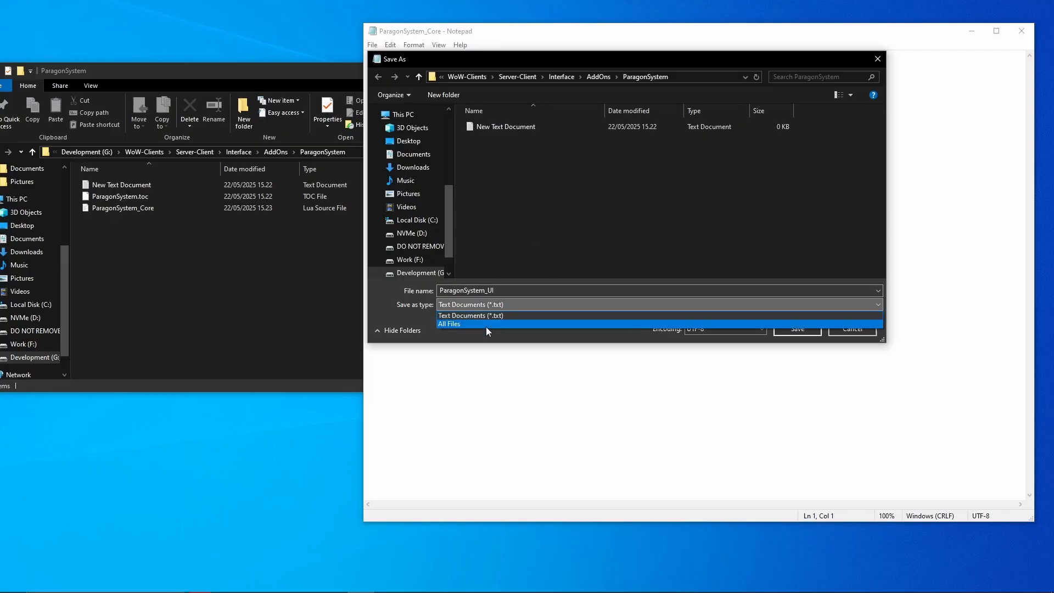
pyautogui.click(449, 323)
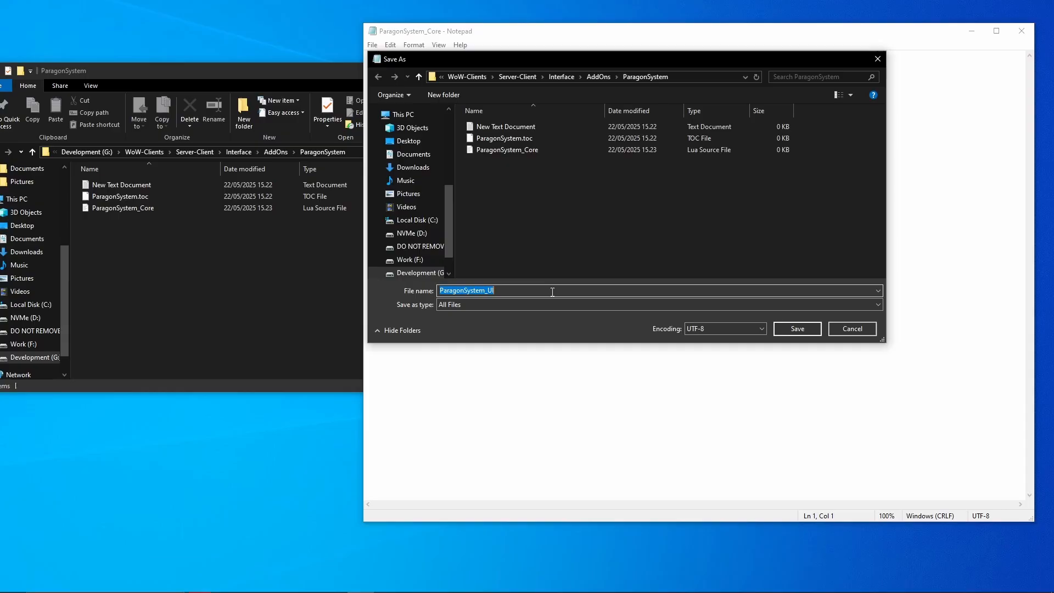
pyautogui.write('.lua')
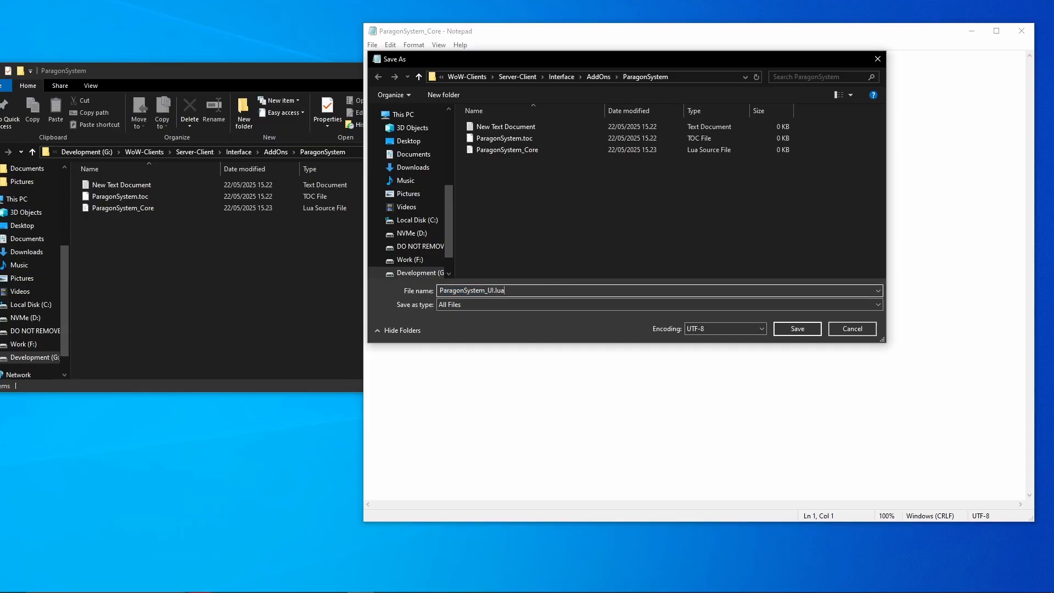
pyautogui.click(797, 329)
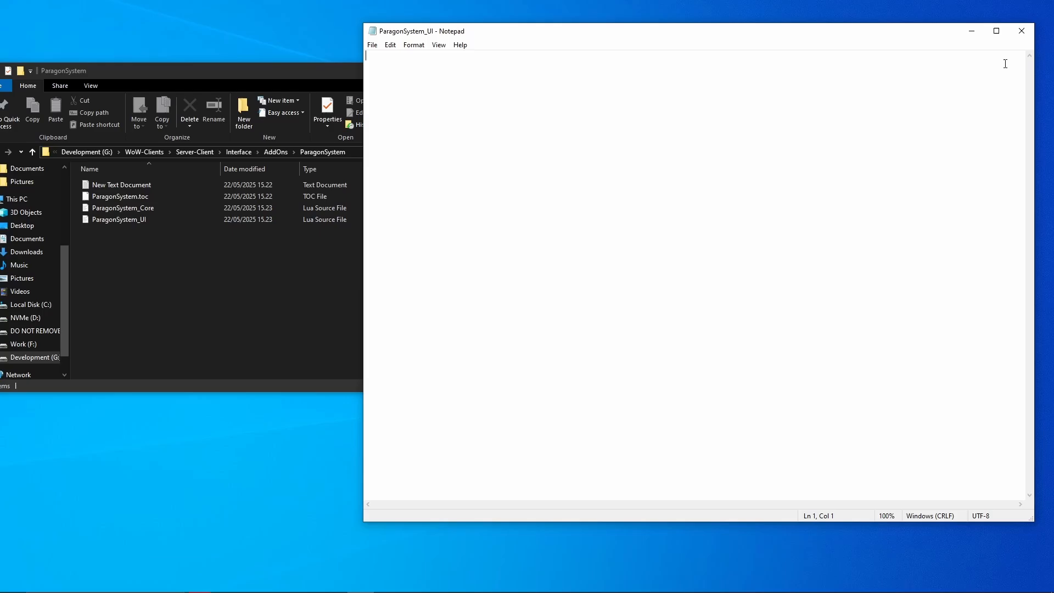
pyautogui.click(1021, 30)
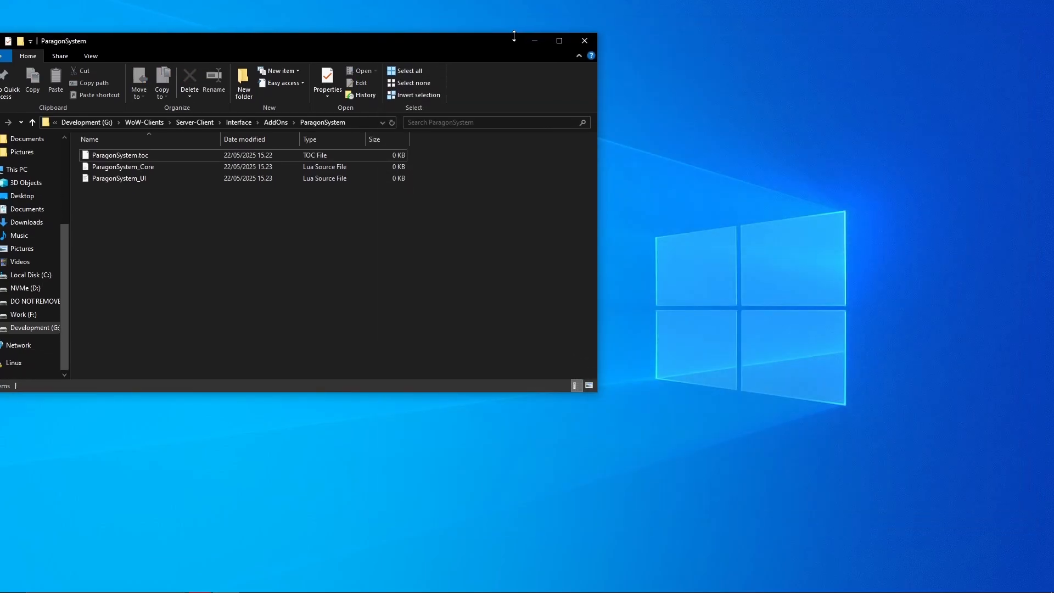
# - Recentre the Explorer window and open ParagonSystem.toc in Notepad++
pyautogui.moveTo(269, 41); pyautogui.dragTo(511, 99)
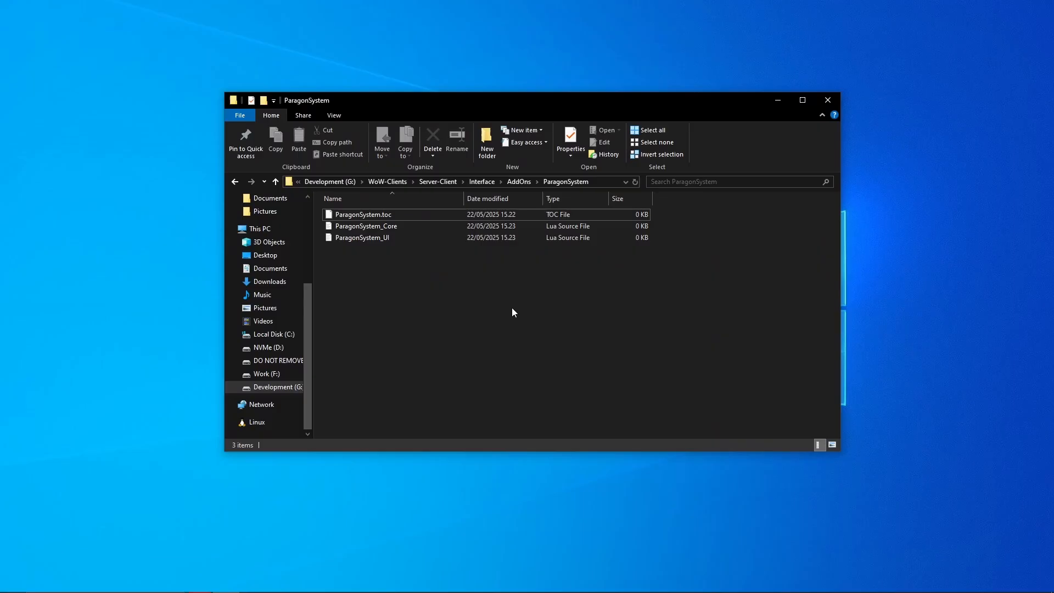
pyautogui.click(362, 213)
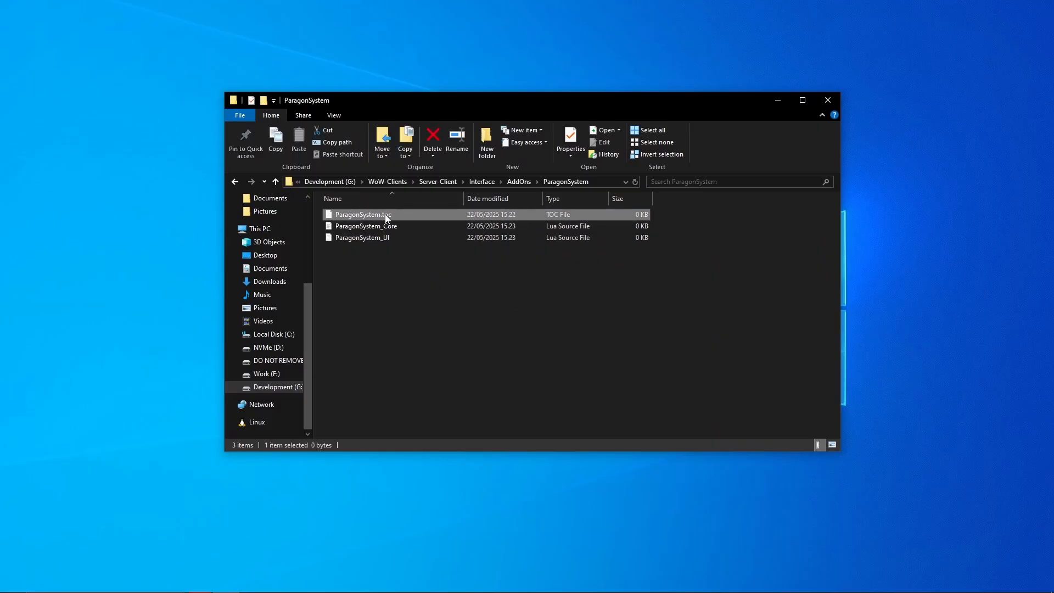
pyautogui.rightClick(363, 214)
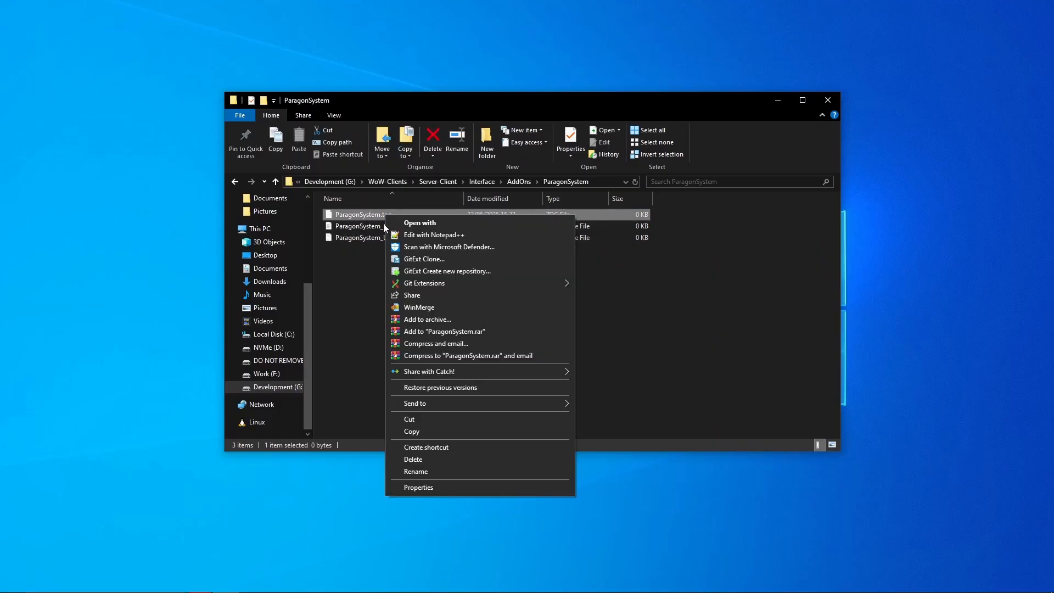
pyautogui.press('Escape')
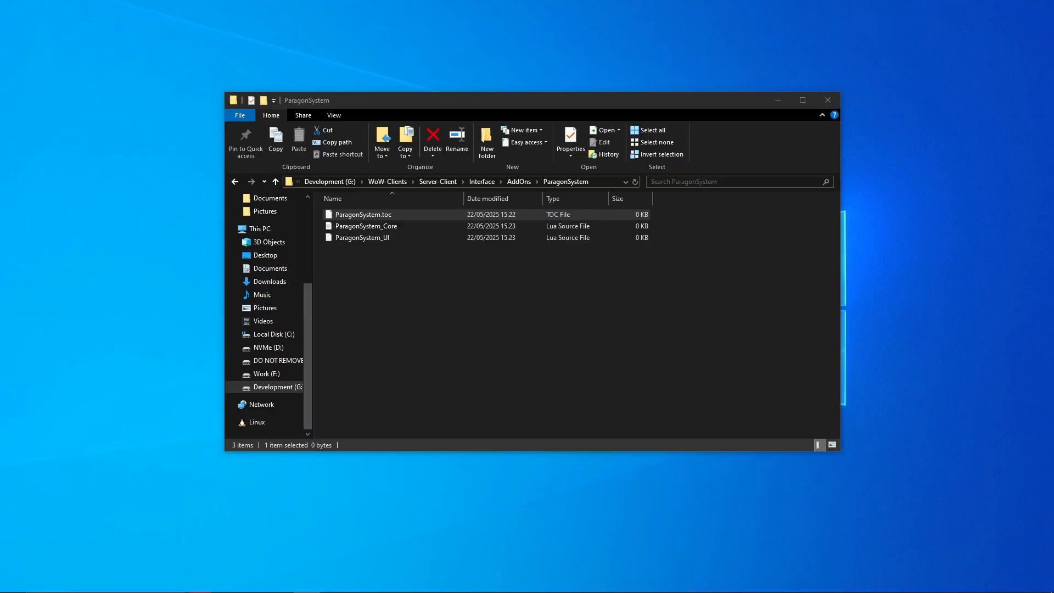
pyautogui.doubleClick(363, 214)
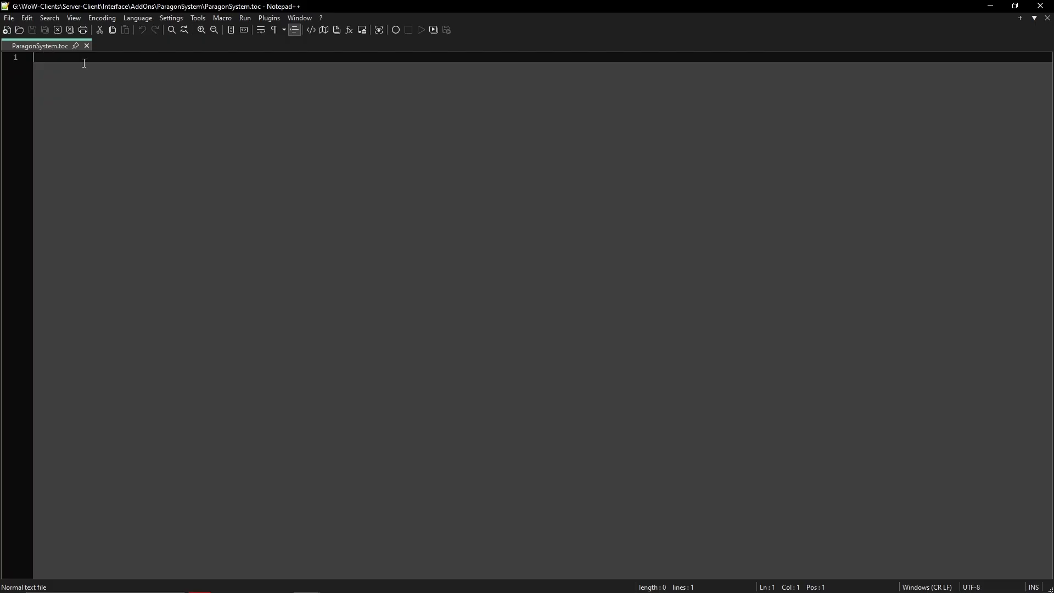
pyautogui.moveTo(399, 114)
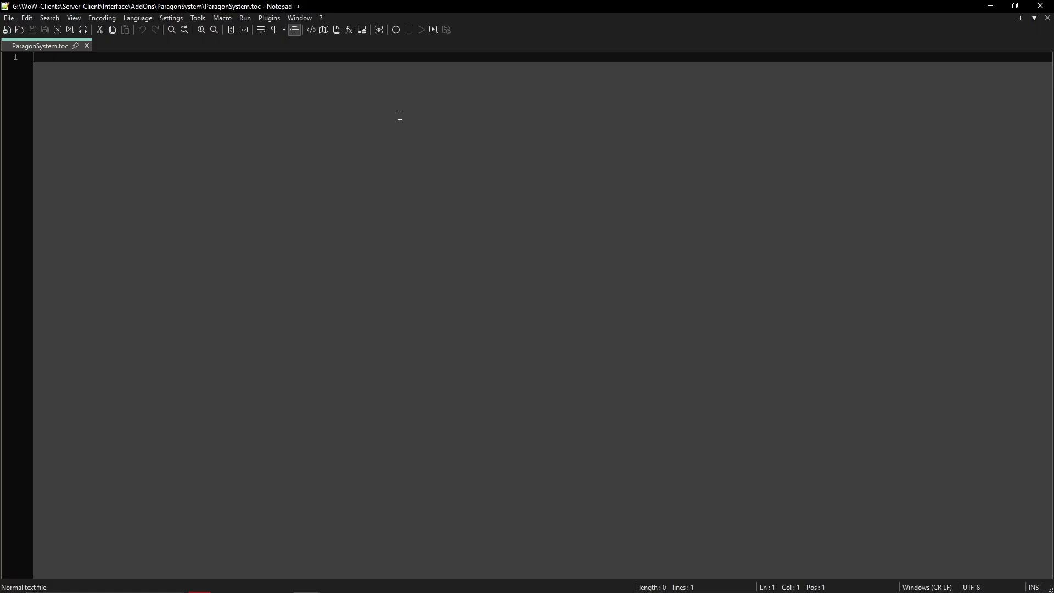
# - Type '## Interface: 30300' as line 1 of ParagonSystem.toc
pyautogui.write('##')
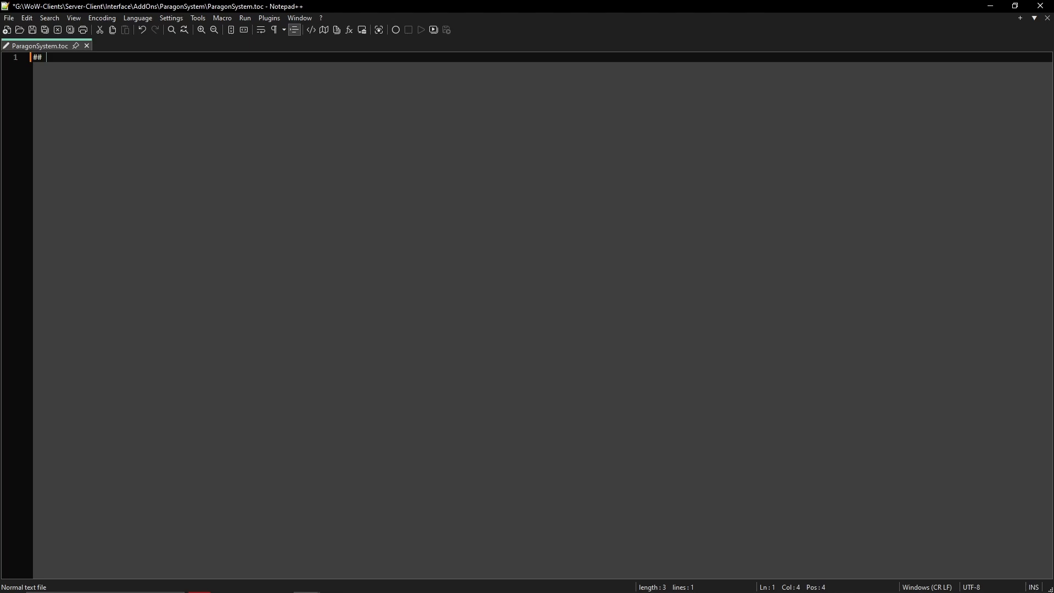
pyautogui.write('I')
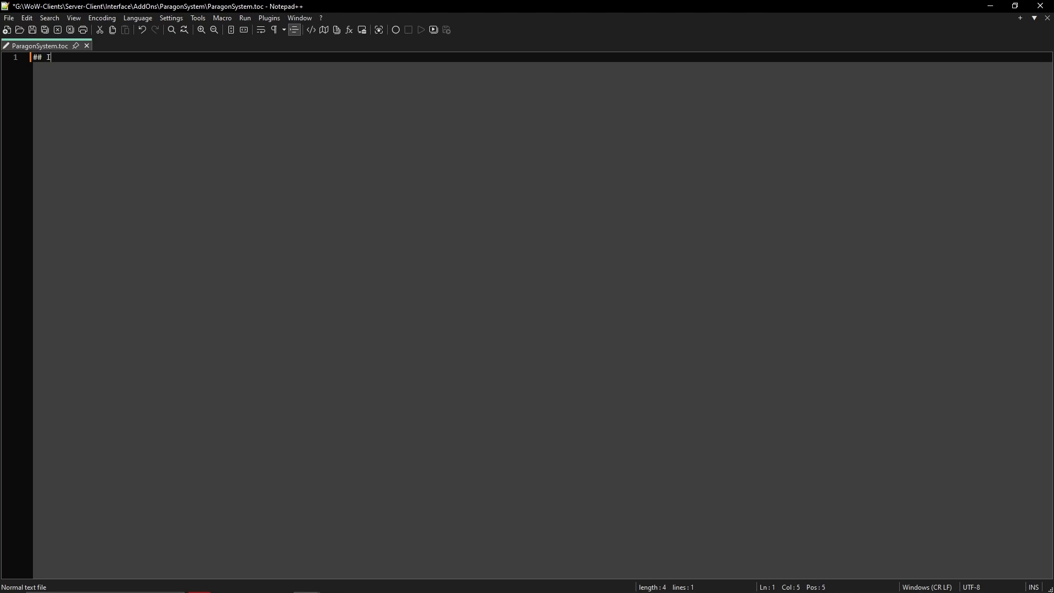
pyautogui.write('nterfac')
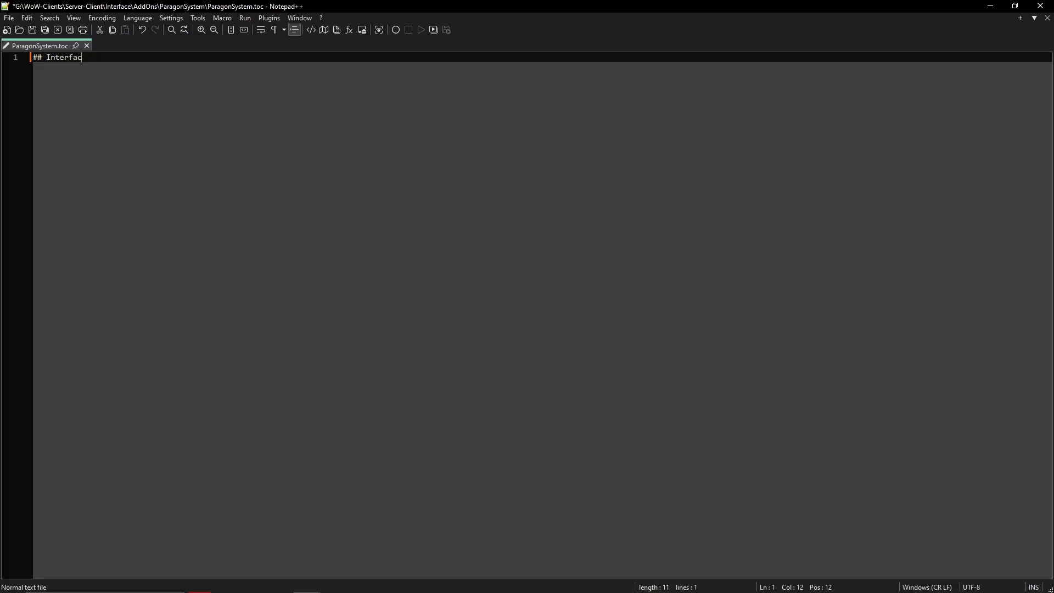
pyautogui.write('e:')
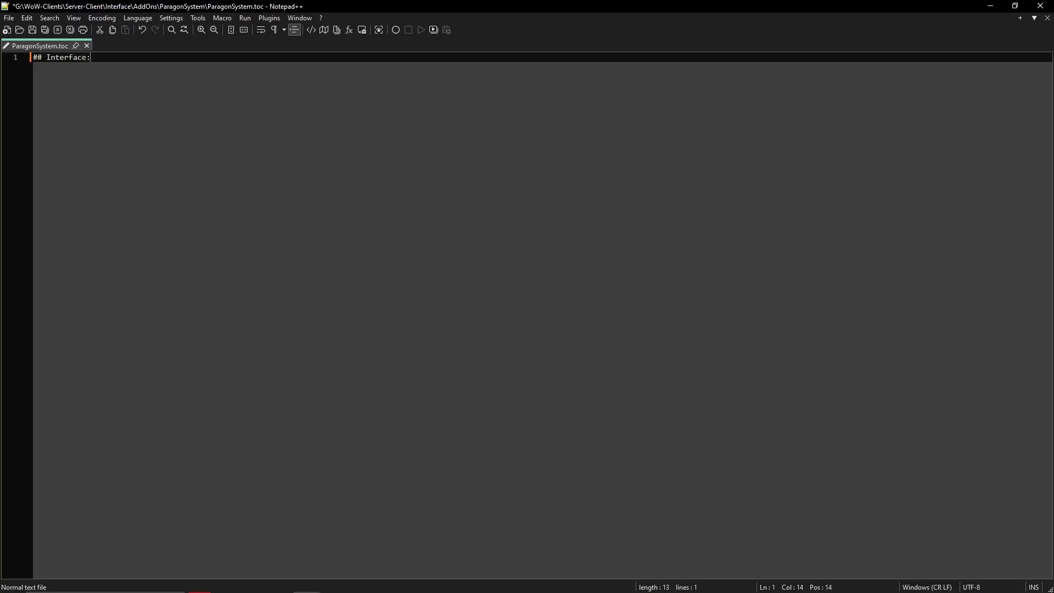
pyautogui.write('303')
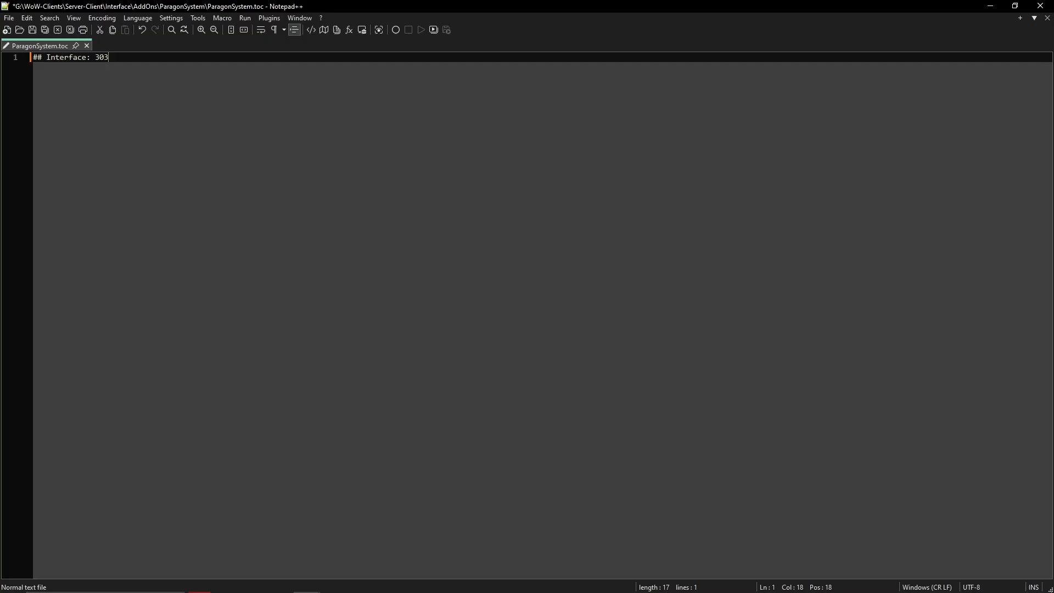
pyautogui.write('00')
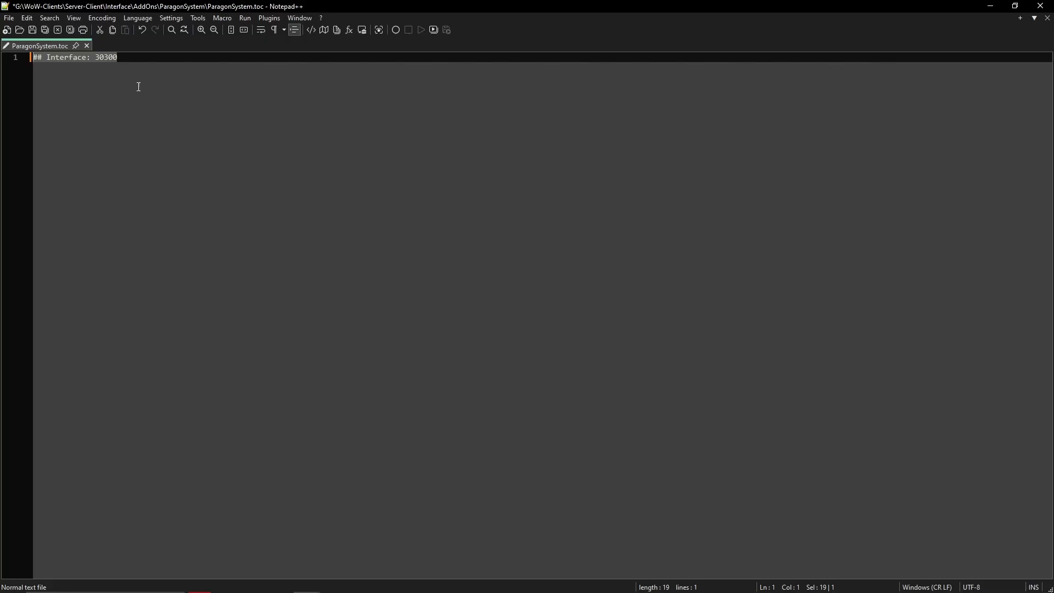
pyautogui.doubleClick(66, 57)
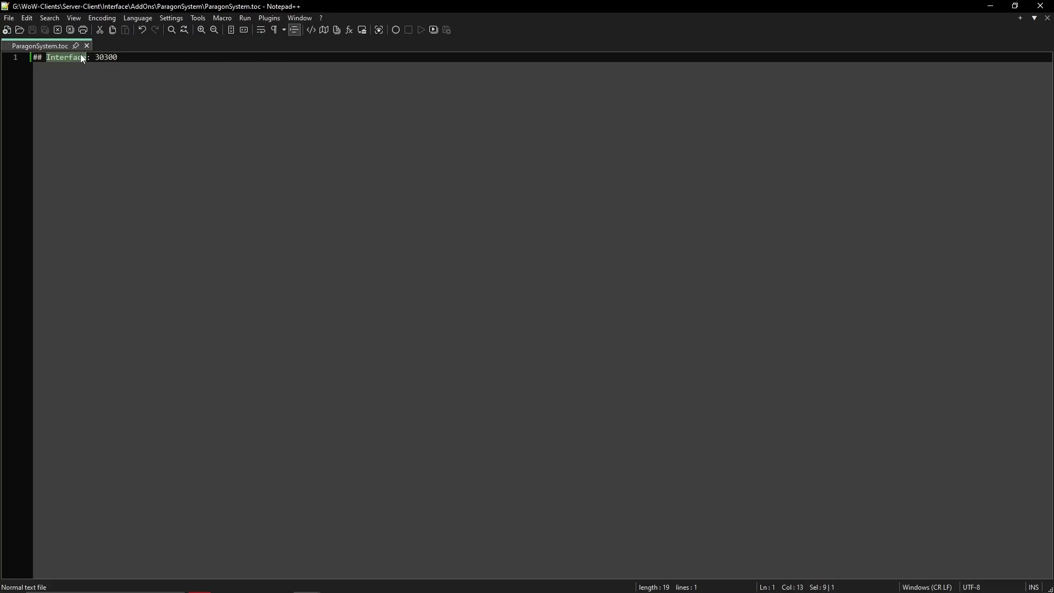
pyautogui.click(117, 57)
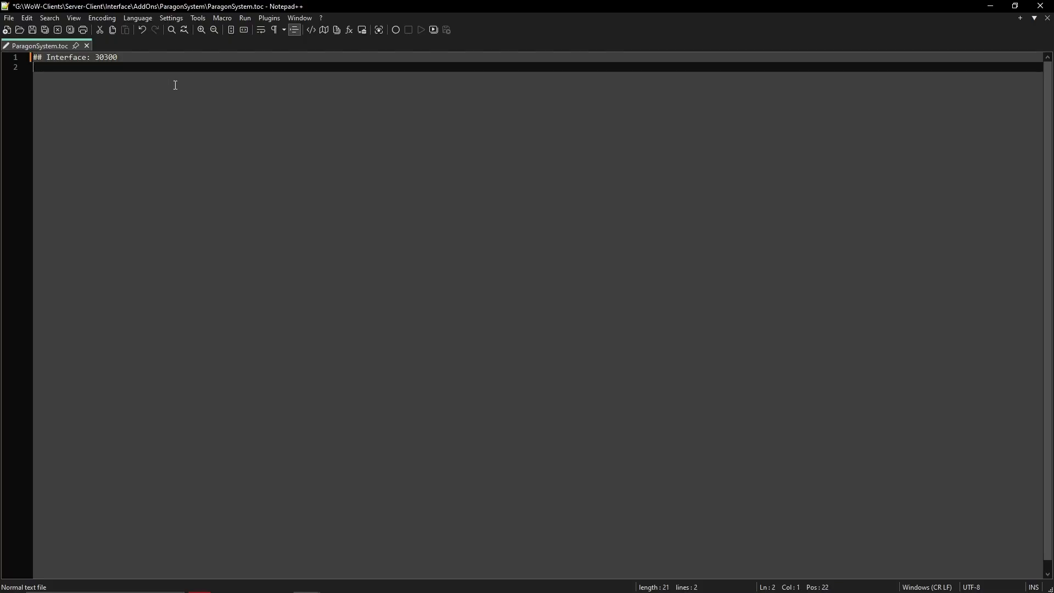
# - Add the title line '## Title: |cff00ccffParagonSystem' to the TOC
pyautogui.write('##')
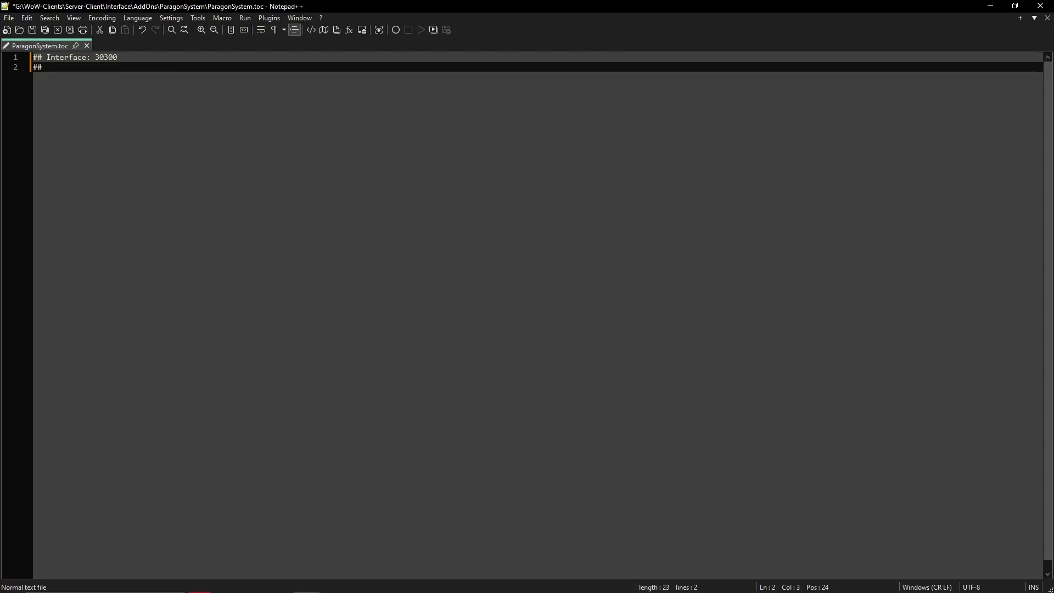
pyautogui.write('Tit')
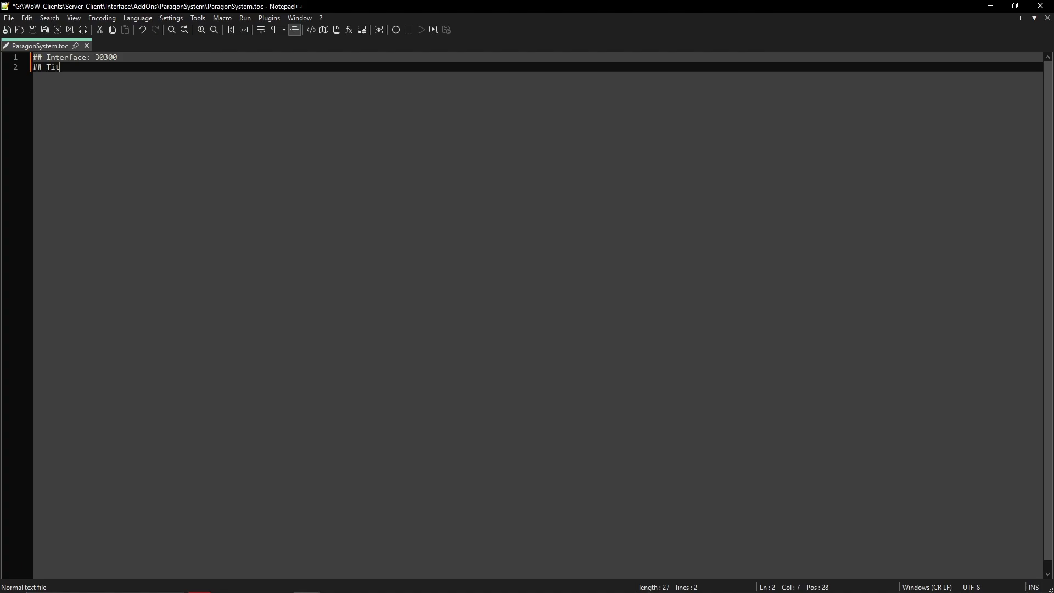
pyautogui.write('le:')
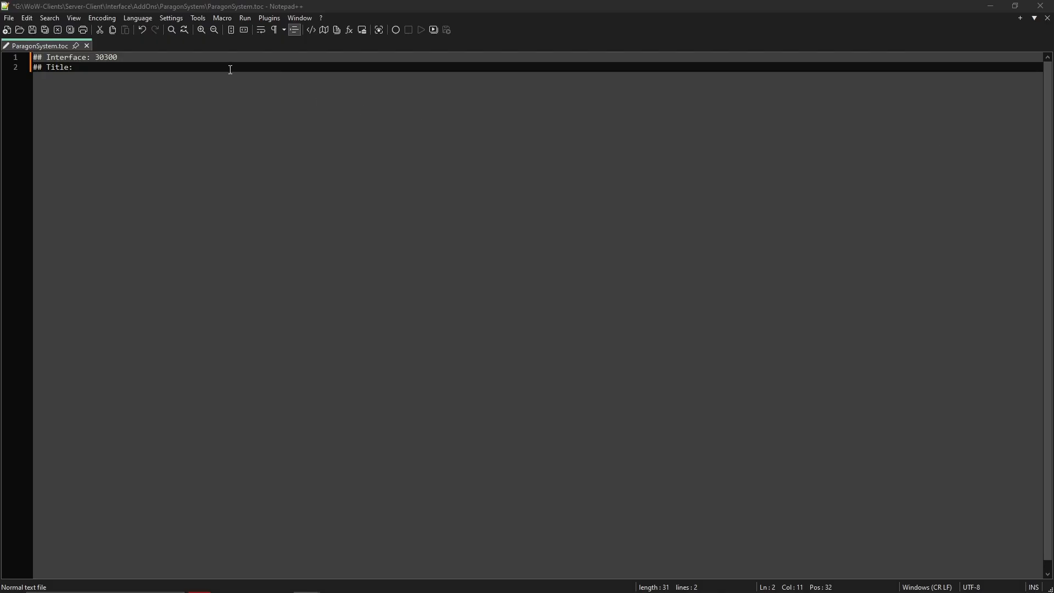
pyautogui.write('|cff00ccff')
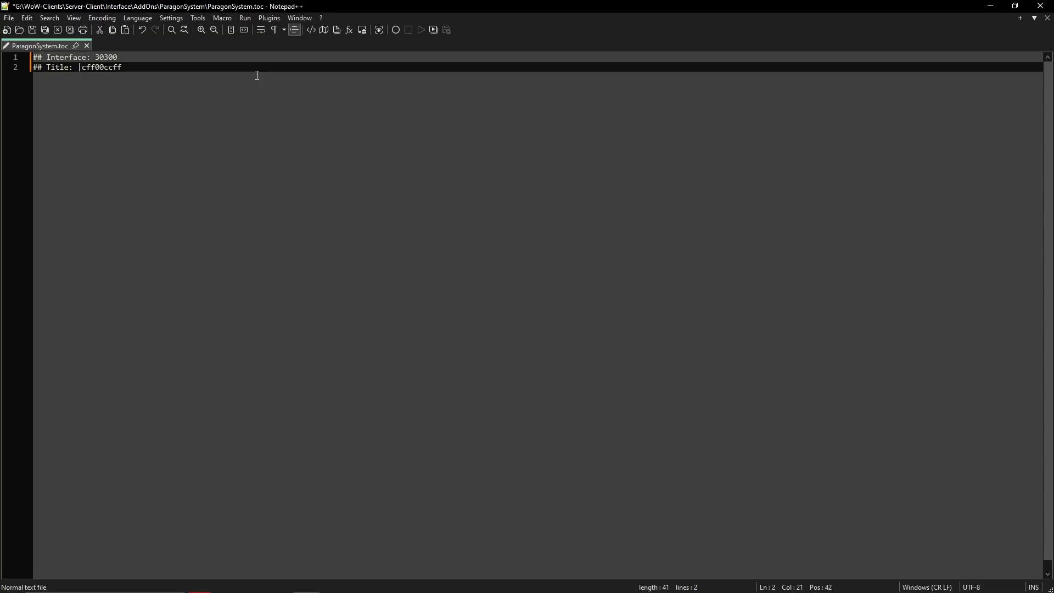
pyautogui.write('Paragon')
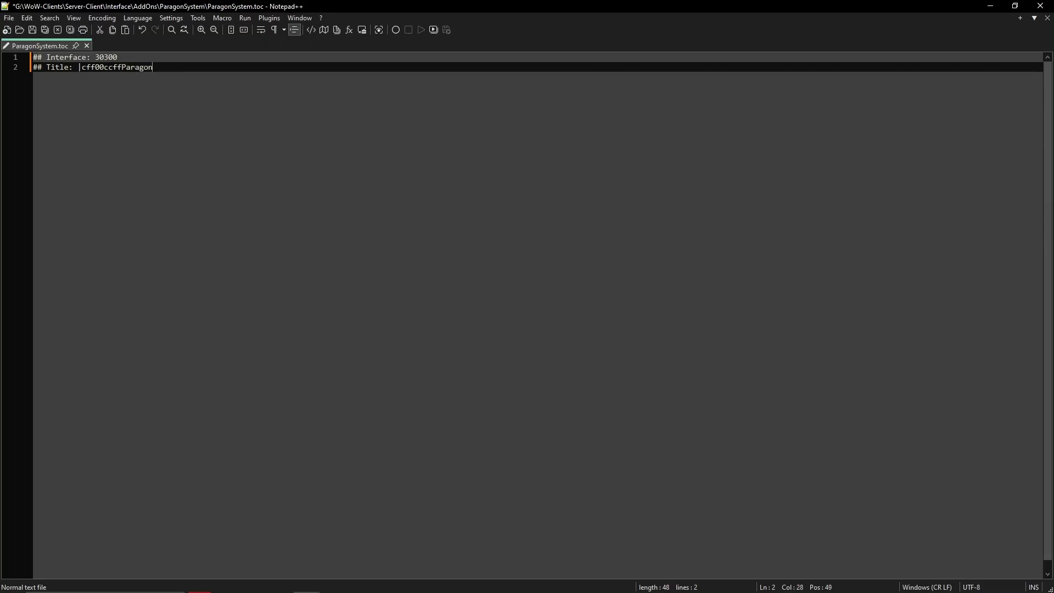
pyautogui.write('System')
pyautogui.write('##')
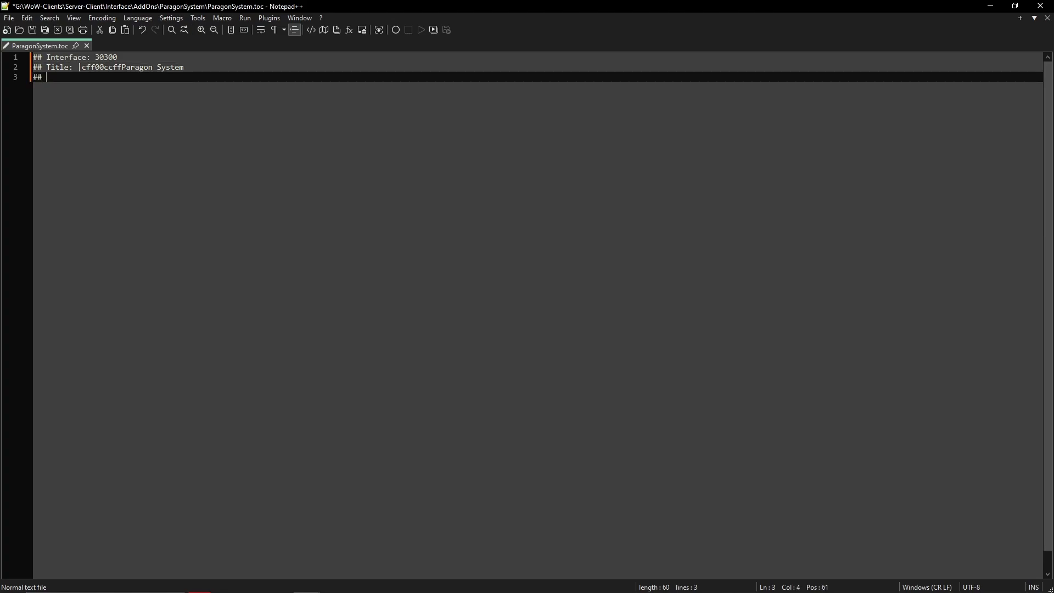
# - Add the Author: Sylian and '## Version 1.0' header lines, starting a new line below
pyautogui.write('Author: Sylian')
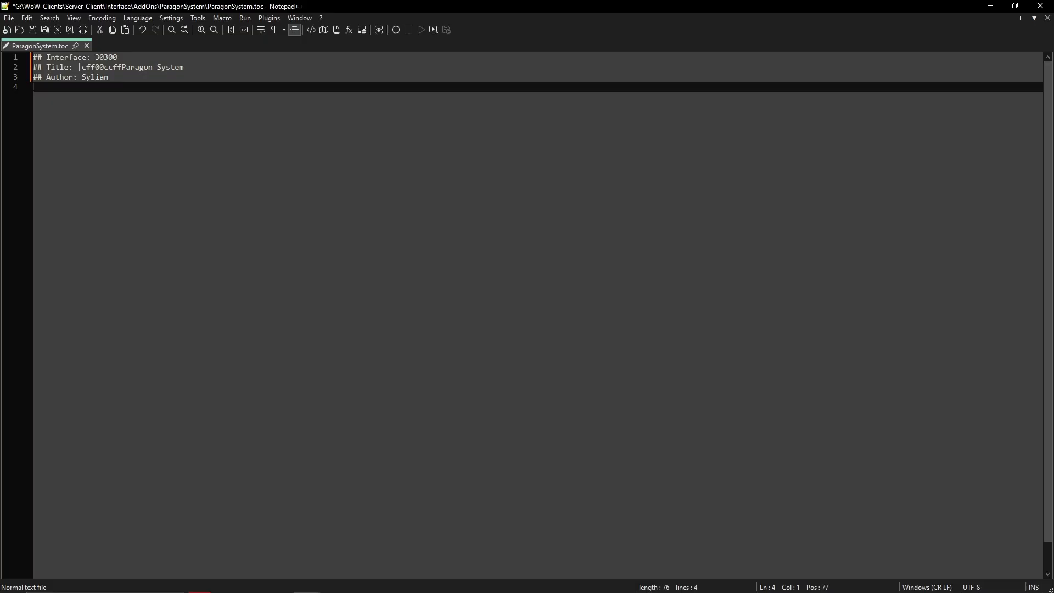
pyautogui.write('##')
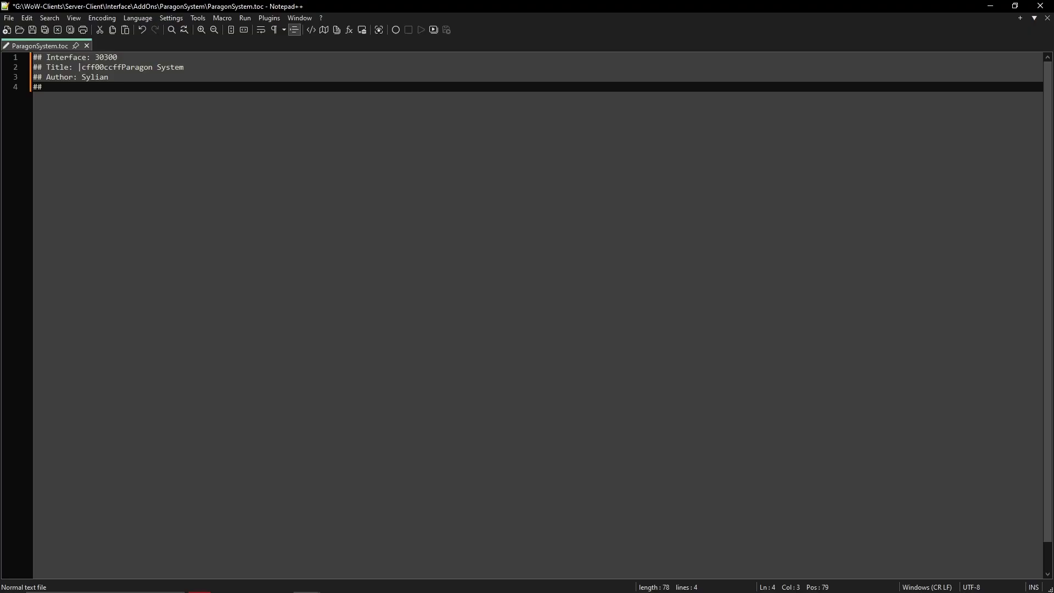
pyautogui.write('V')
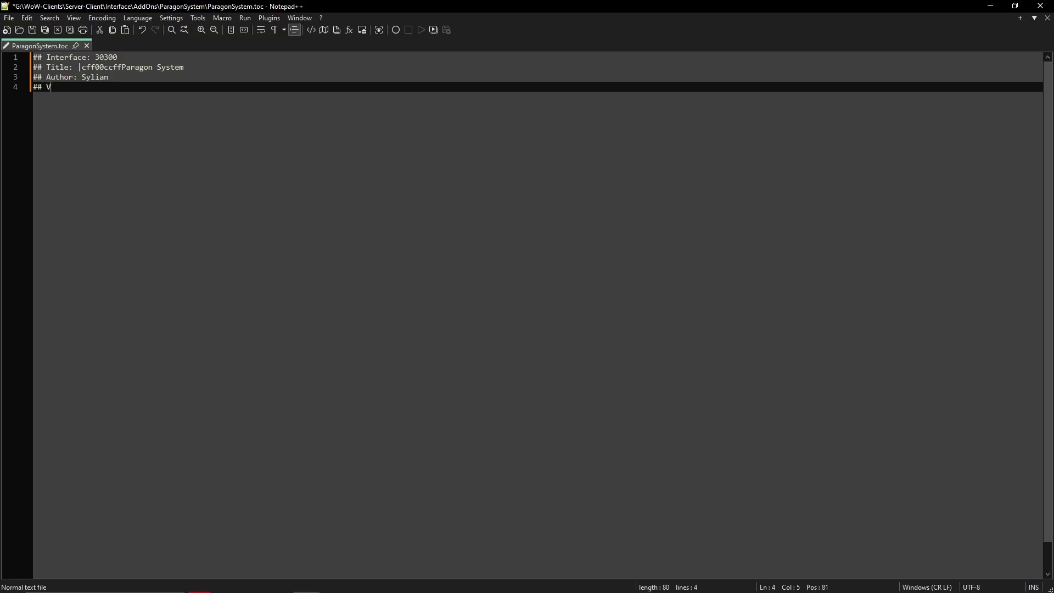
pyautogui.write('ersion')
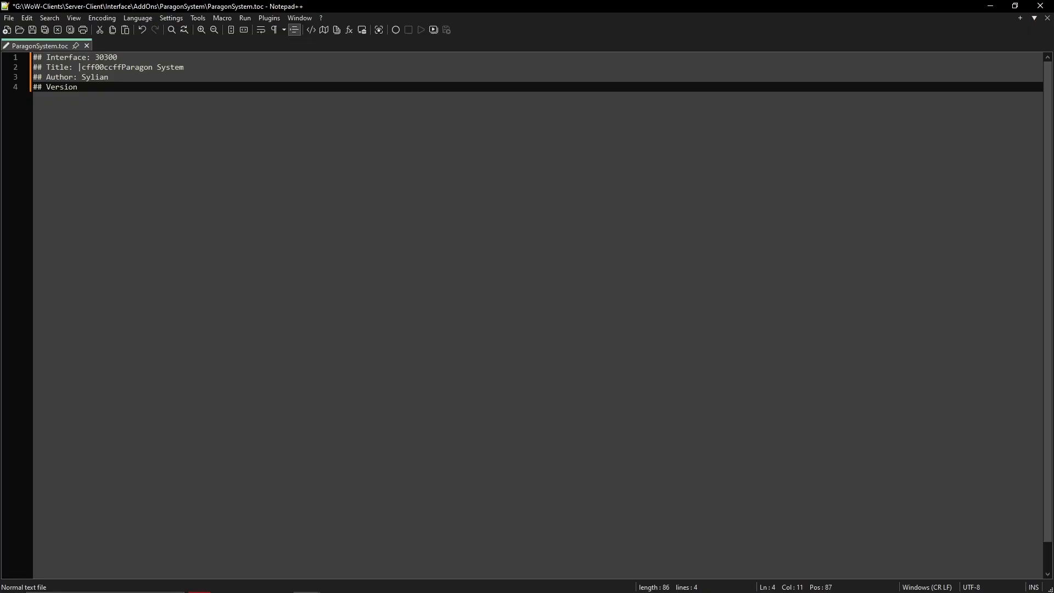
pyautogui.write('1')
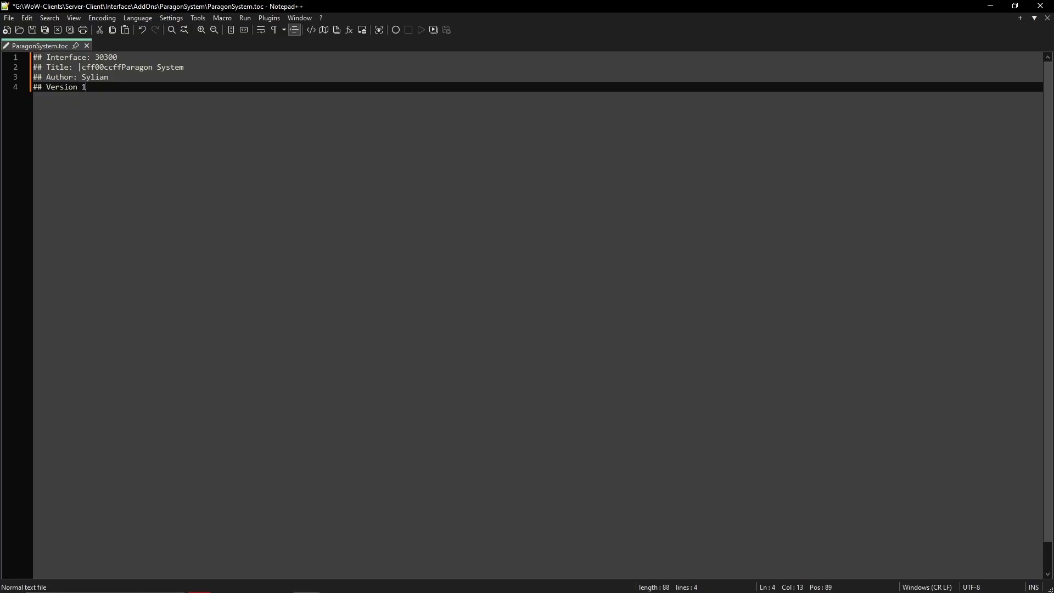
pyautogui.write('.0')
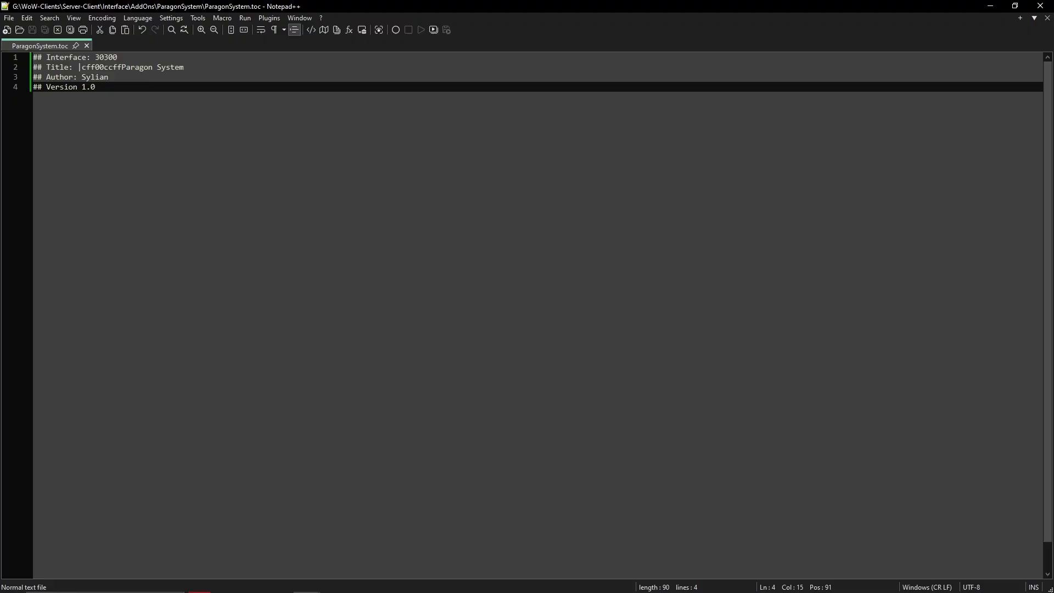
pyautogui.press('Enter')
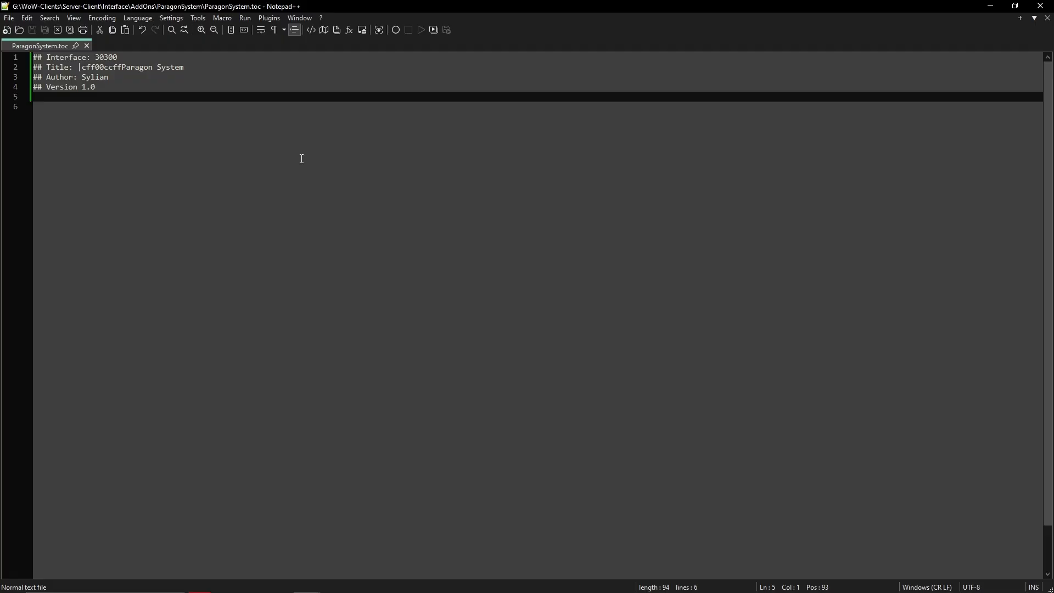
# - Type ParagonSystem_Core.lua and ParagonSystem_UI.lua as the TOC's file lines
pyautogui.write('Paragon')
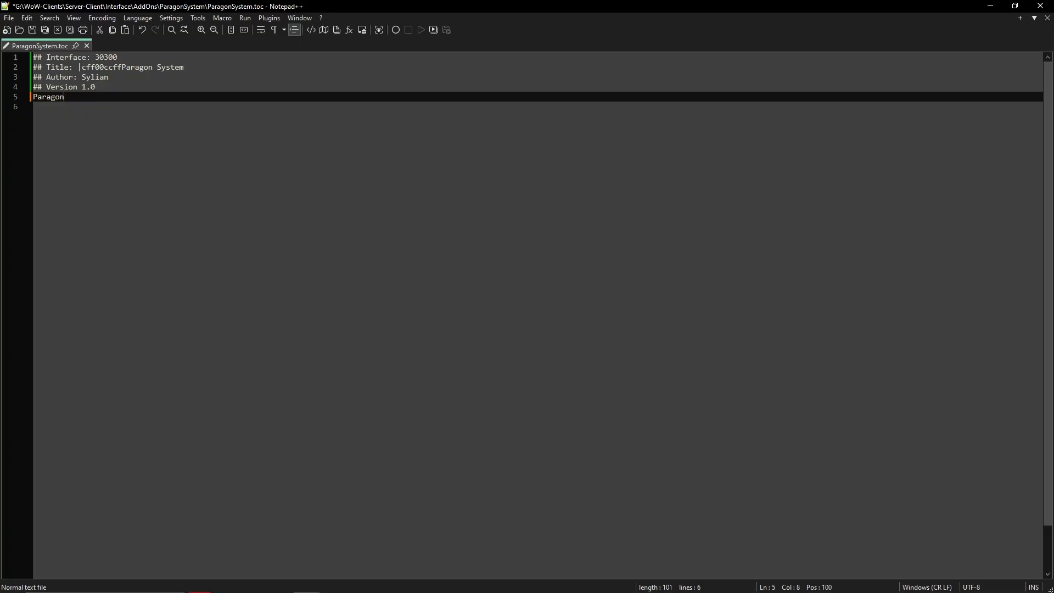
pyautogui.write('System')
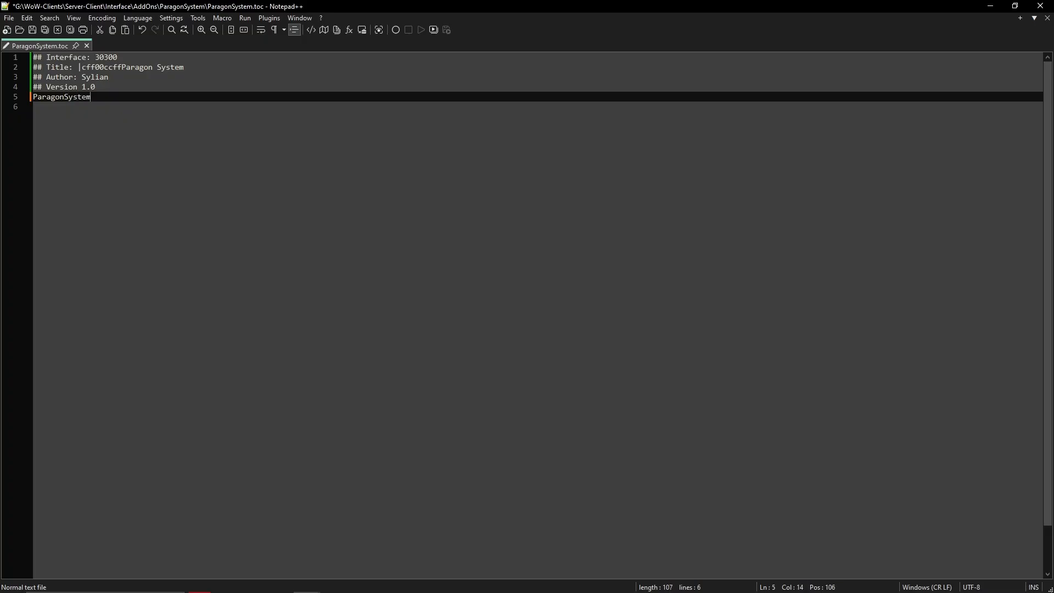
pyautogui.write('_Core.')
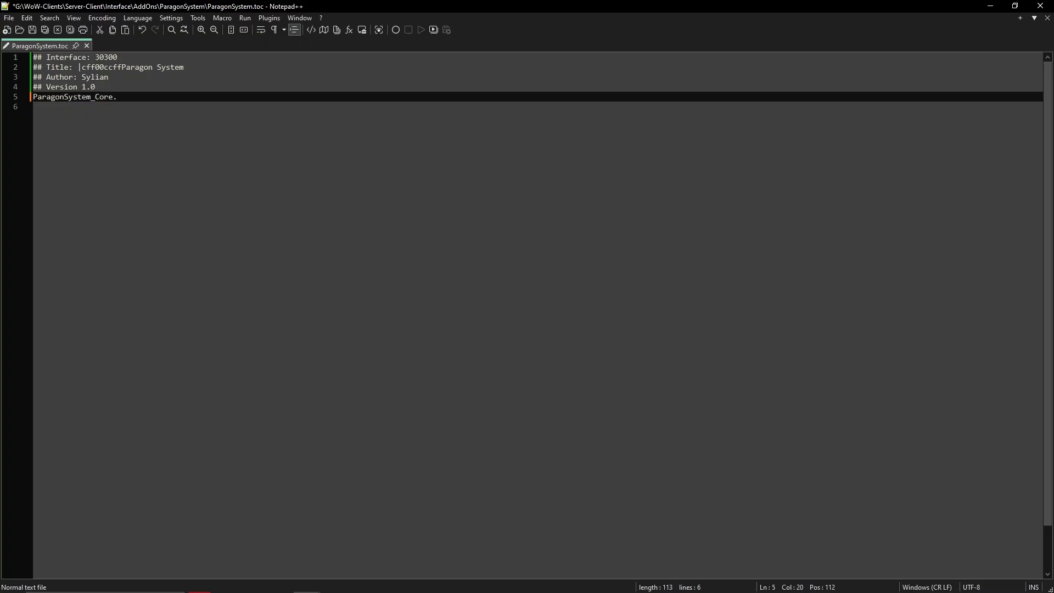
pyautogui.write('lua')
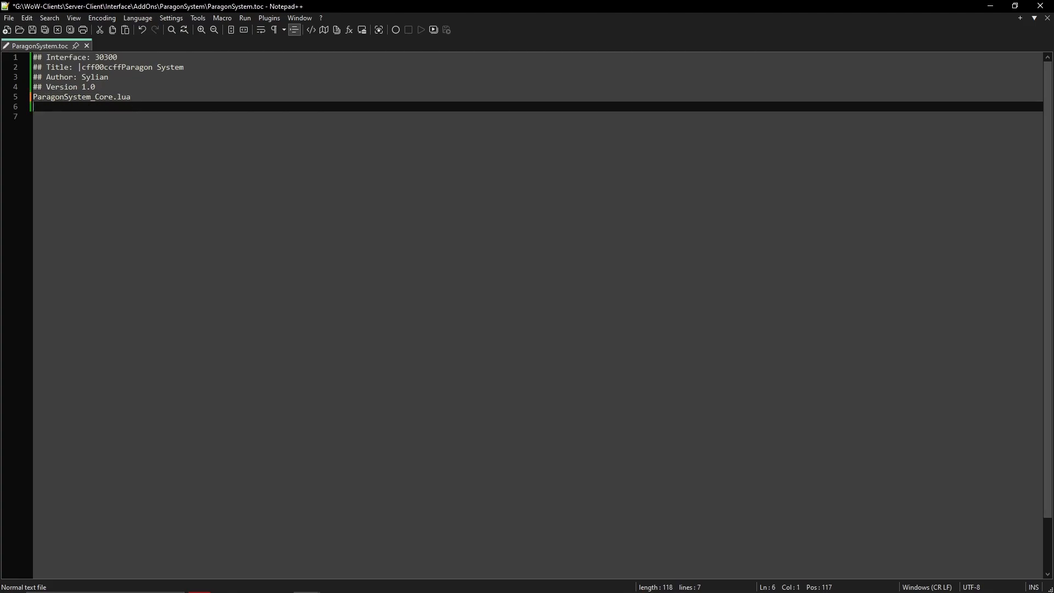
pyautogui.write('Par')
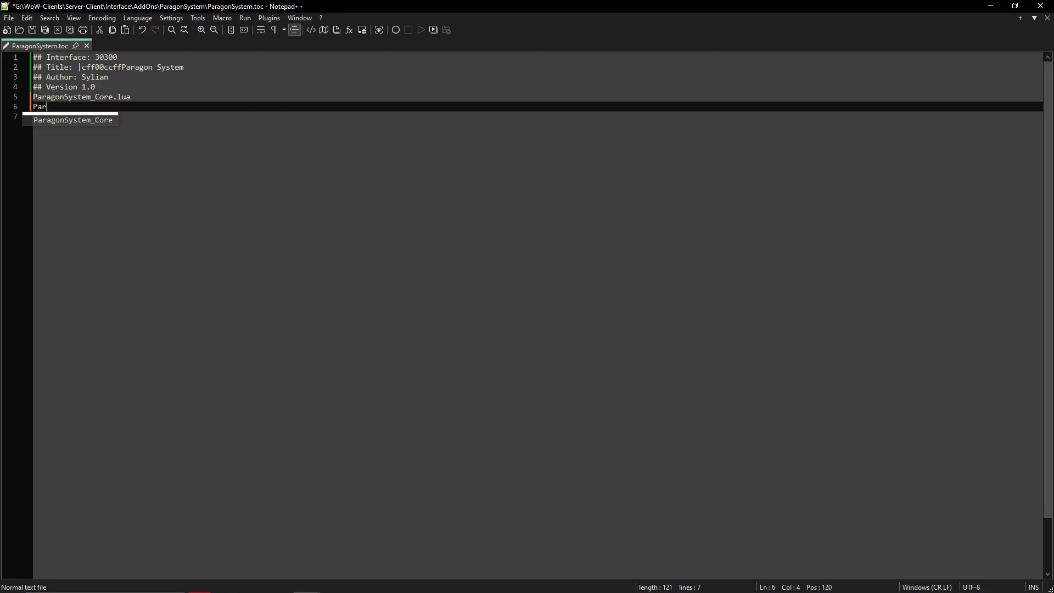
pyautogui.write('agonSystem')
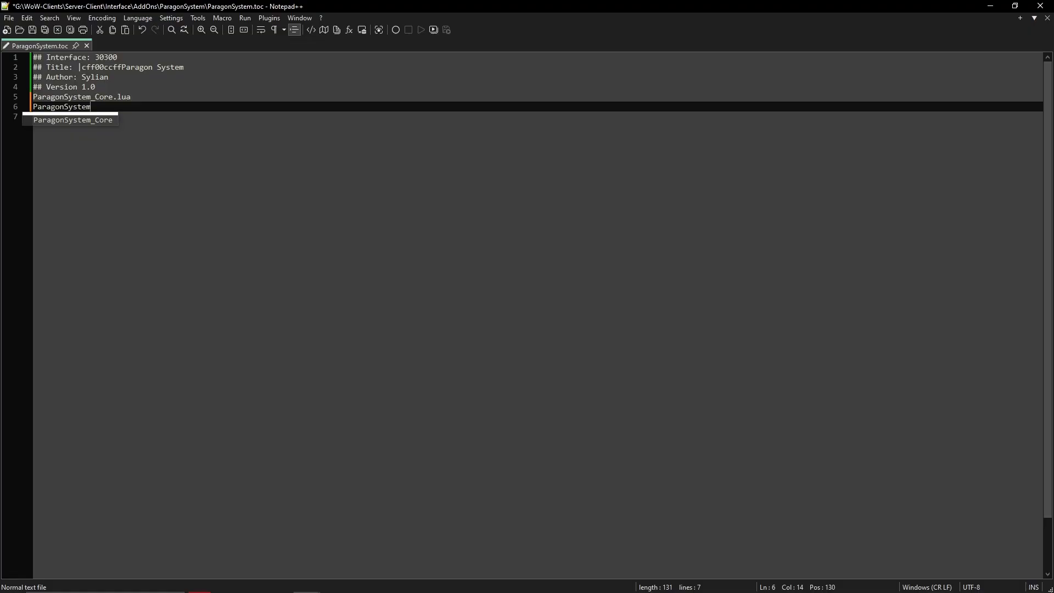
pyautogui.write('_U')
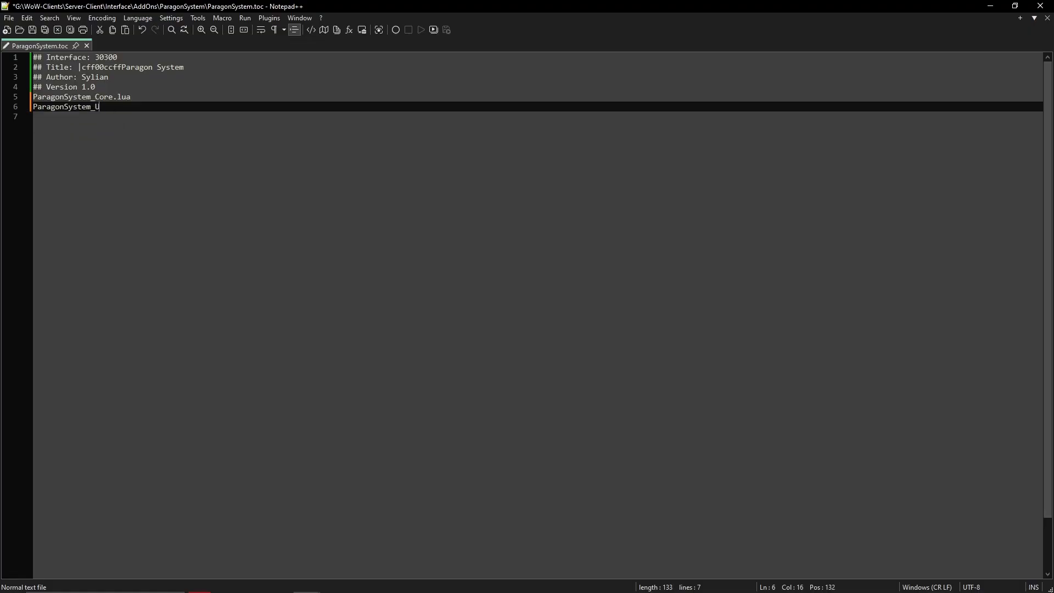
pyautogui.write('I.lua')
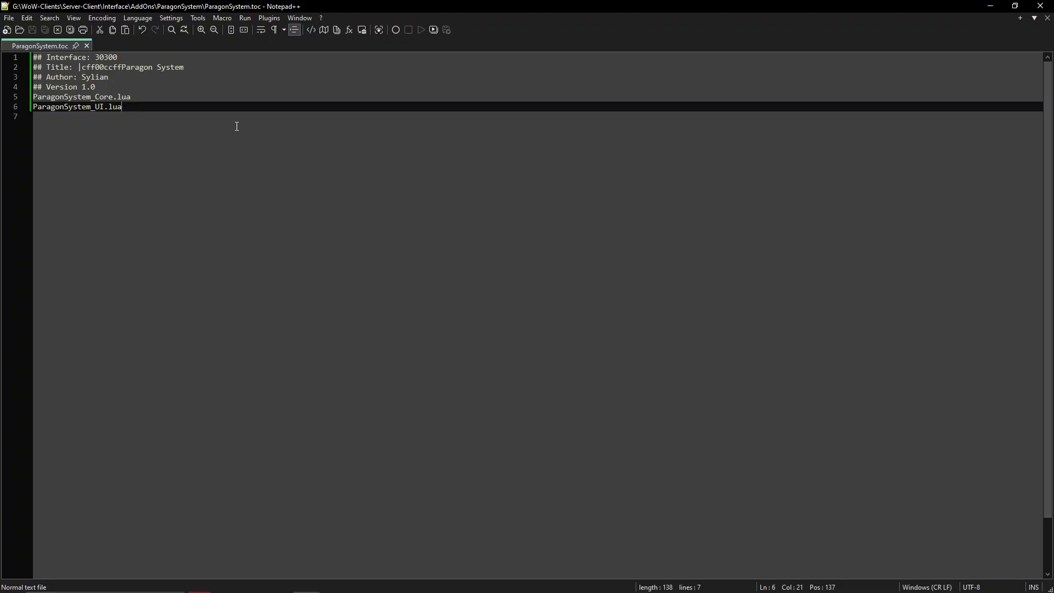
pyautogui.moveTo(240, 107)
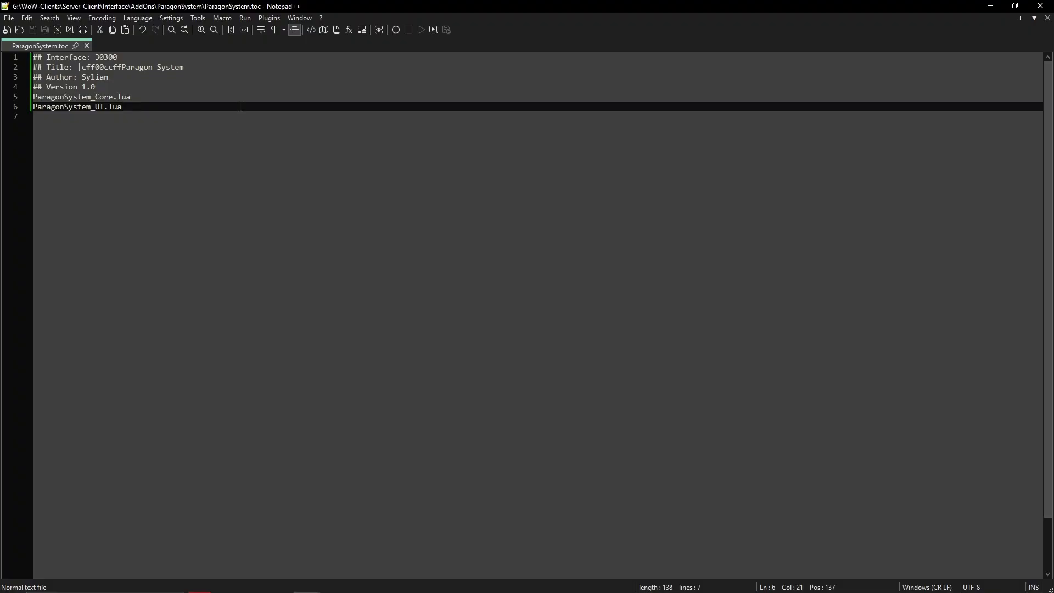
pyautogui.press('ctrl+a')
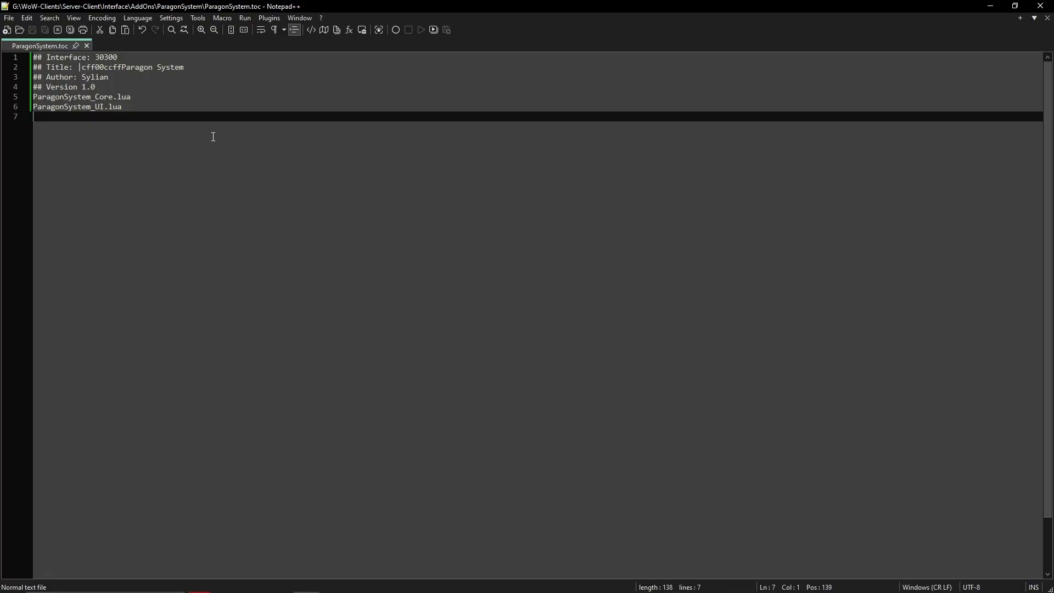
pyautogui.moveTo(808, 135)
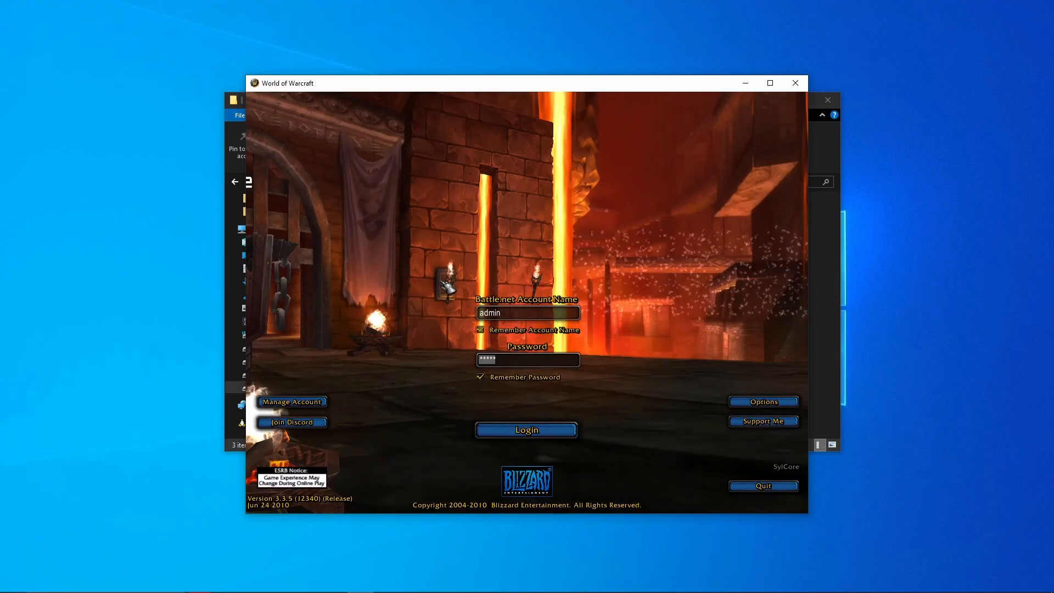
pyautogui.click(527, 429)
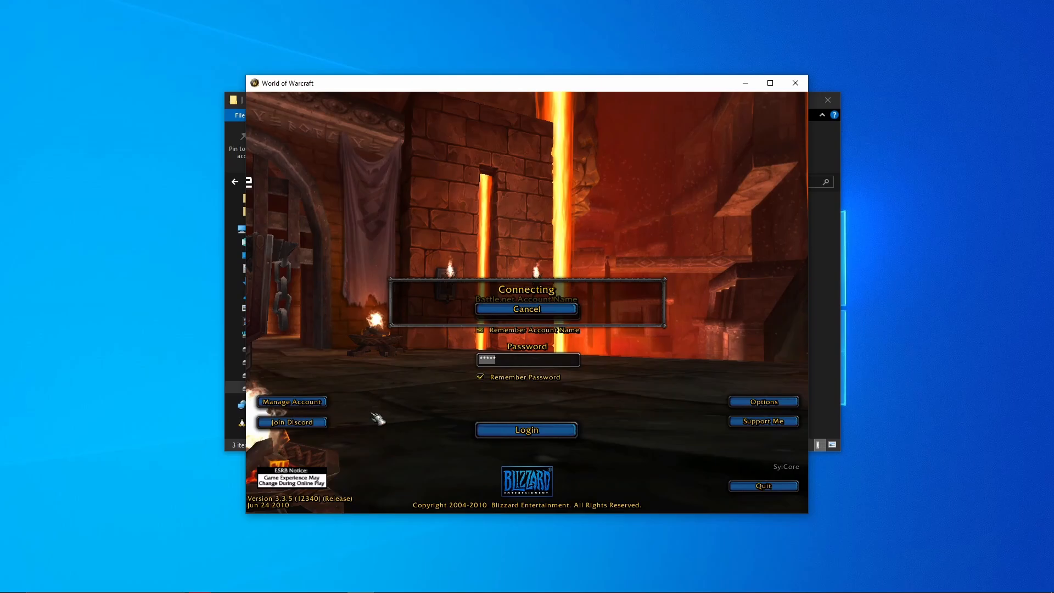
pyautogui.click(526, 309)
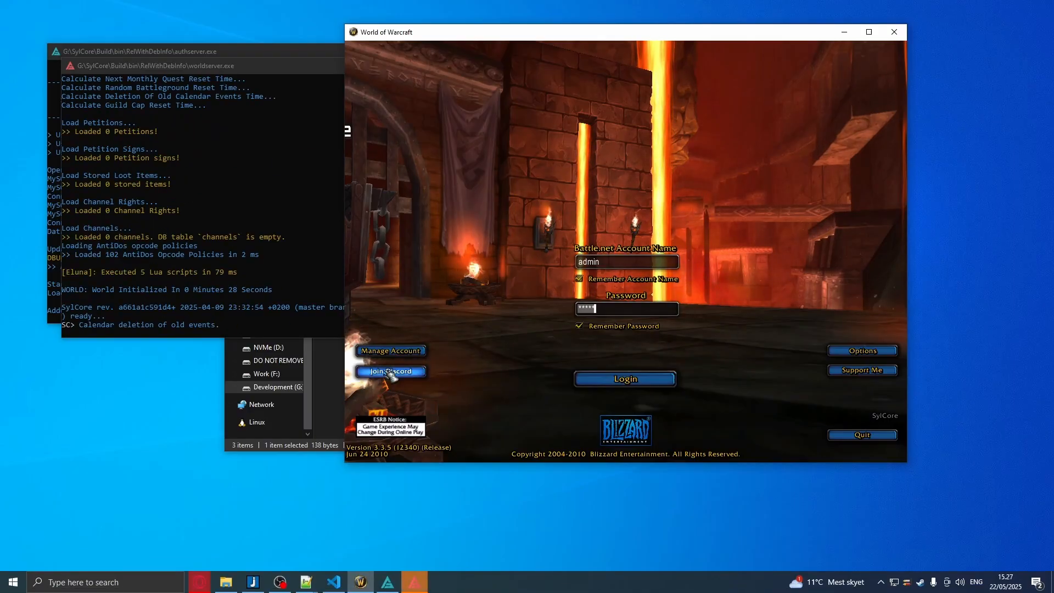
# - Log in to the server and close the addon list once Paragon System shows enabled
pyautogui.click(623, 378)
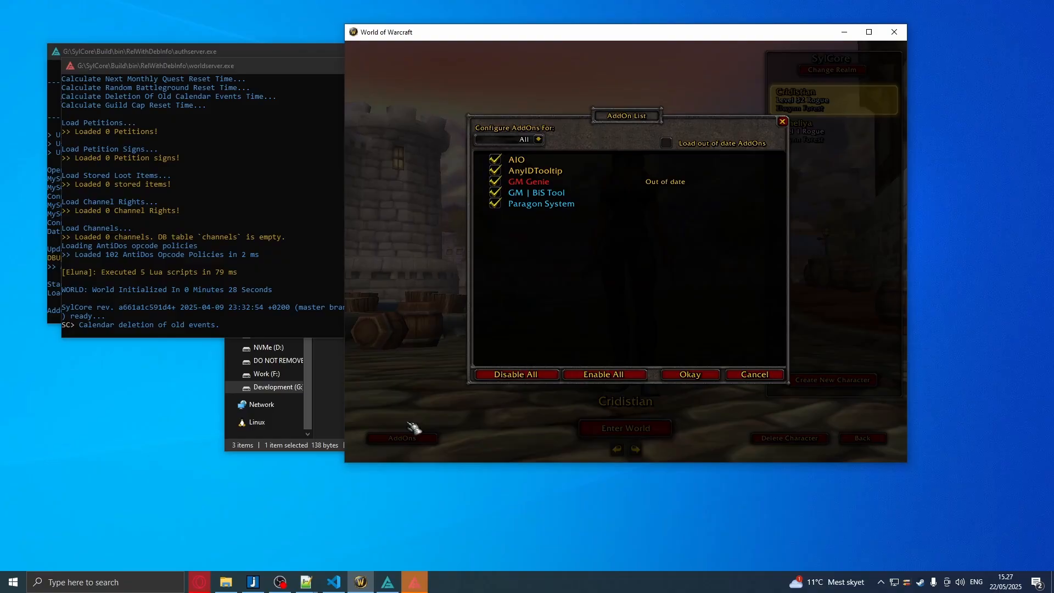
pyautogui.moveTo(541, 203)
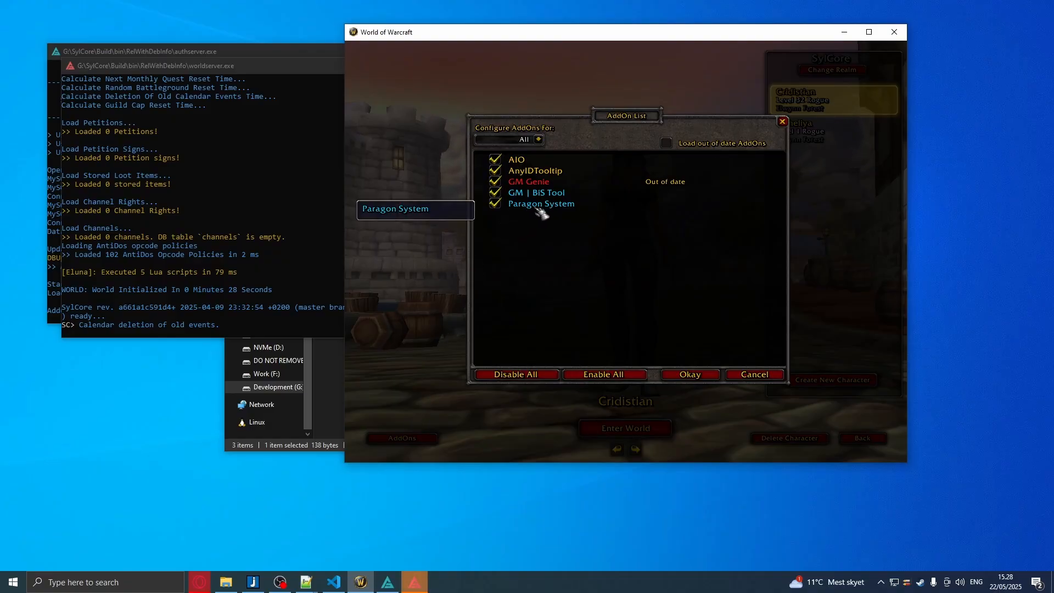
pyautogui.moveTo(726, 400)
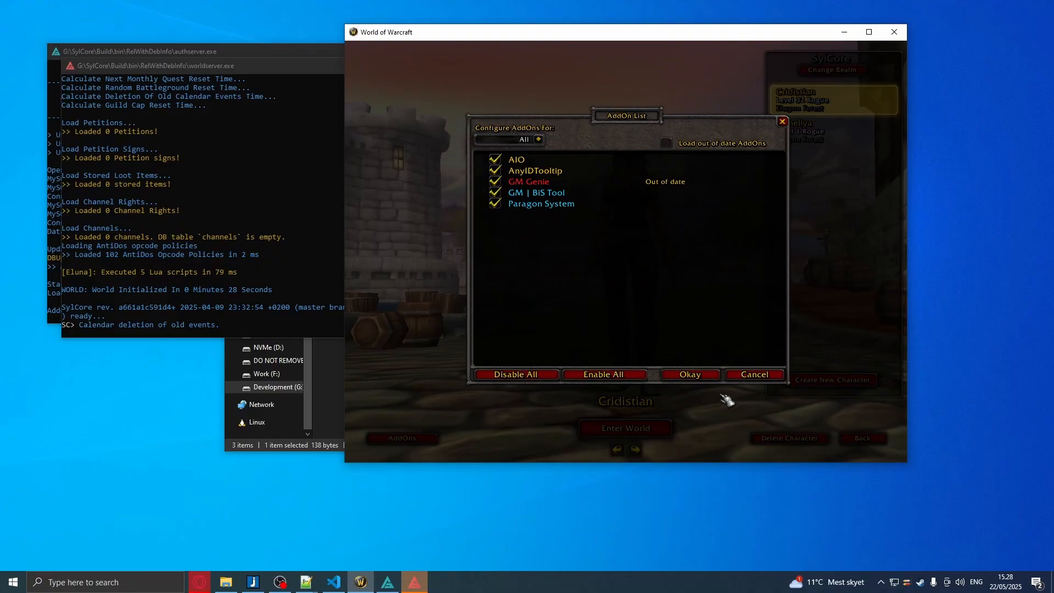
pyautogui.moveTo(540, 203)
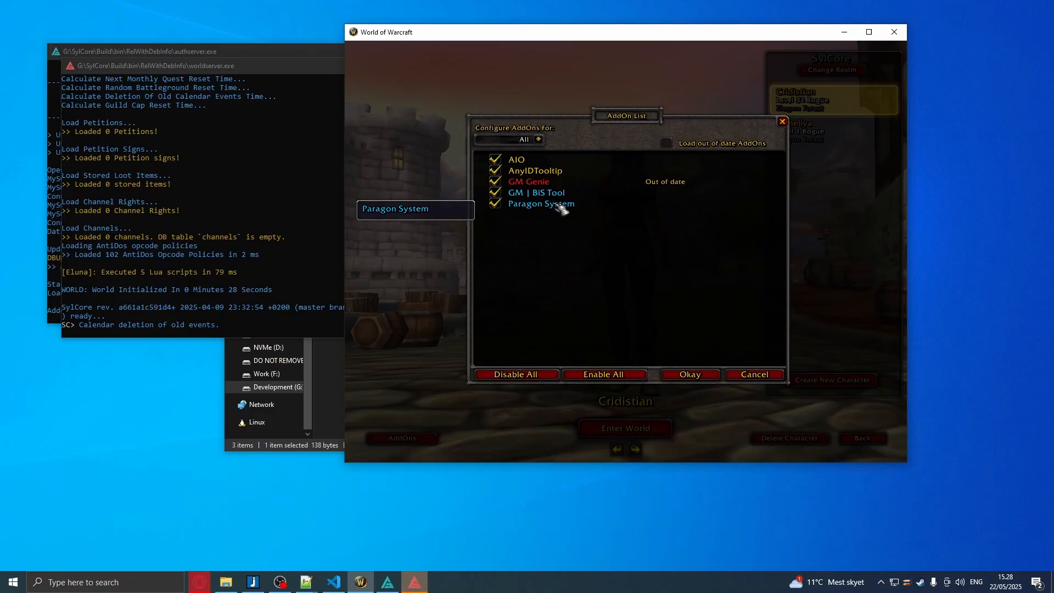
pyautogui.moveTo(541, 215)
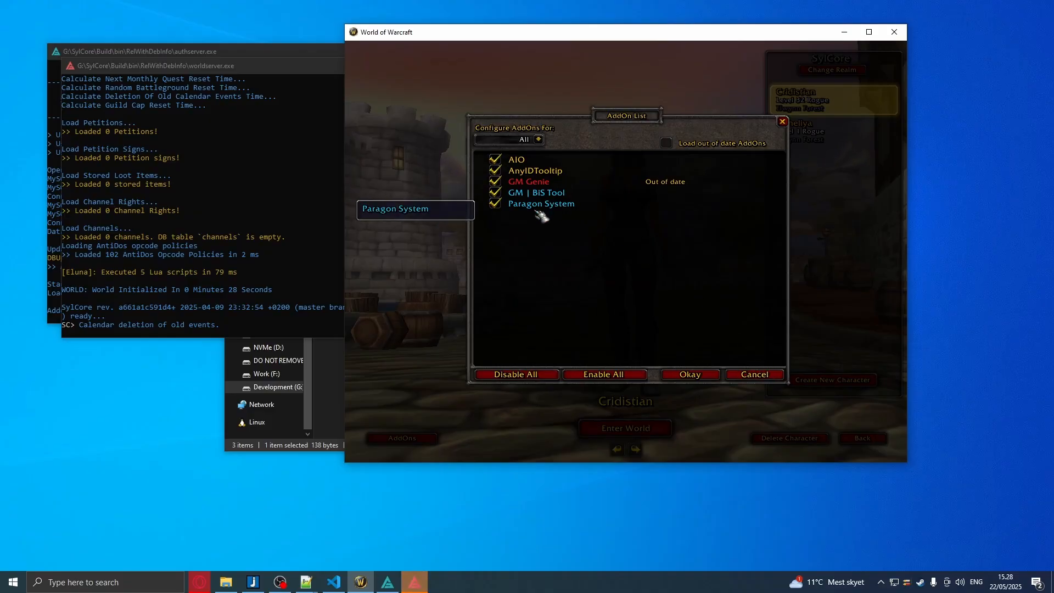
pyautogui.moveTo(769, 412)
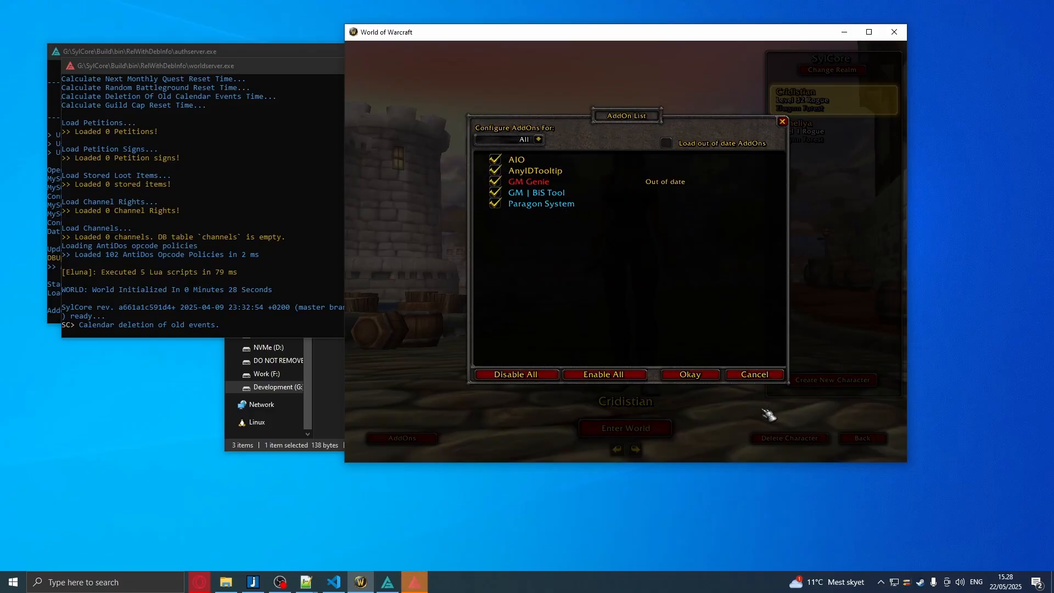
pyautogui.click(689, 375)
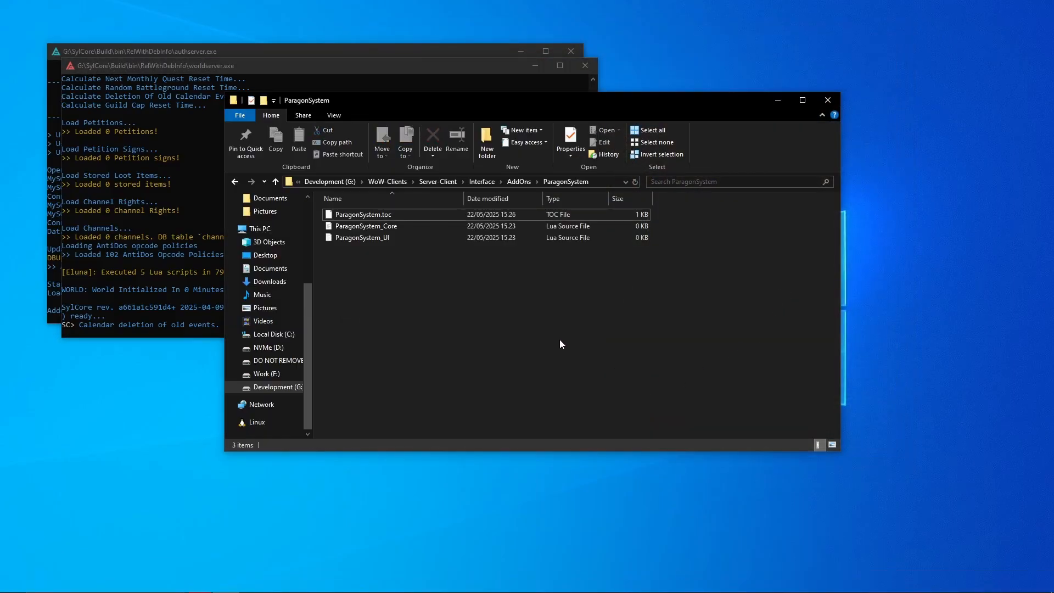
pyautogui.moveTo(516, 569)
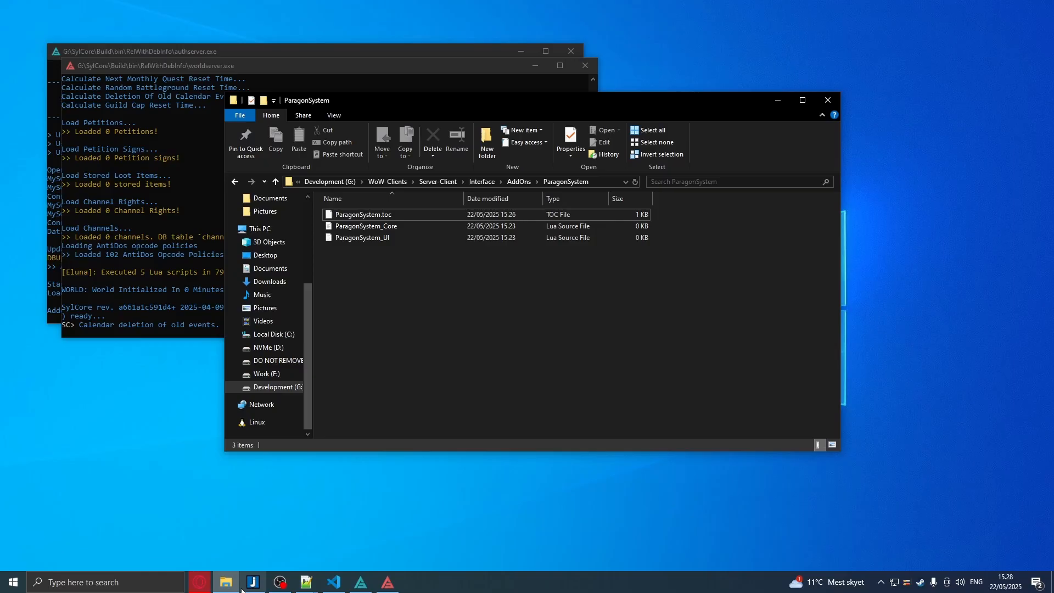
# - Navigate File Explorer to G:\SylCore\Build\bin\RelWithDebInfo\lua_scripts
pyautogui.rightClick(225, 582)
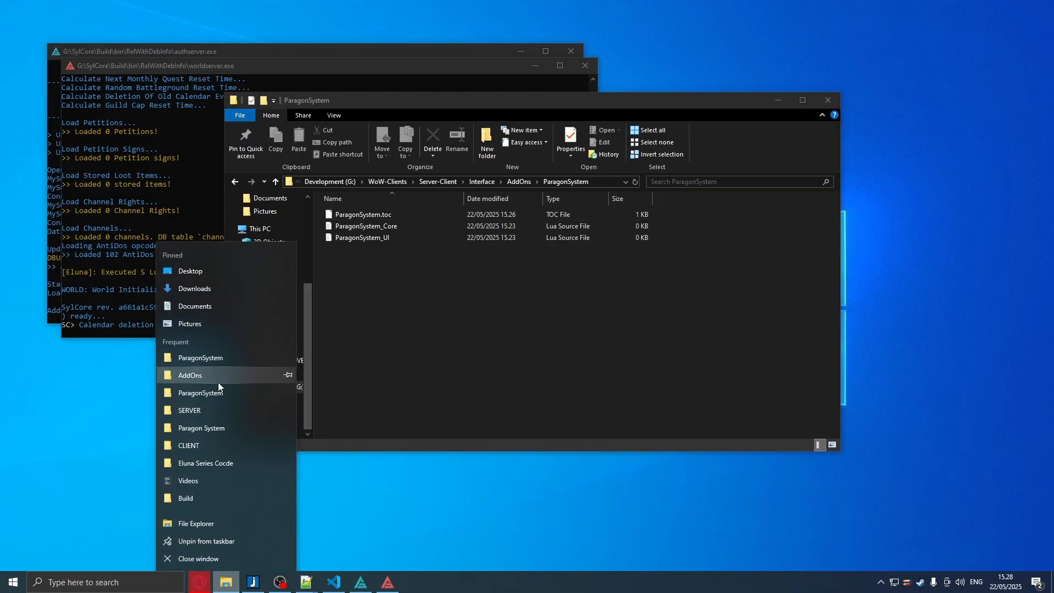
pyautogui.click(189, 410)
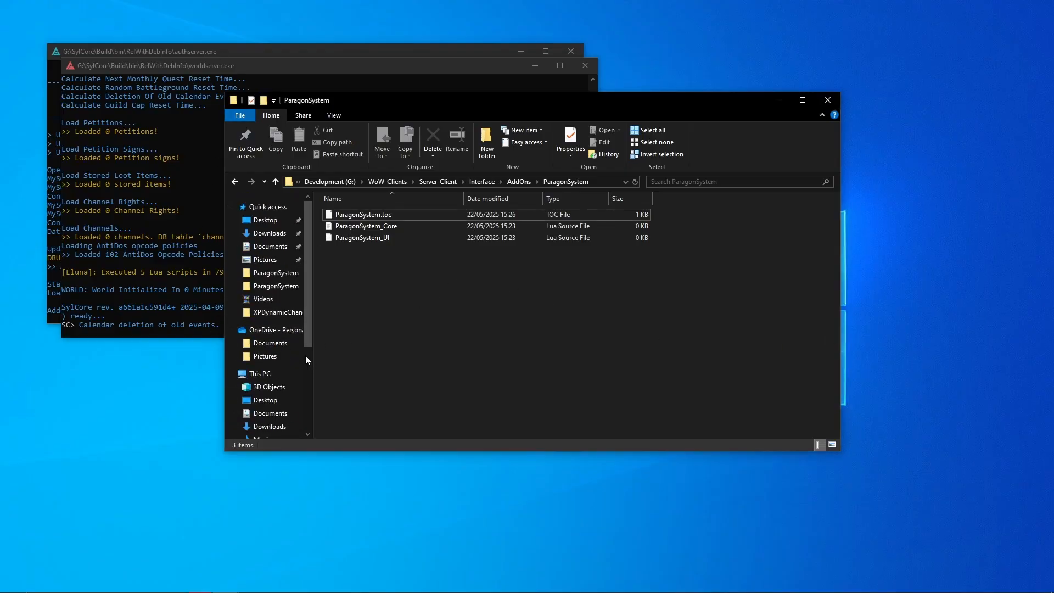
pyautogui.click(282, 360)
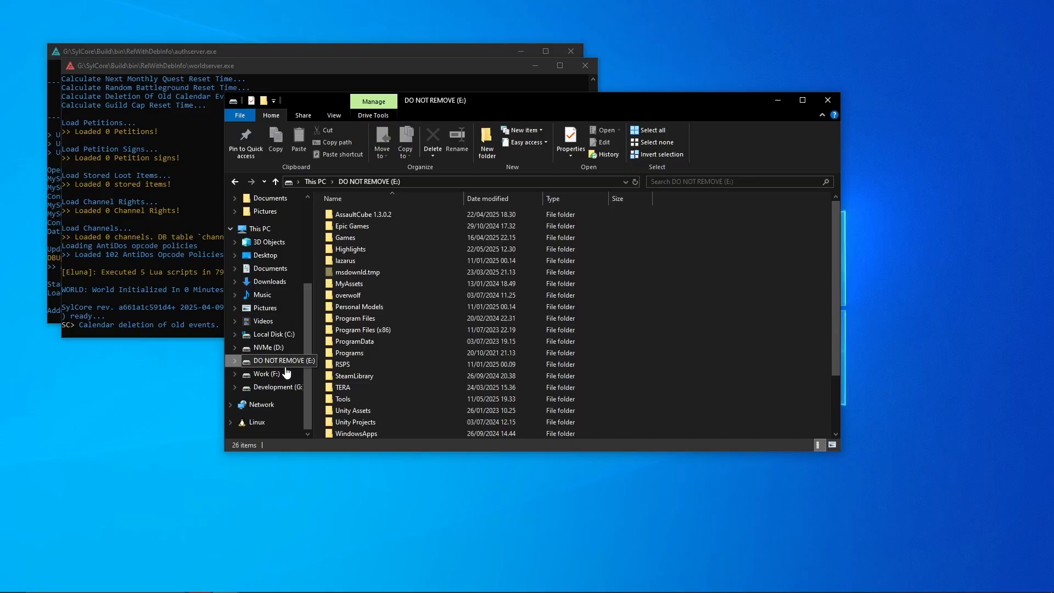
pyautogui.click(276, 386)
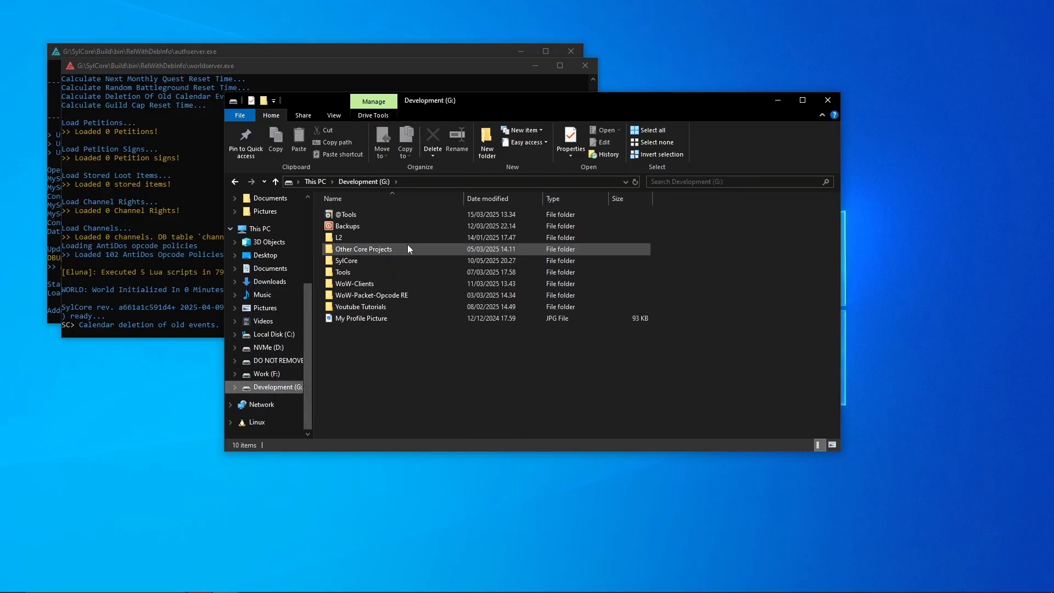
pyautogui.doubleClick(347, 260)
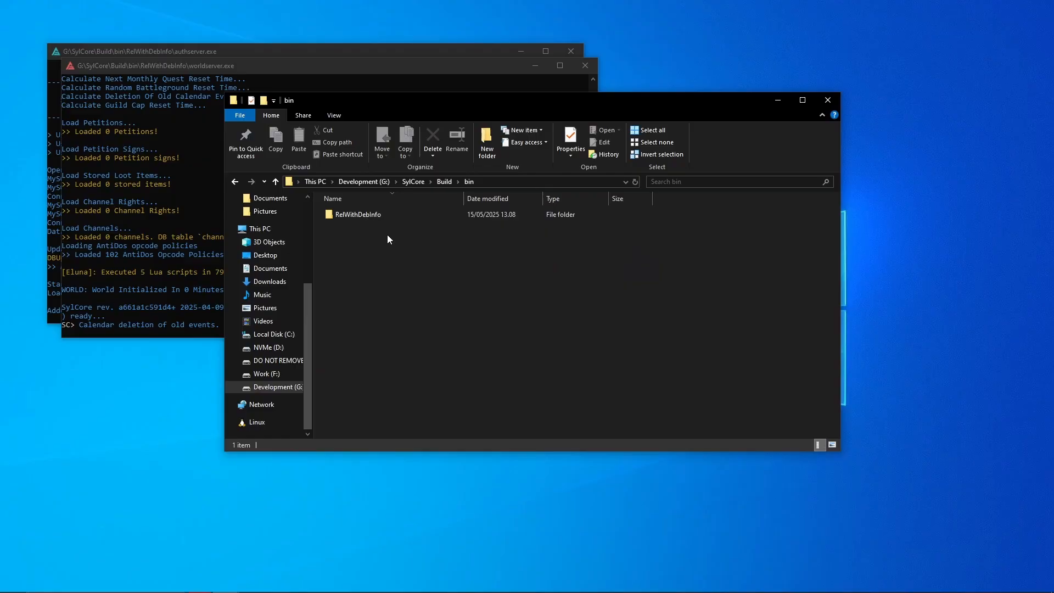
pyautogui.doubleClick(356, 214)
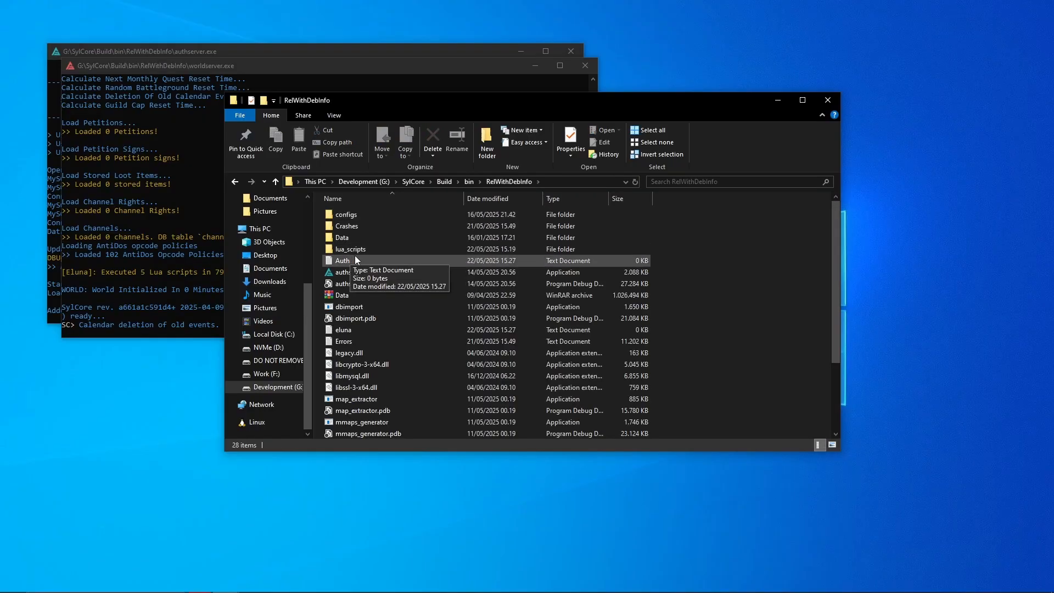
pyautogui.doubleClick(349, 249)
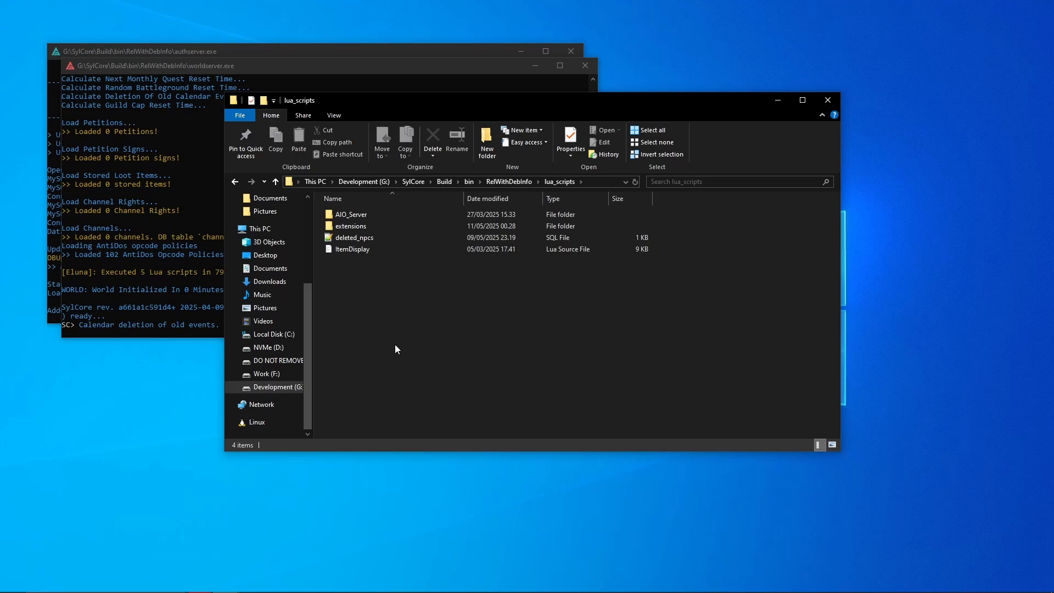
pyautogui.moveTo(404, 348)
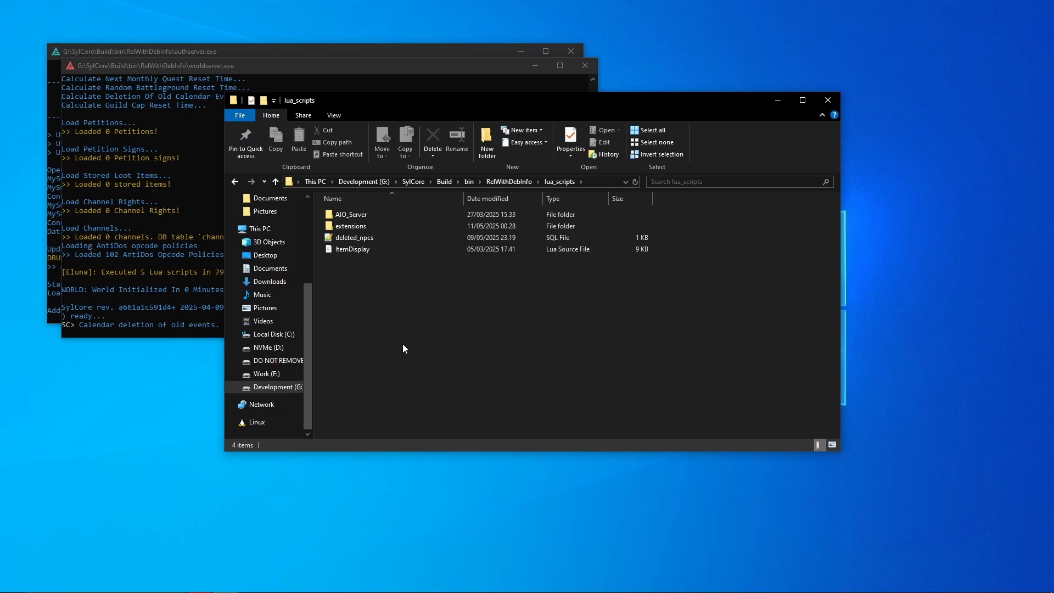
# - Create a new folder named ParagonSystem in lua_scripts and open it
pyautogui.rightClick(404, 348)
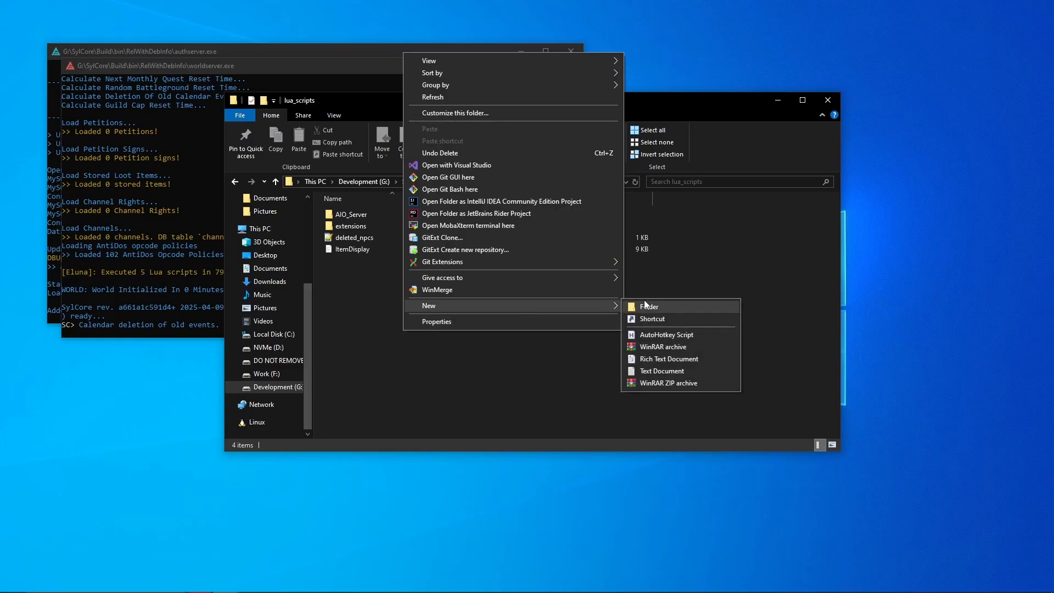
pyautogui.click(649, 307)
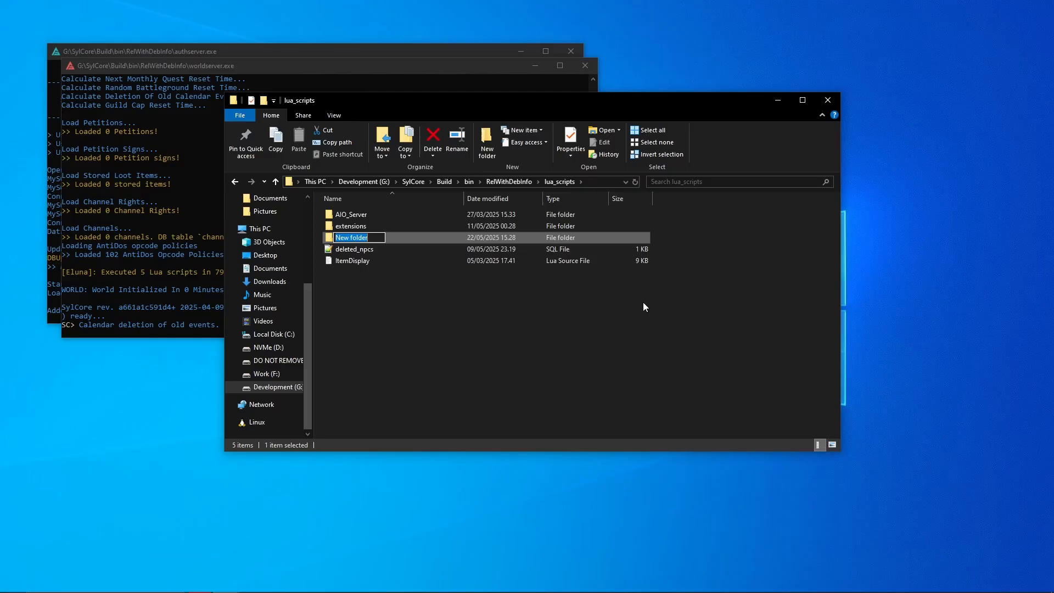
pyautogui.write('Paragon System')
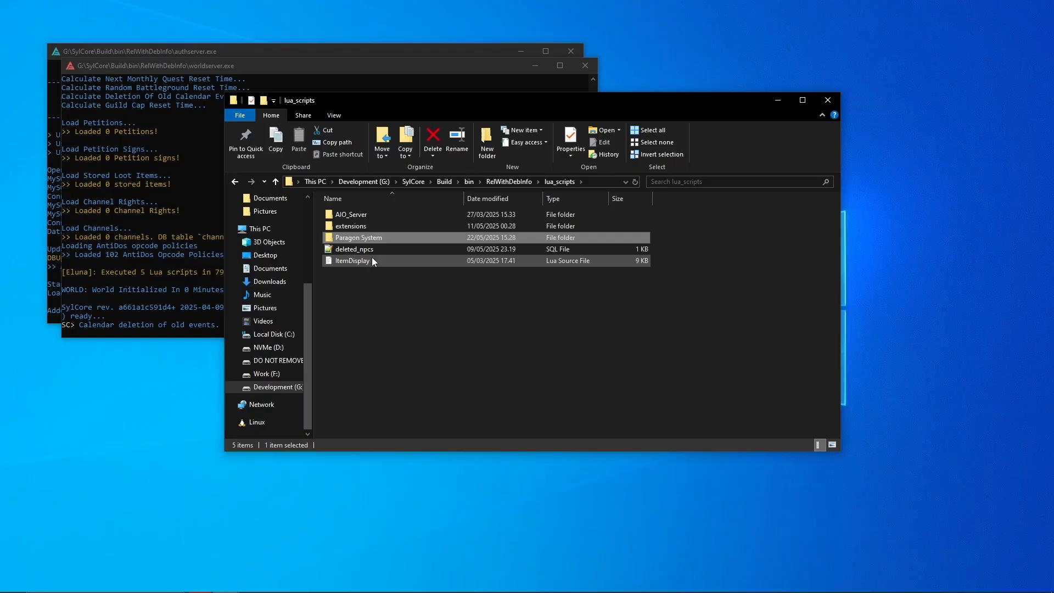
pyautogui.doubleClick(358, 237)
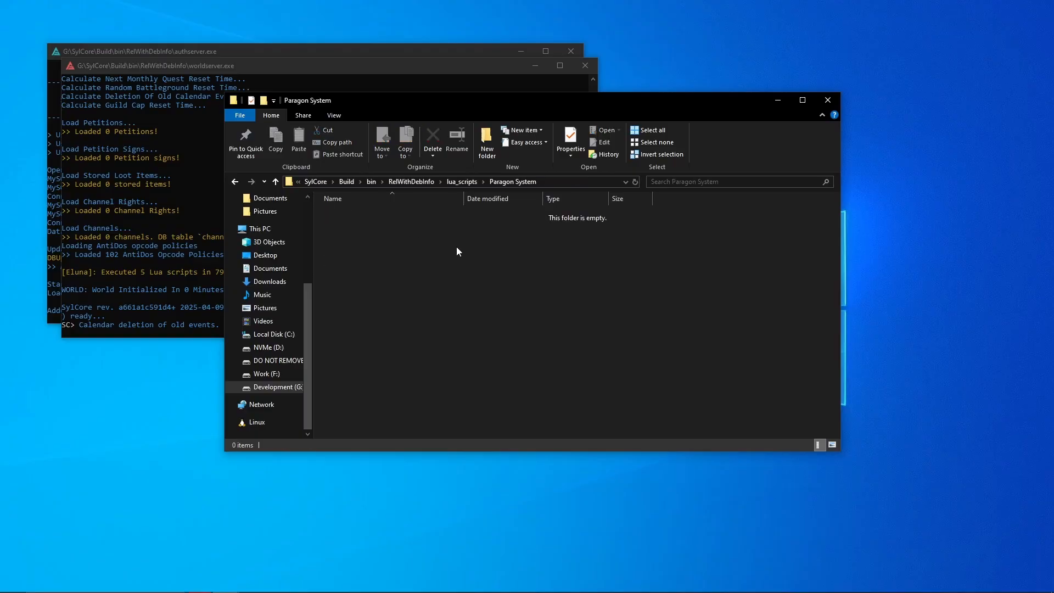
pyautogui.moveTo(443, 255)
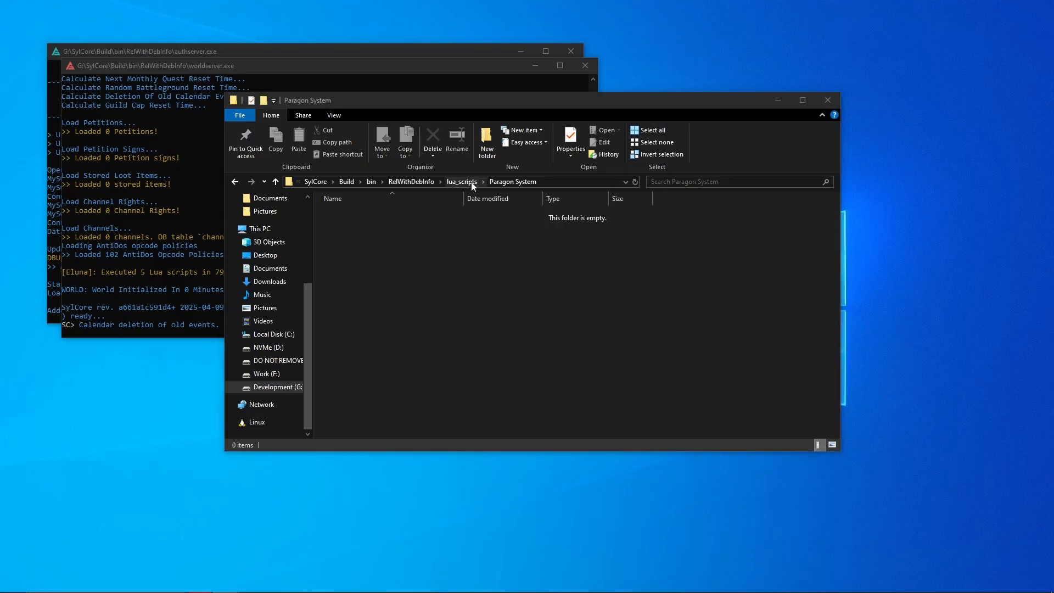
# - Re-enter the ParagonSystem folder and create a new blank text document there
pyautogui.click(461, 181)
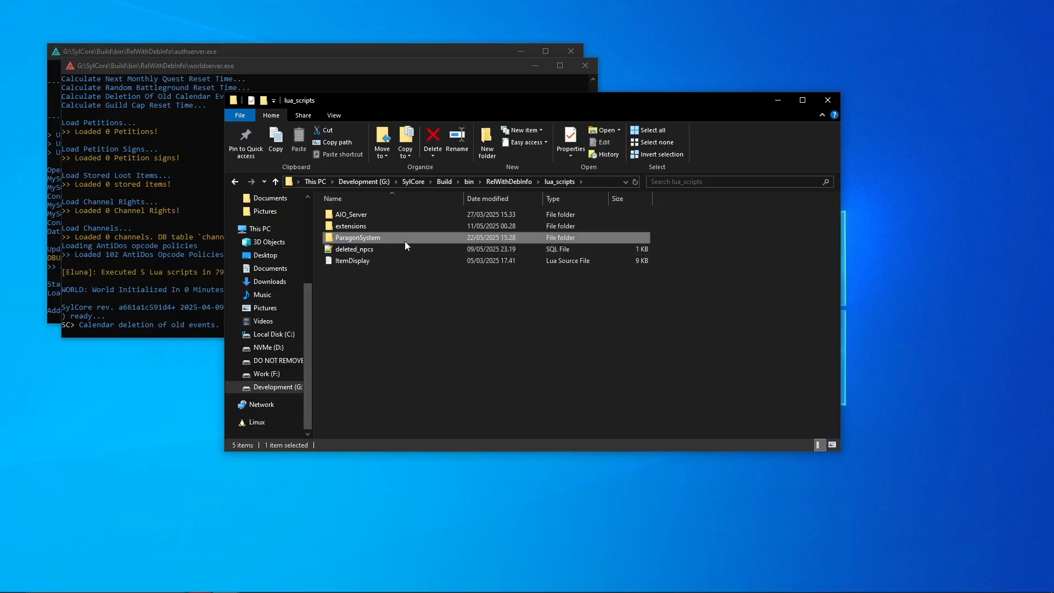
pyautogui.doubleClick(358, 237)
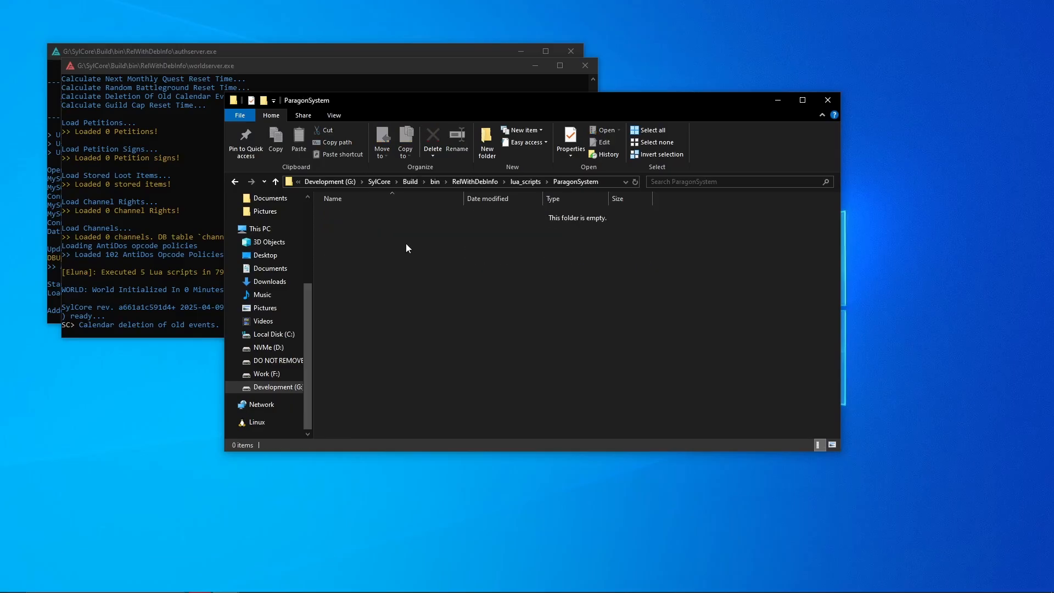
pyautogui.moveTo(639, 242)
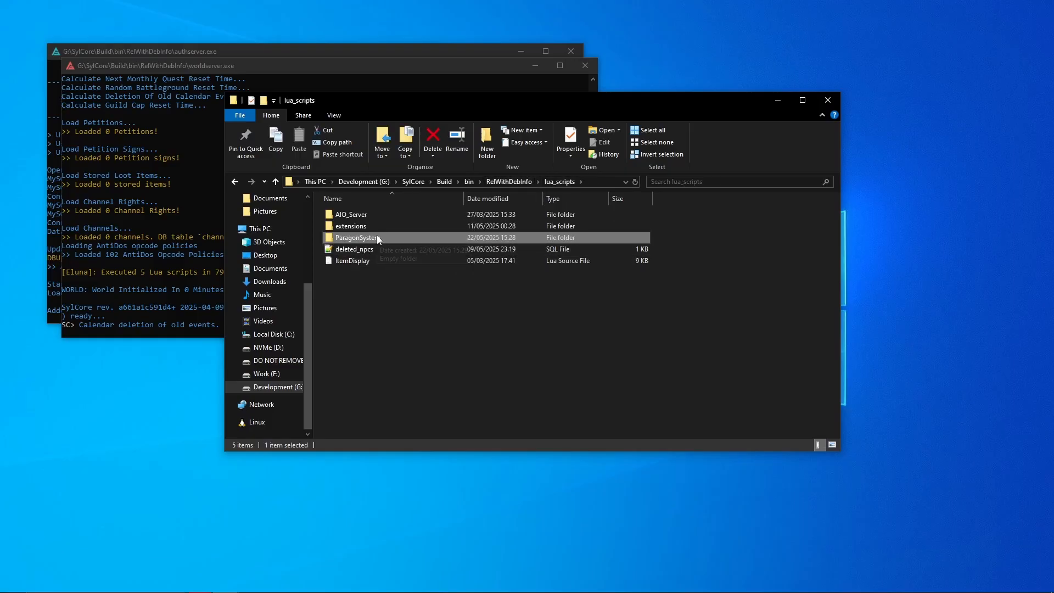
pyautogui.moveTo(363, 242)
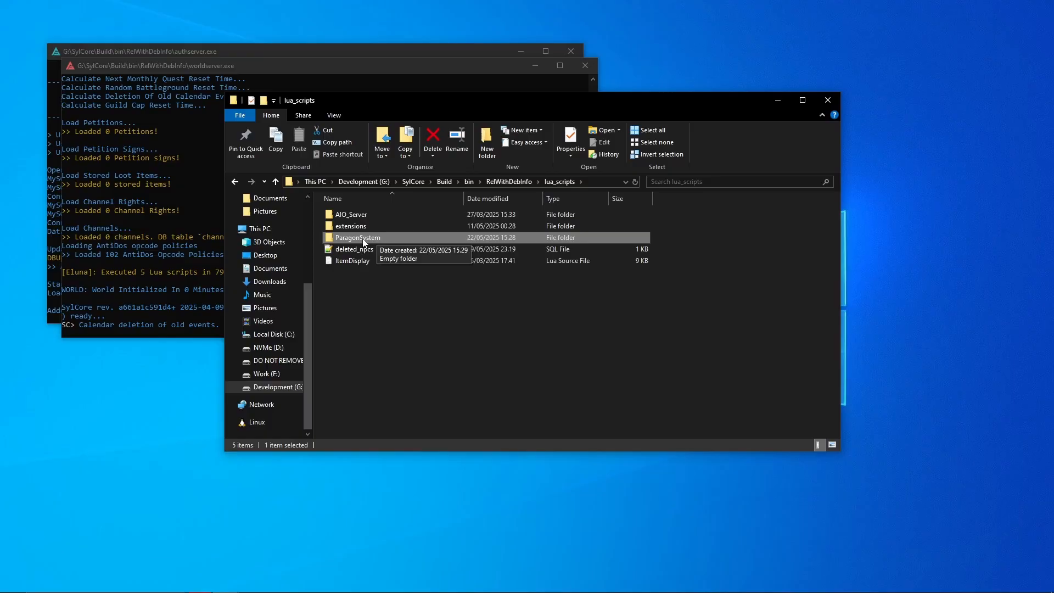
pyautogui.doubleClick(357, 237)
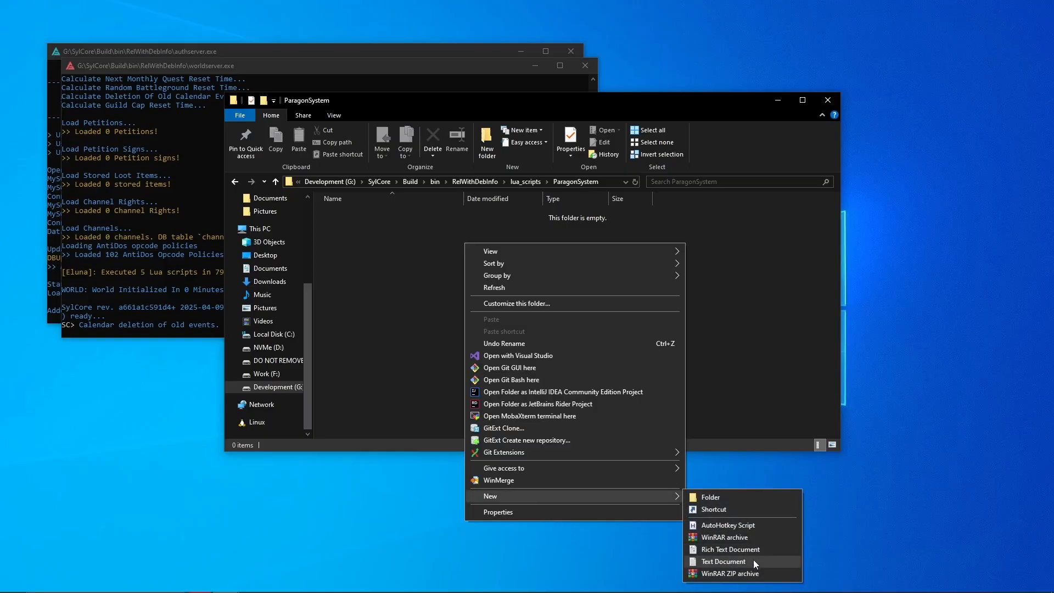
pyautogui.click(724, 561)
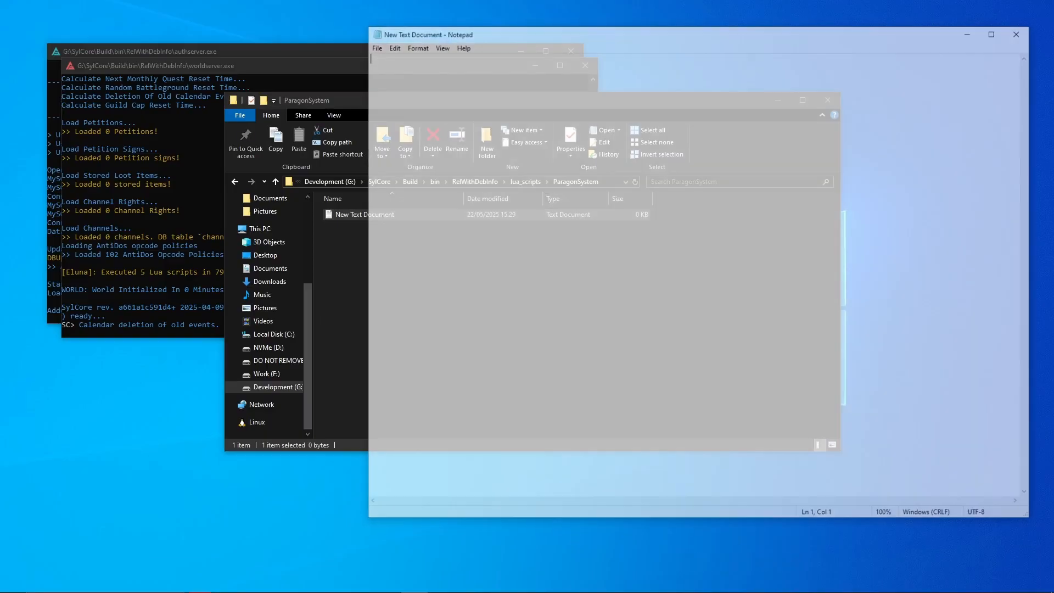
# - Save the blank document as ParagonSystem.lua with Save as type set to All Files
pyautogui.click(377, 45)
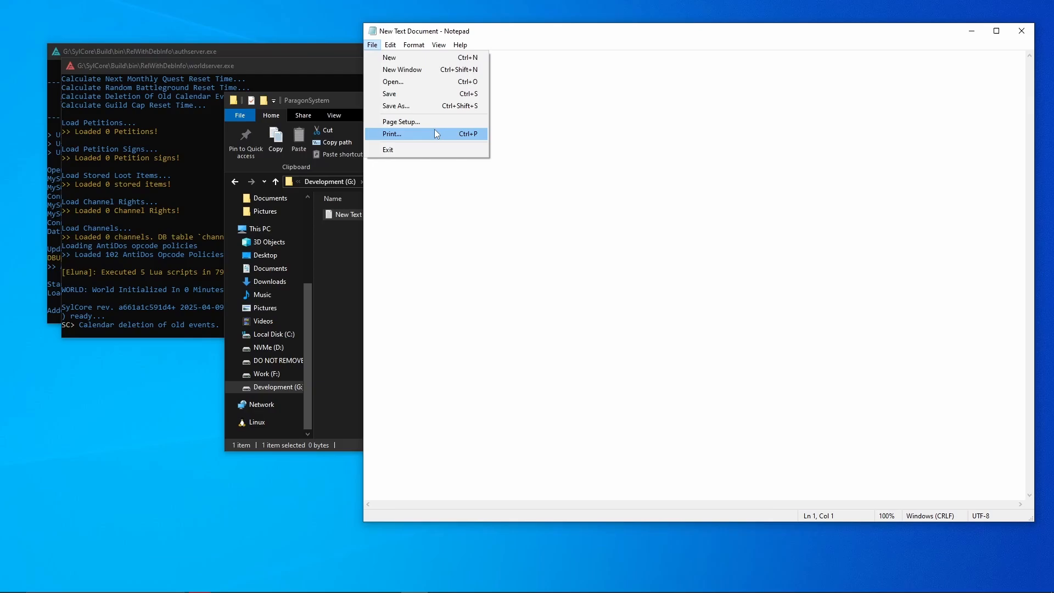
pyautogui.moveTo(389, 93)
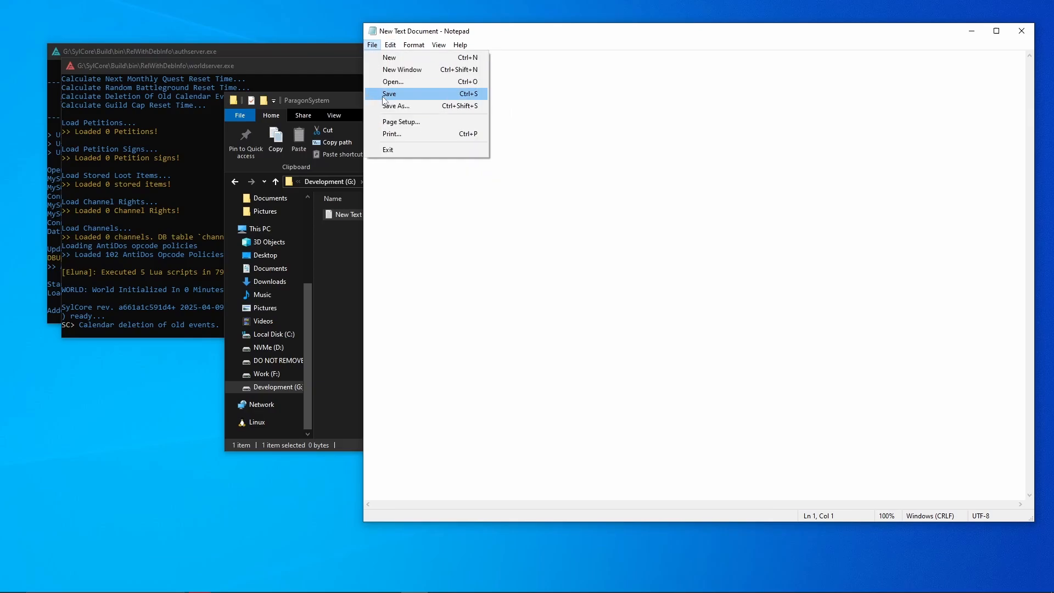
pyautogui.click(389, 93)
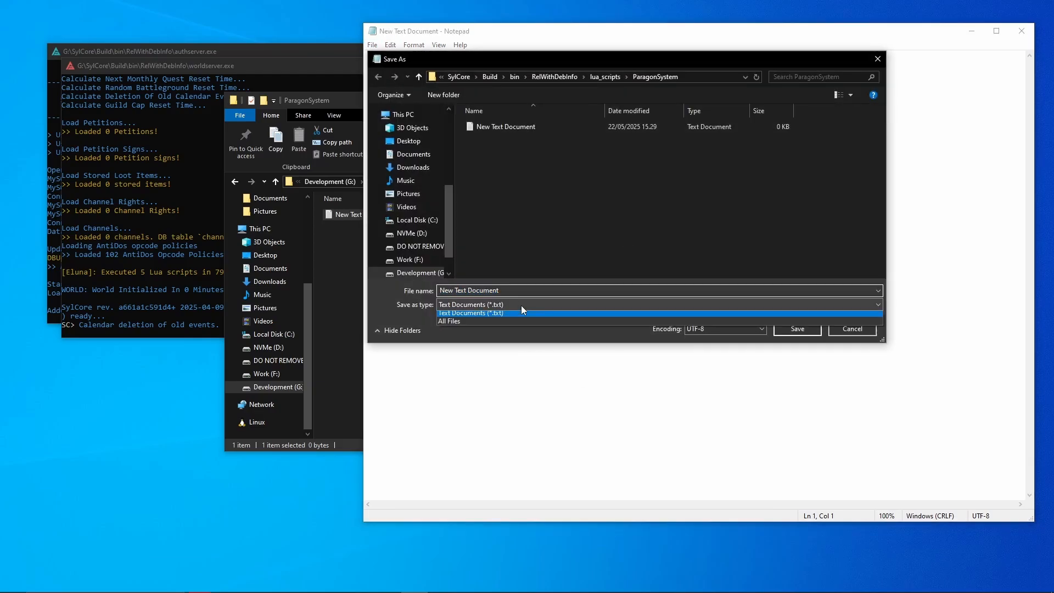
pyautogui.click(449, 321)
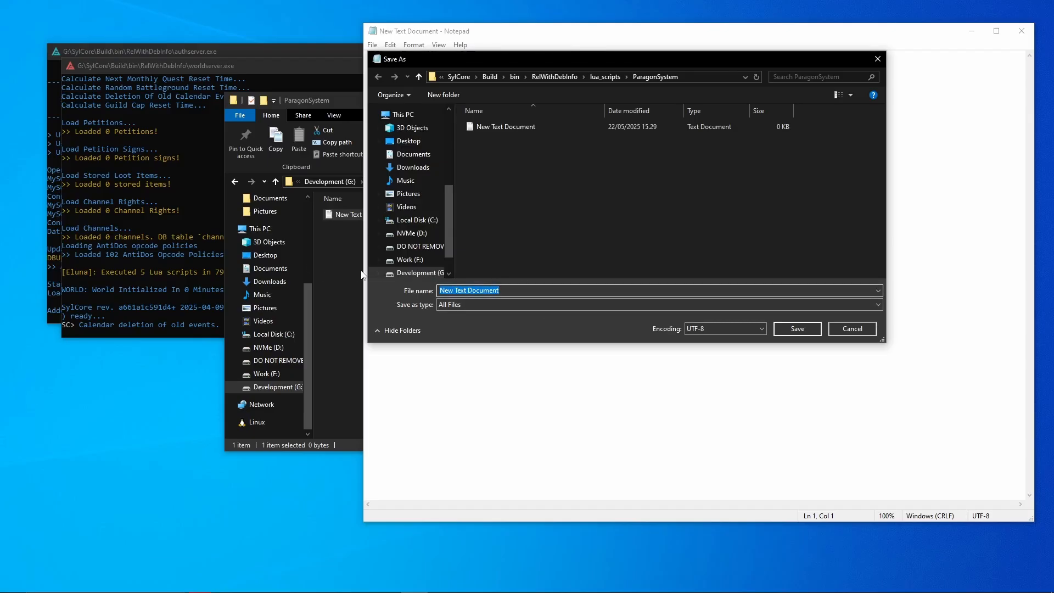
pyautogui.write('ParagonSystem.')
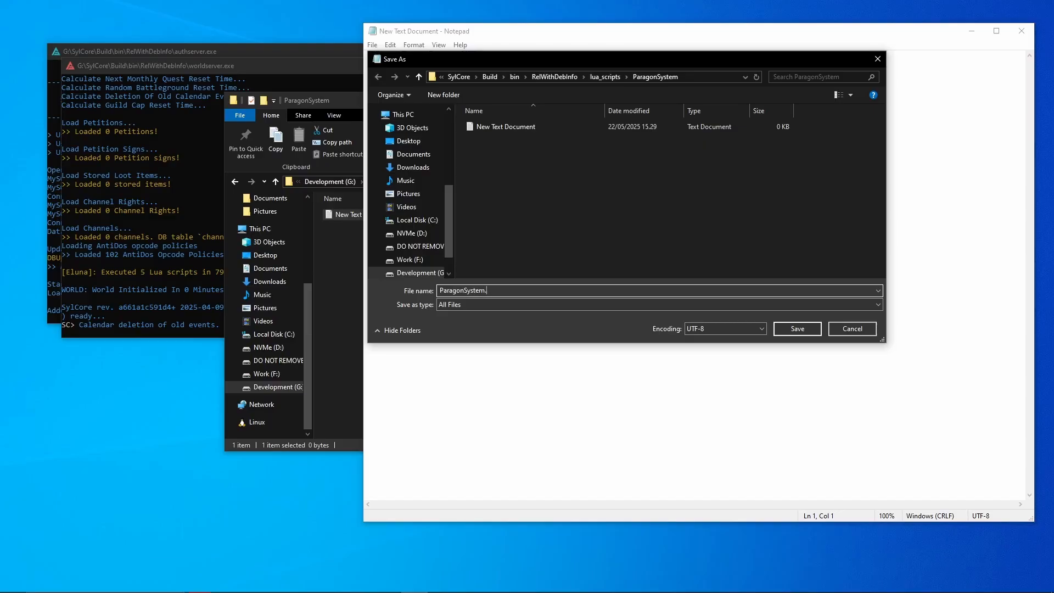
pyautogui.write('lua')
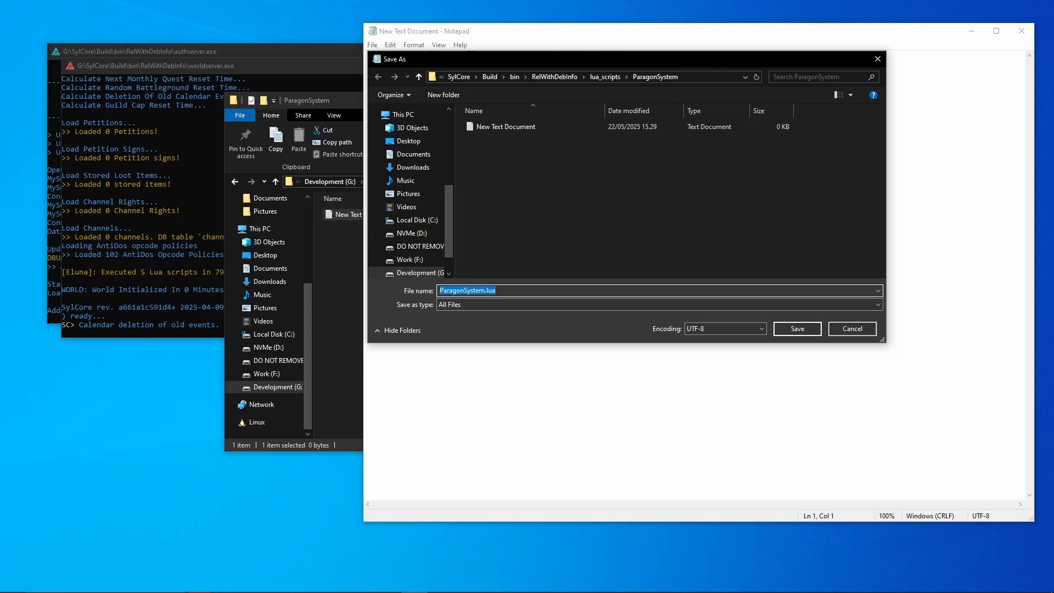
pyautogui.click(796, 329)
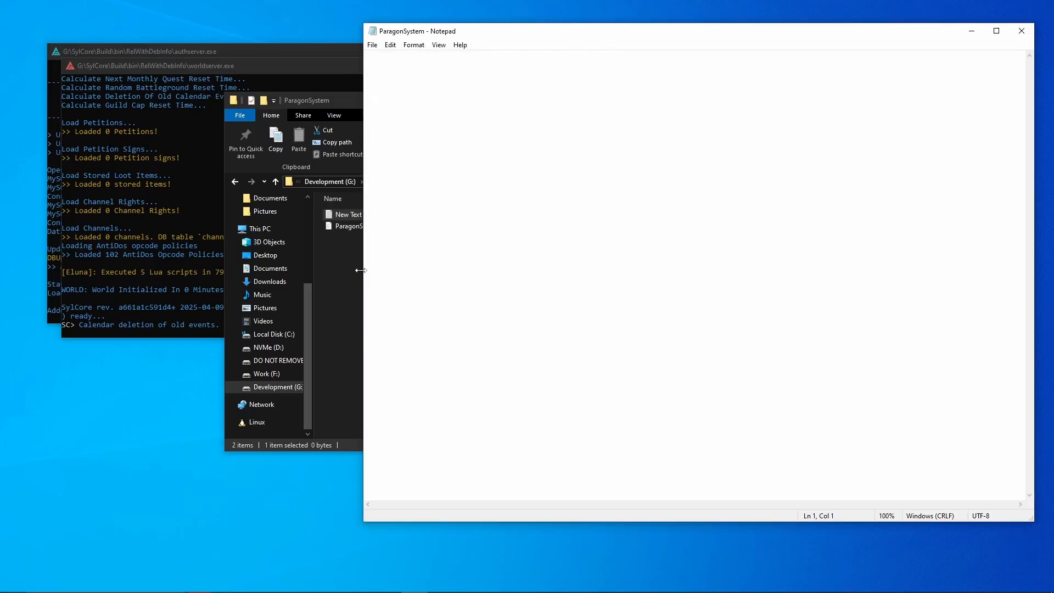
# - Save As a second empty file named ParagonSystem_Config.lua
pyautogui.click(371, 44)
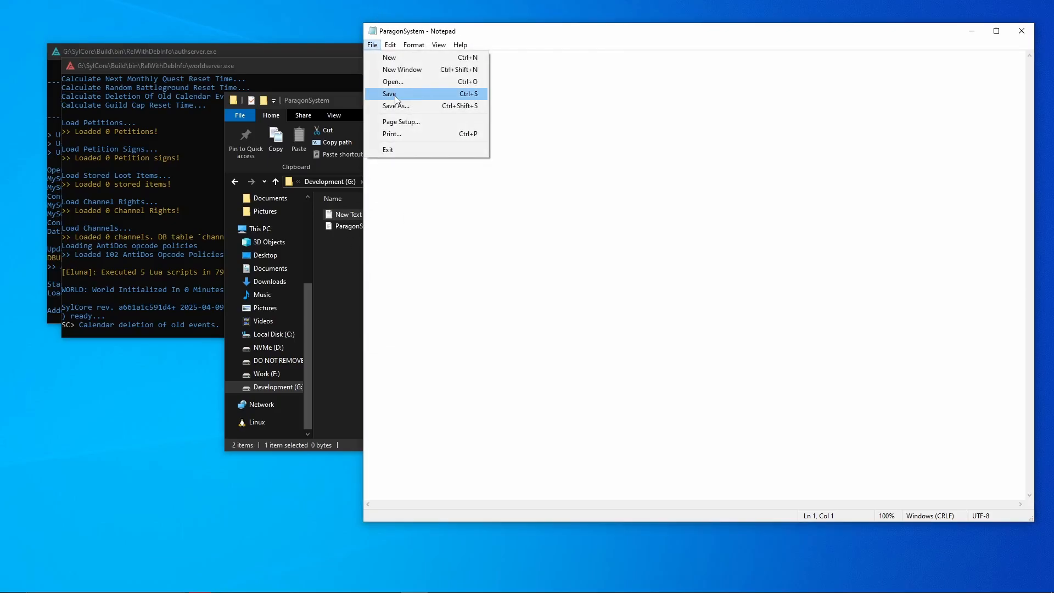
pyautogui.click(396, 106)
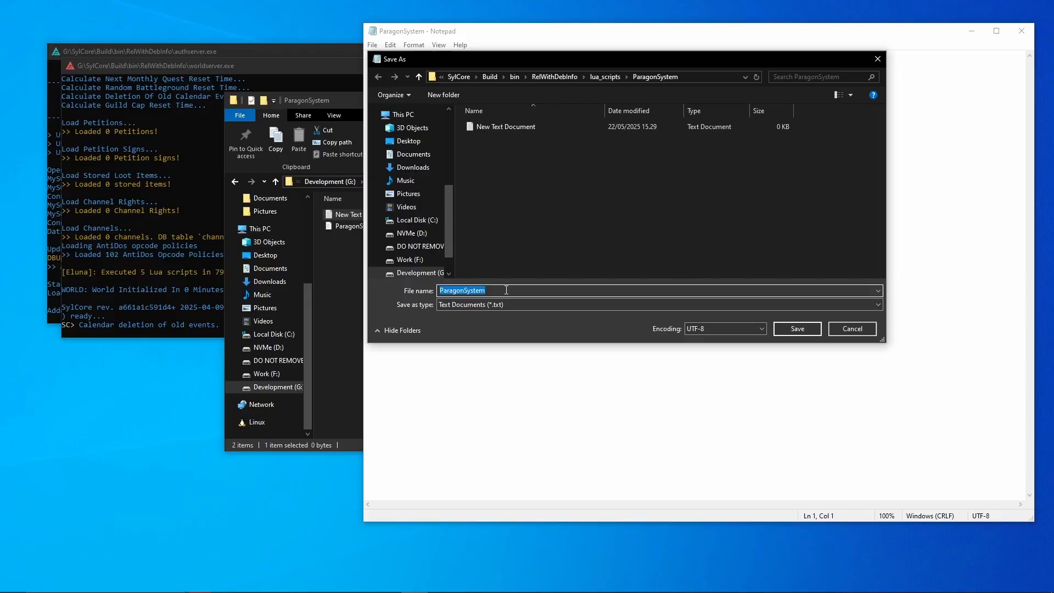
pyautogui.write('.lua')
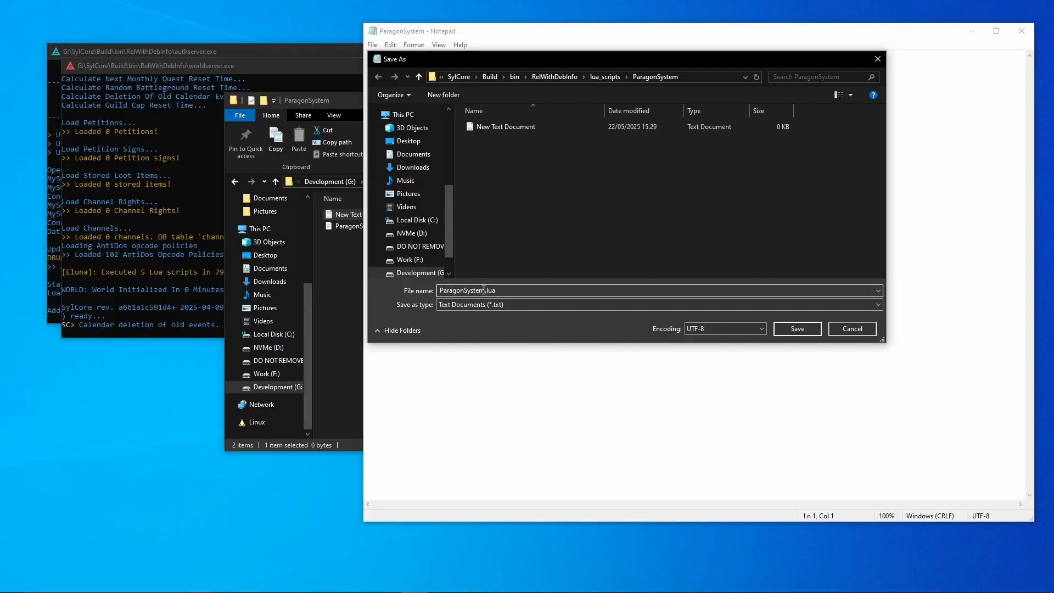
pyautogui.write('_Config')
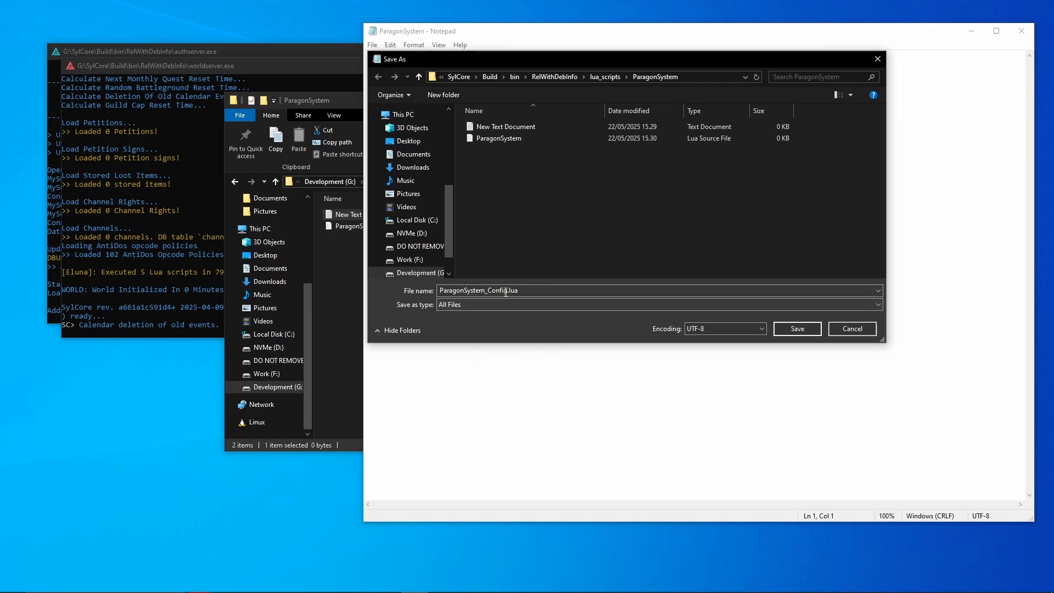
pyautogui.moveTo(797, 329)
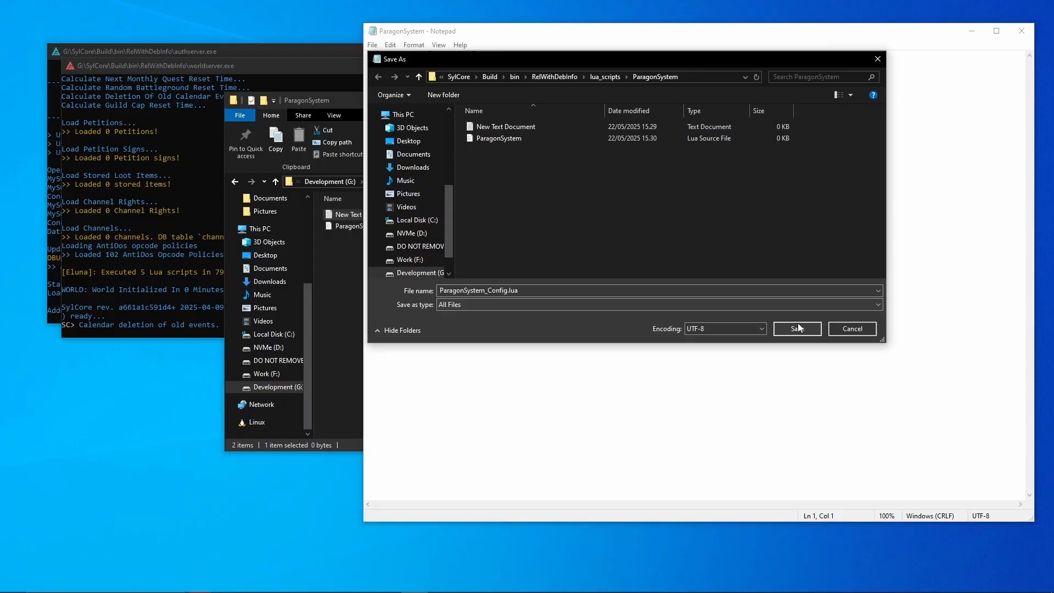
pyautogui.click(796, 328)
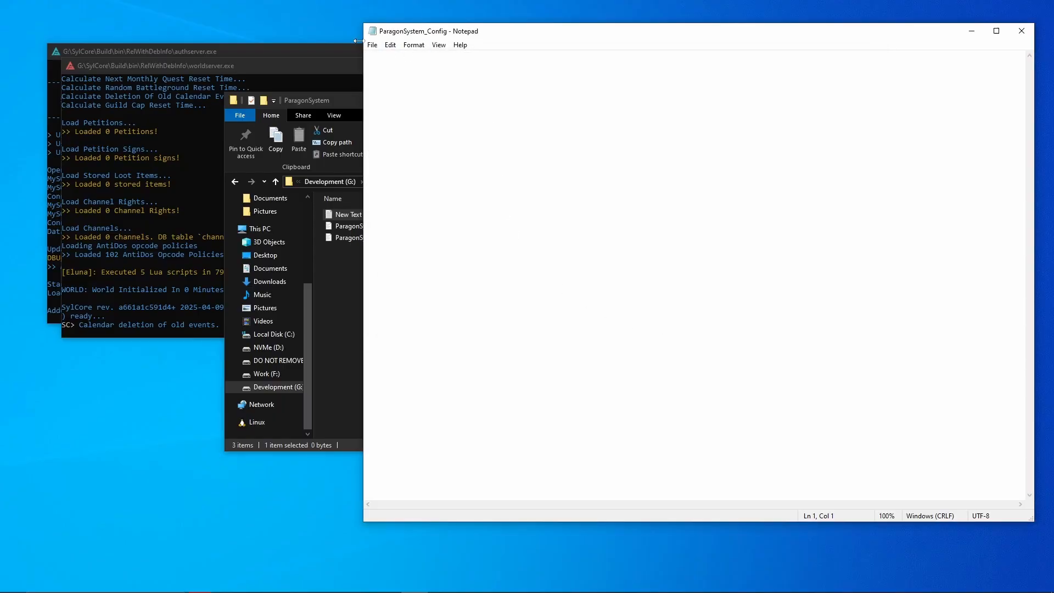
# - Save As ParagonSystem_DB.lua with All Files type, then close Notepad
pyautogui.click(372, 45)
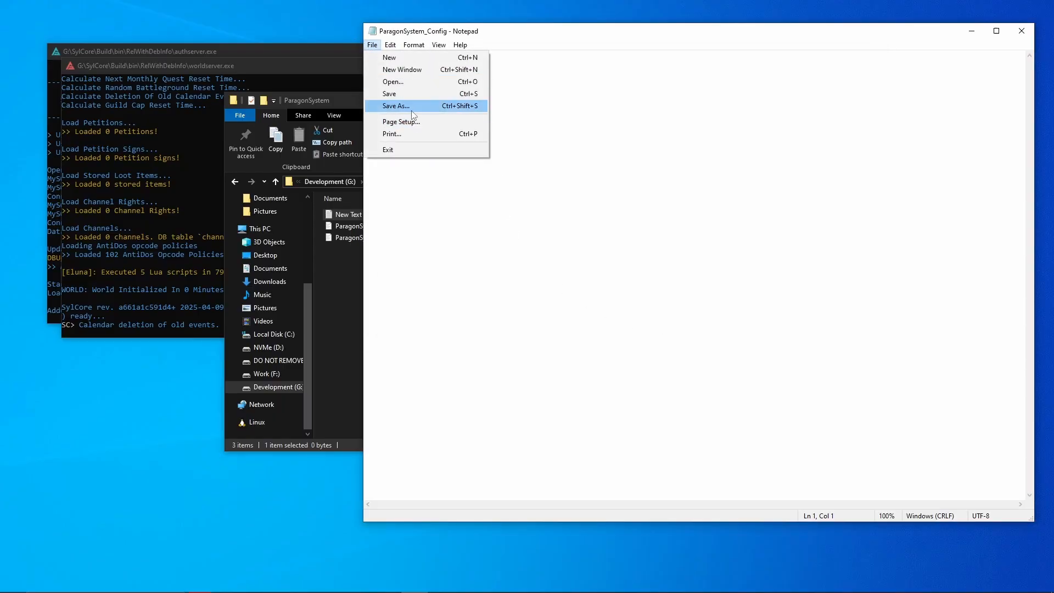
pyautogui.click(396, 105)
pyautogui.write('ParagonSystem.lua')
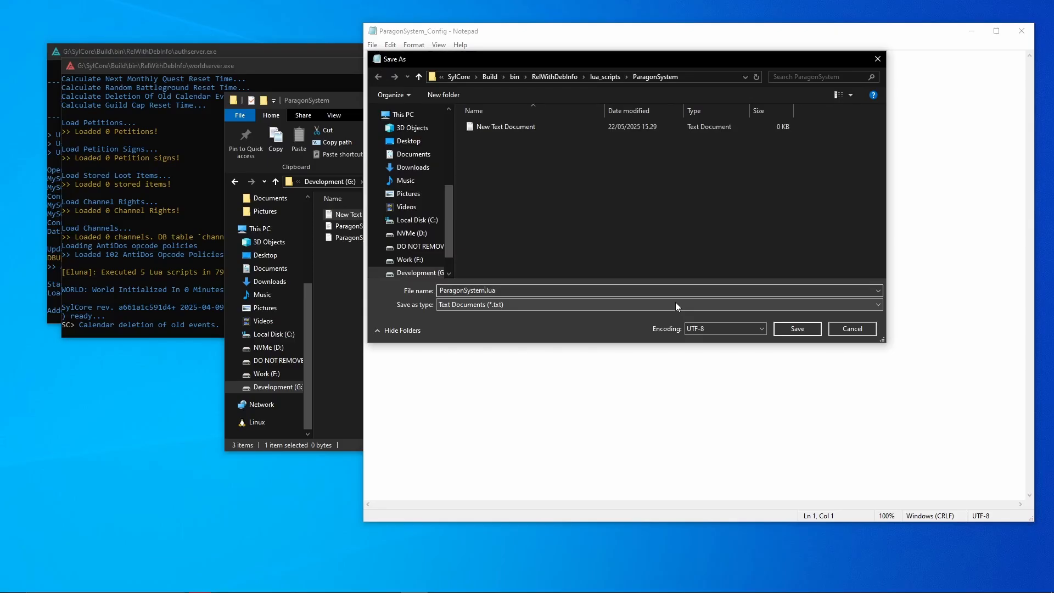
pyautogui.write('_DB')
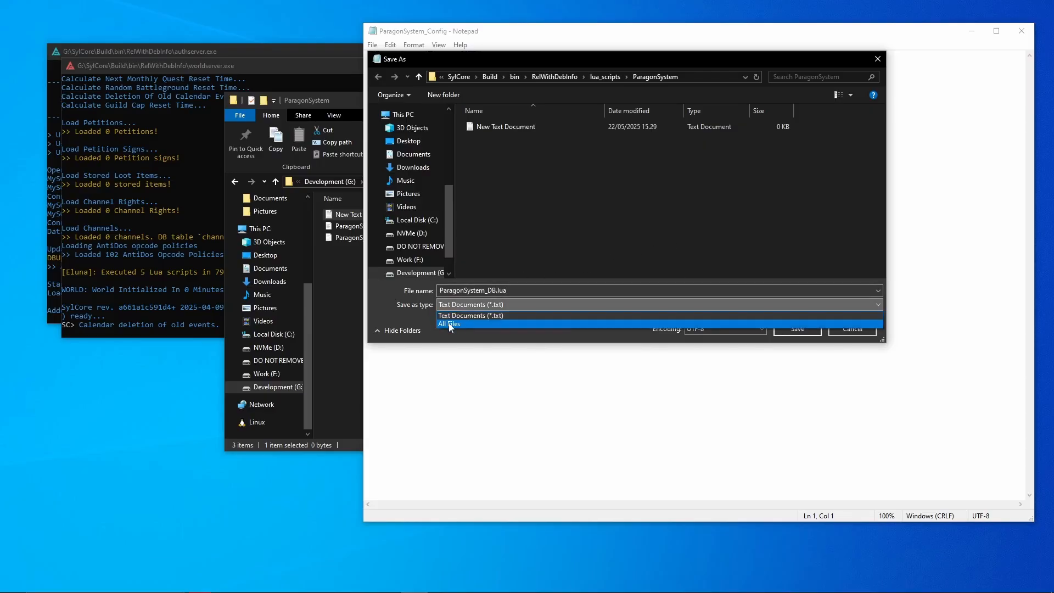
pyautogui.click(448, 324)
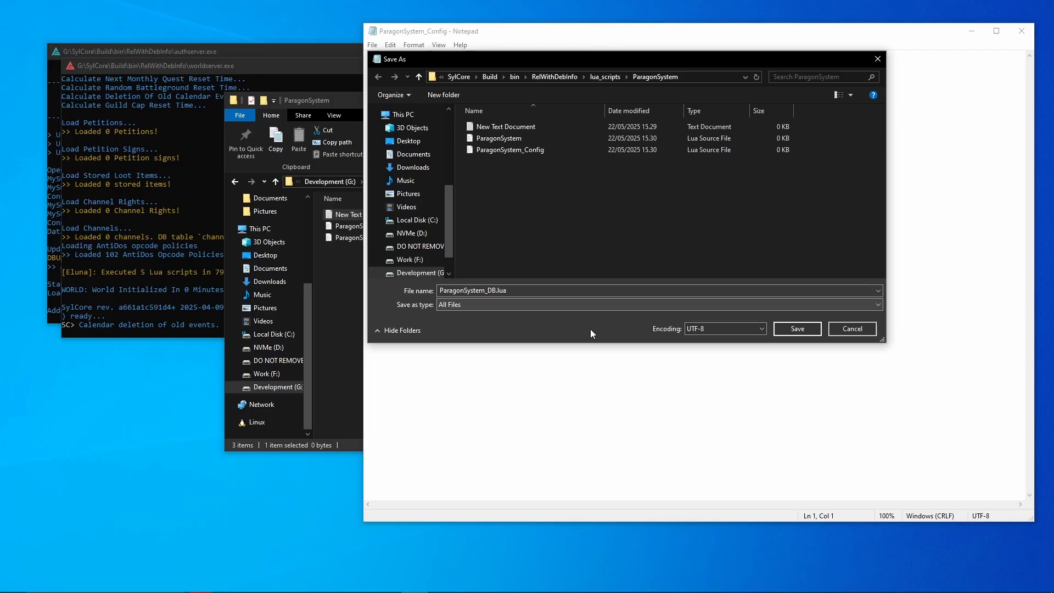
pyautogui.click(796, 328)
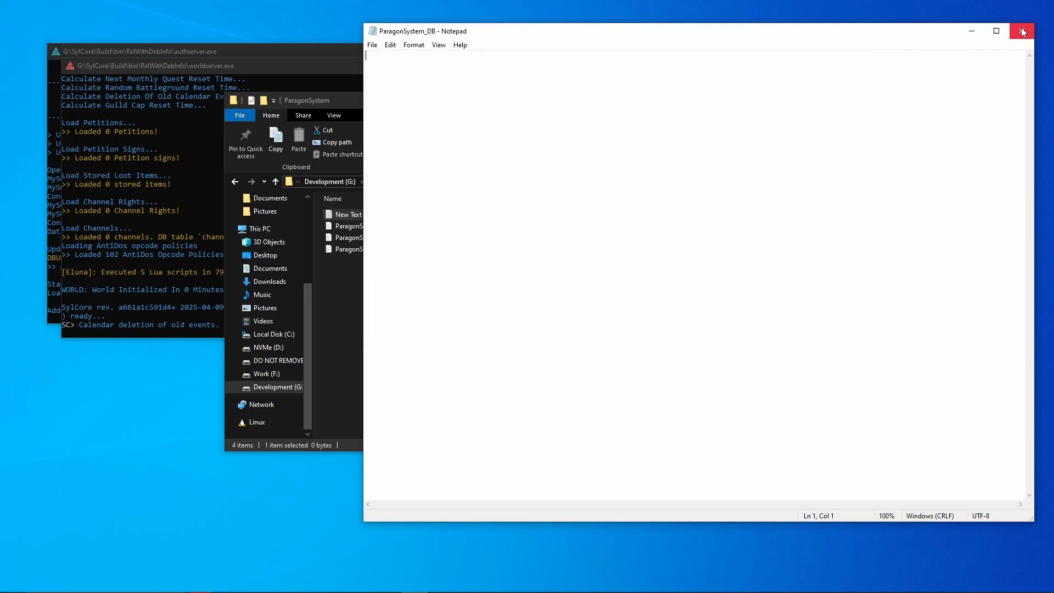
pyautogui.click(1022, 31)
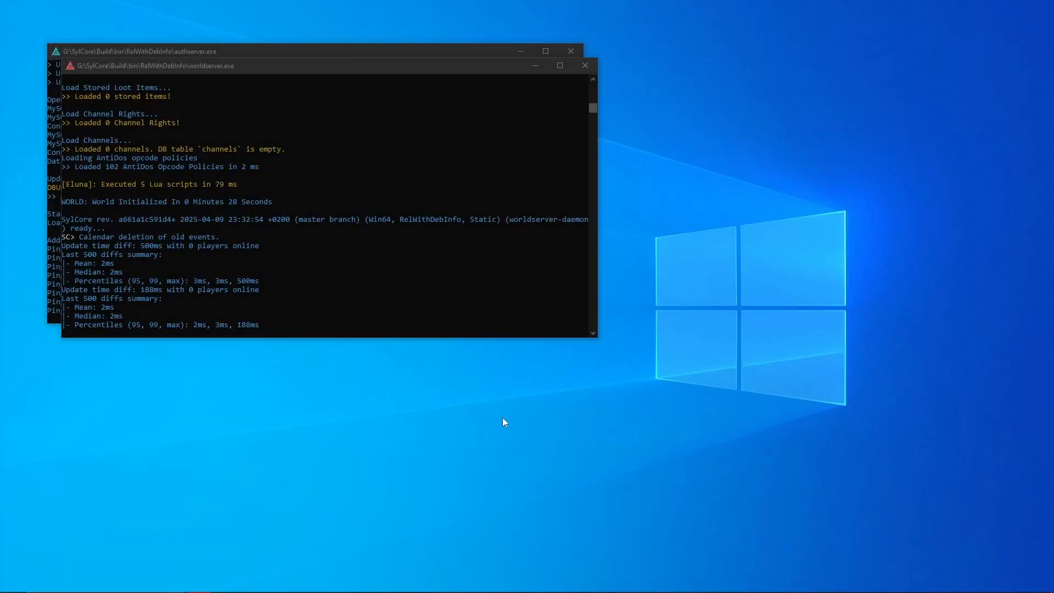
pyautogui.moveTo(790, 411)
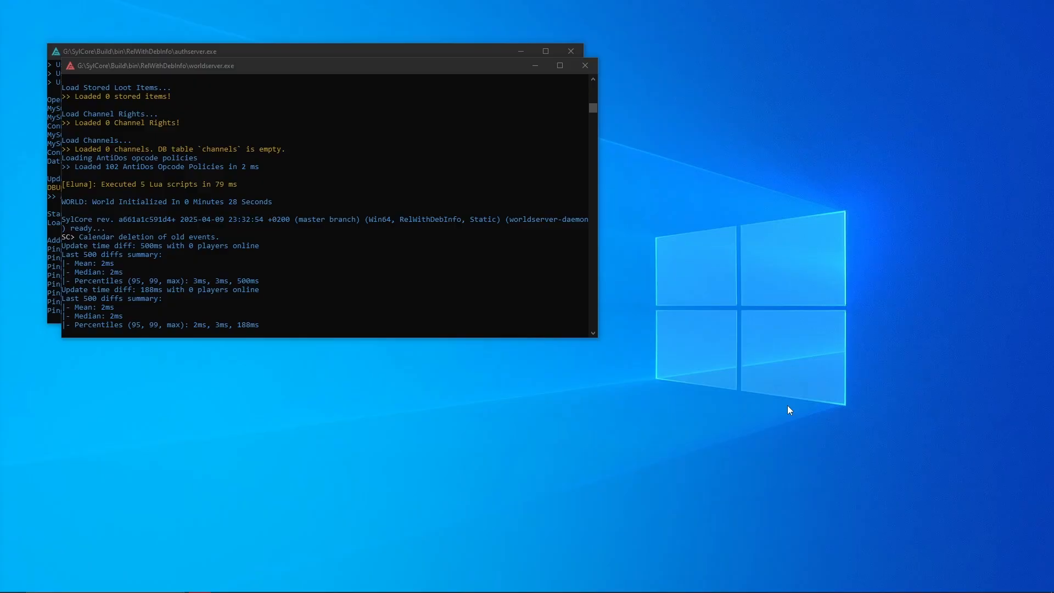
pyautogui.moveTo(749, 330)
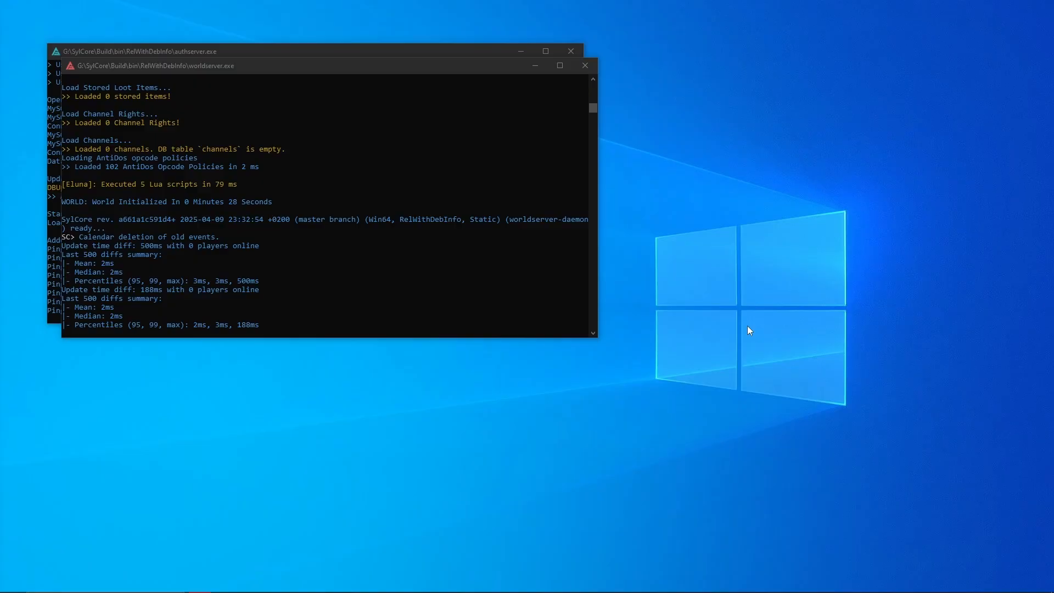
pyautogui.moveTo(752, 337)
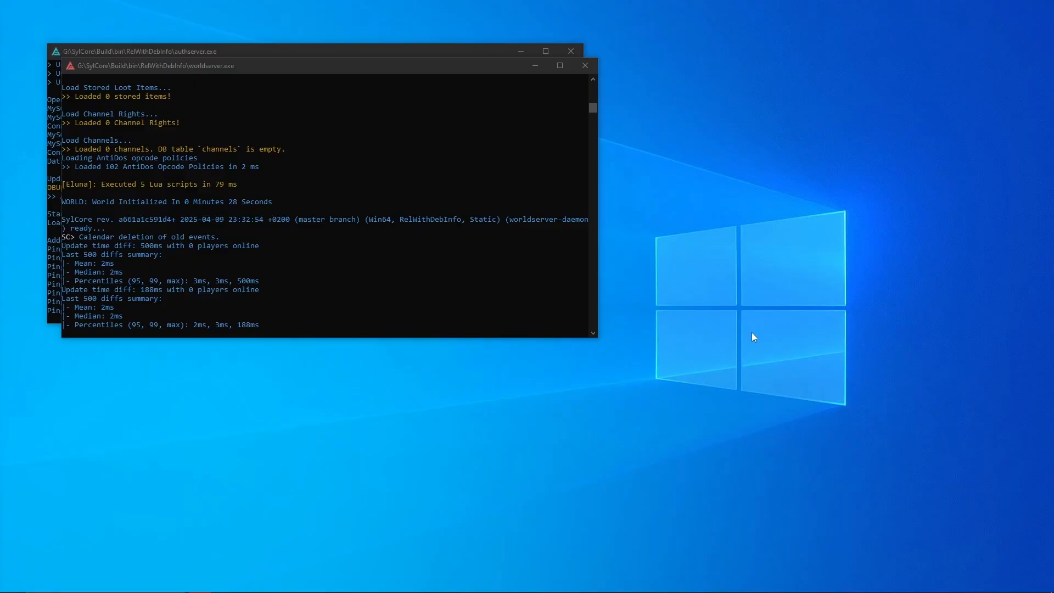
pyautogui.moveTo(740, 314)
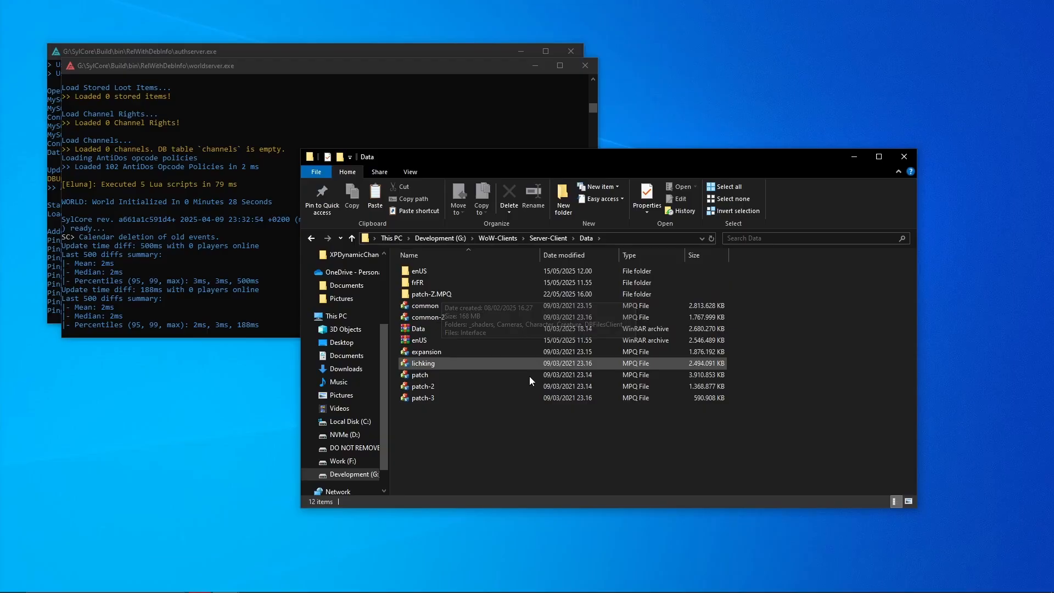
pyautogui.moveTo(564, 429)
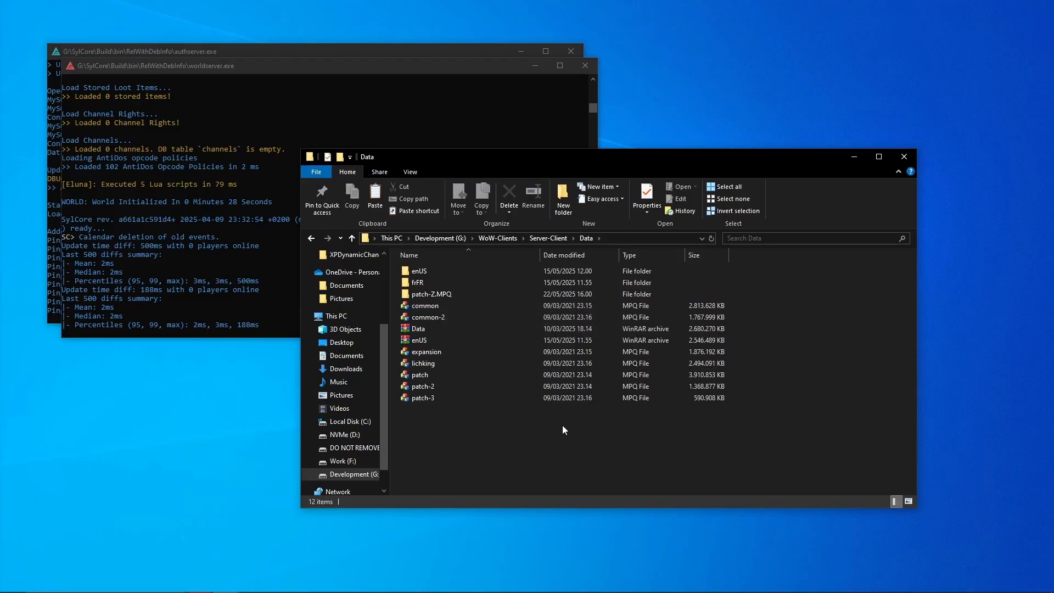
pyautogui.moveTo(450, 427)
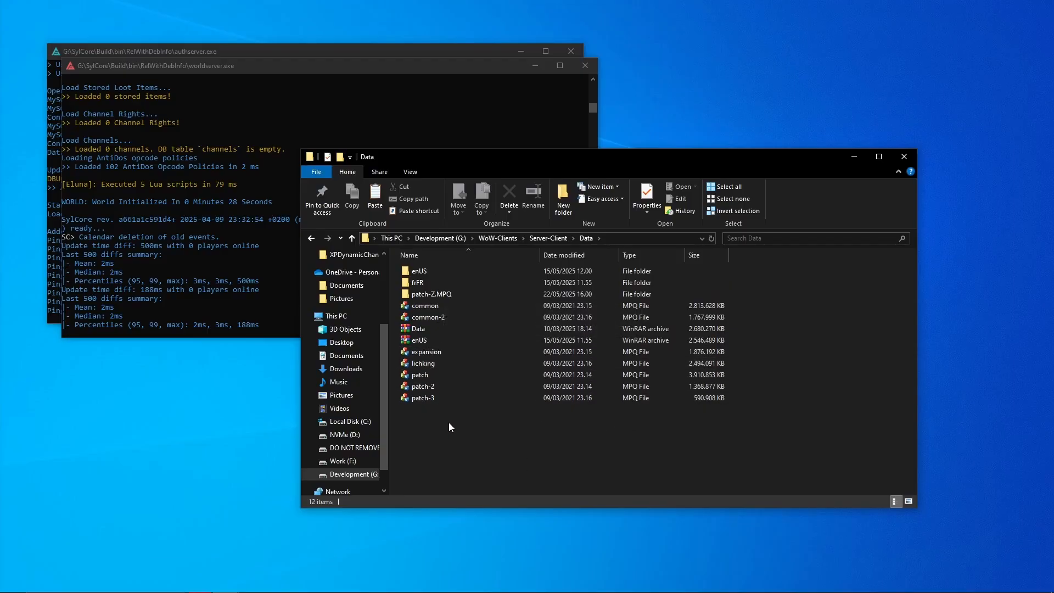
pyautogui.moveTo(509, 466)
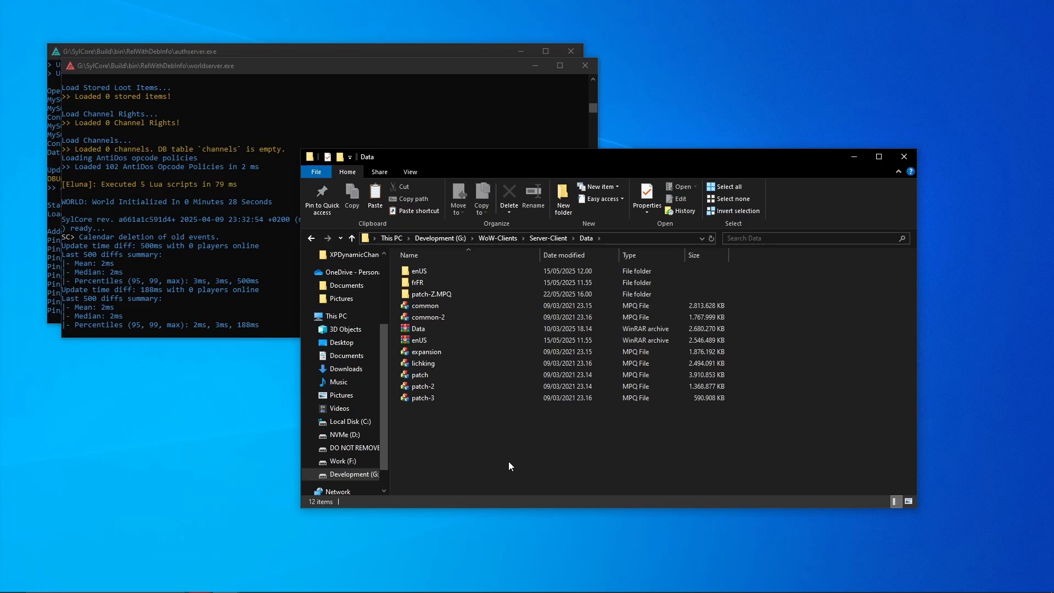
# - Clear the selection in the Data folder, then select and open patch-Z.MPQ
pyautogui.click(422, 397)
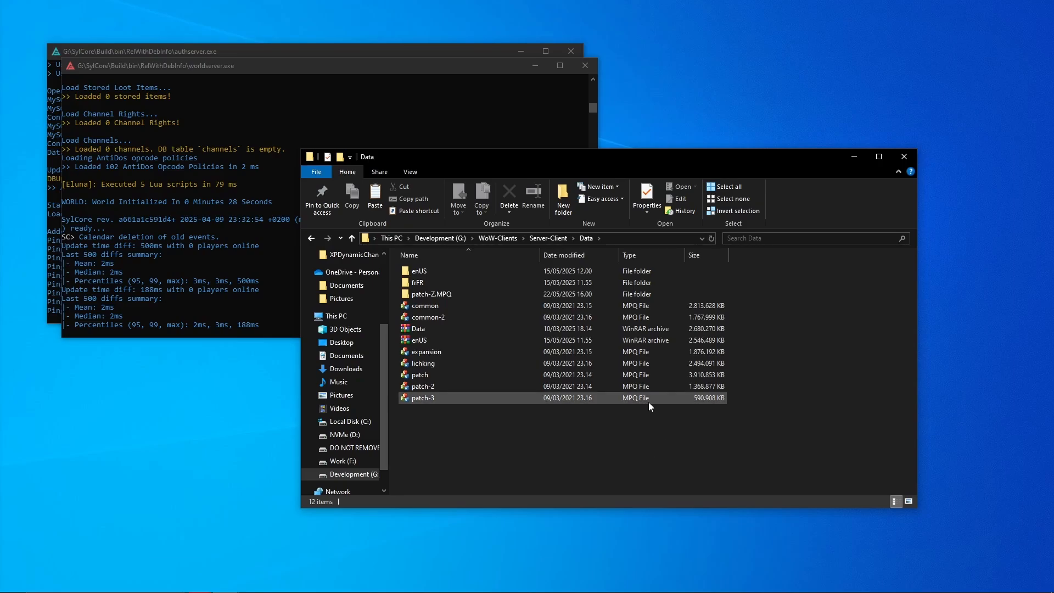
pyautogui.click(422, 398)
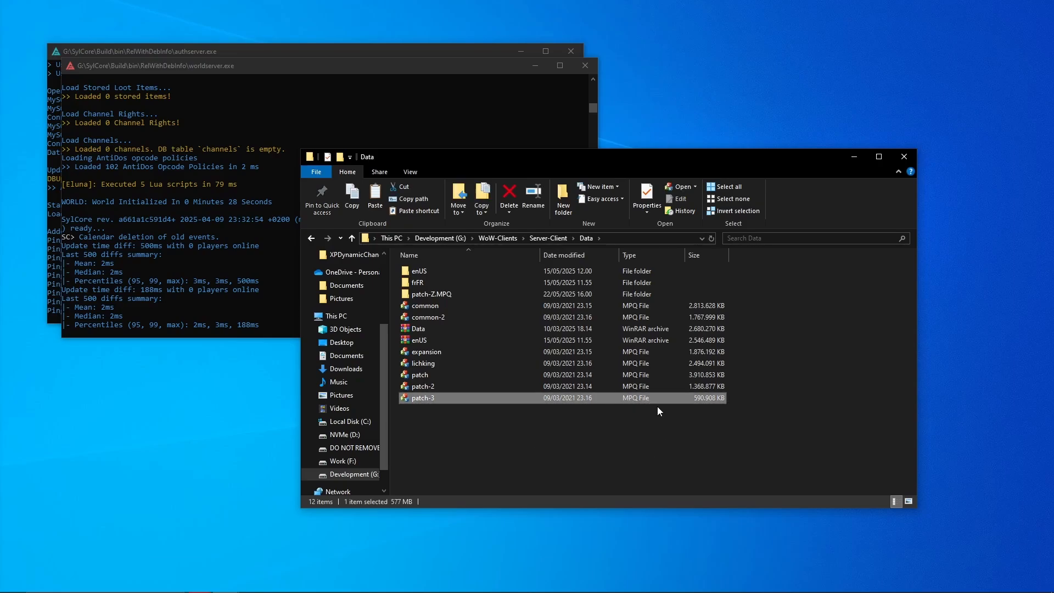
pyautogui.click(572, 424)
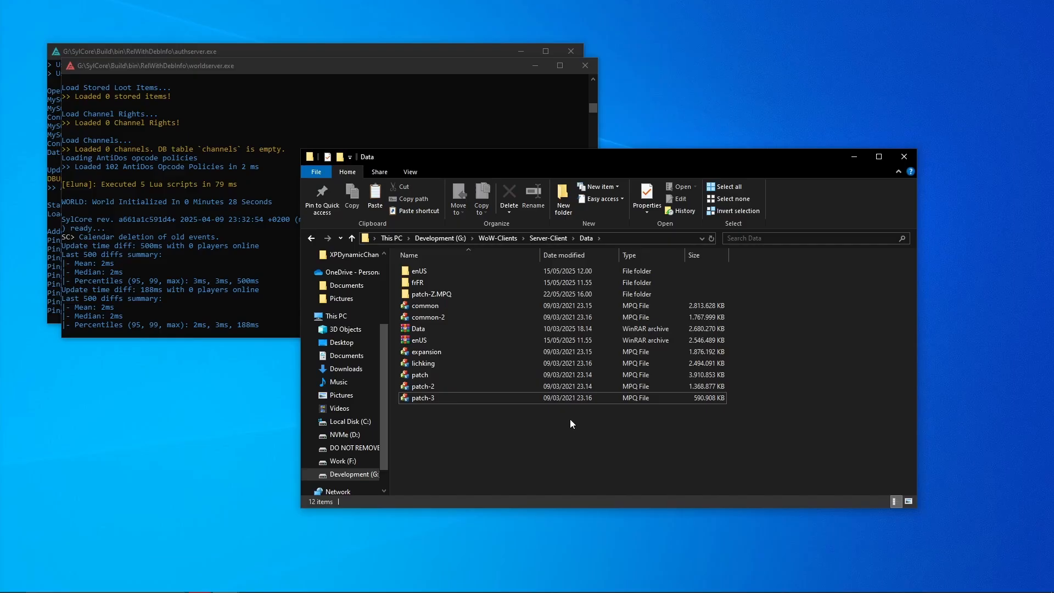
pyautogui.moveTo(511, 446)
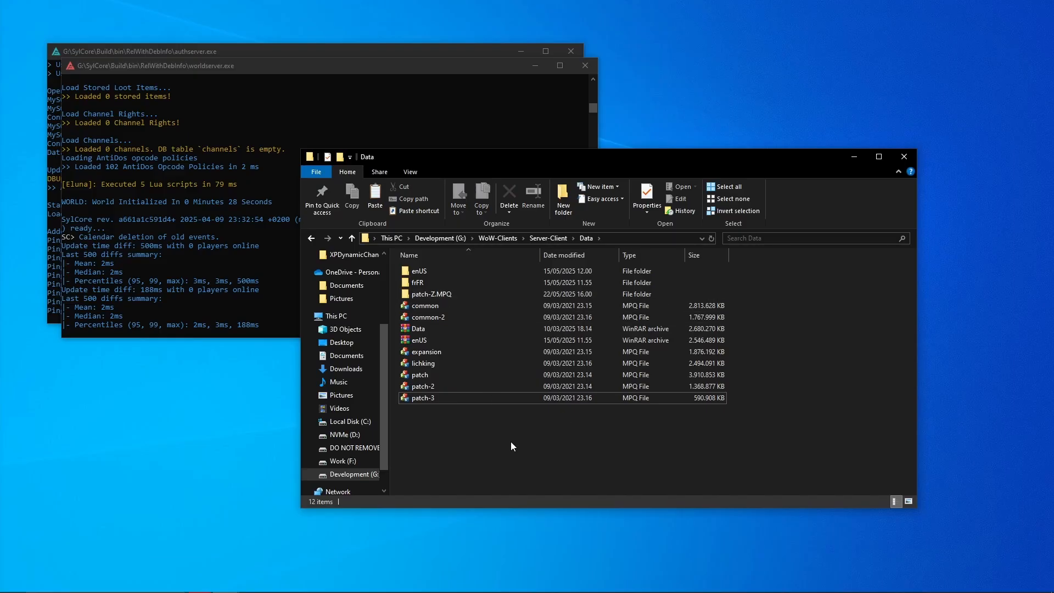
pyautogui.click(425, 305)
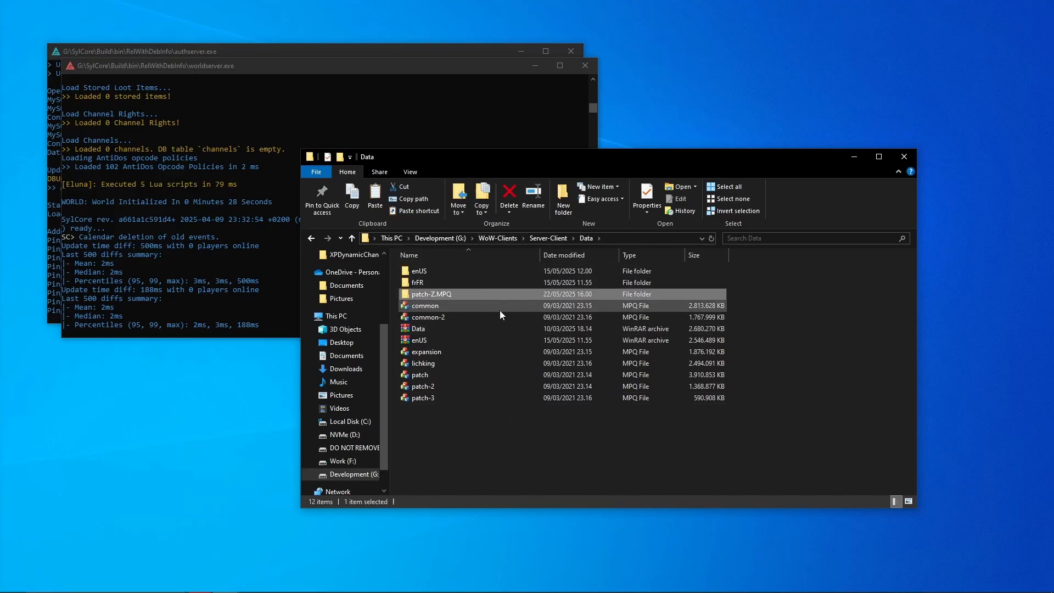
pyautogui.click(431, 293)
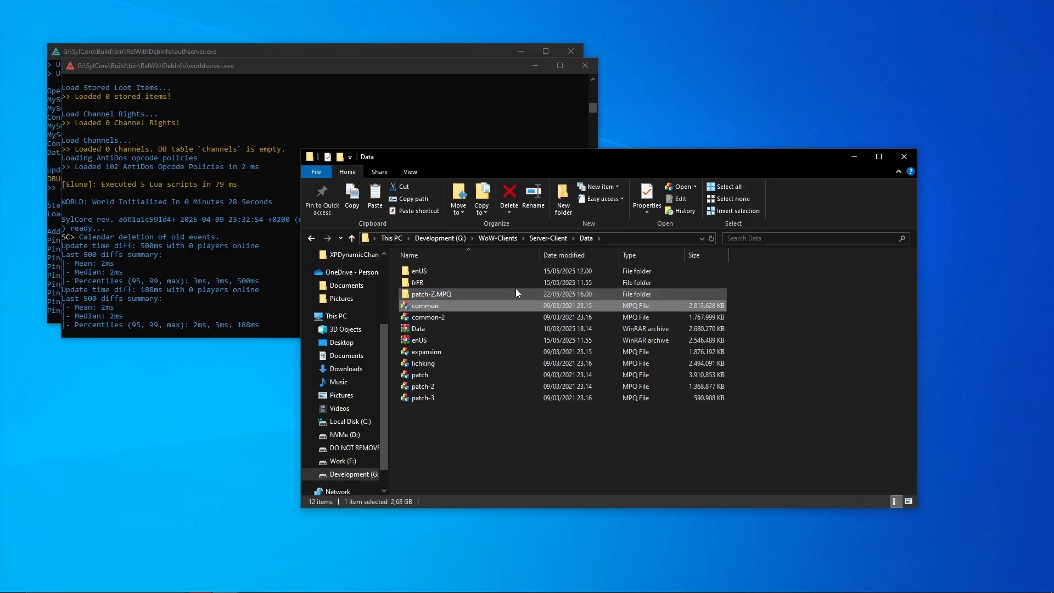
pyautogui.doubleClick(431, 294)
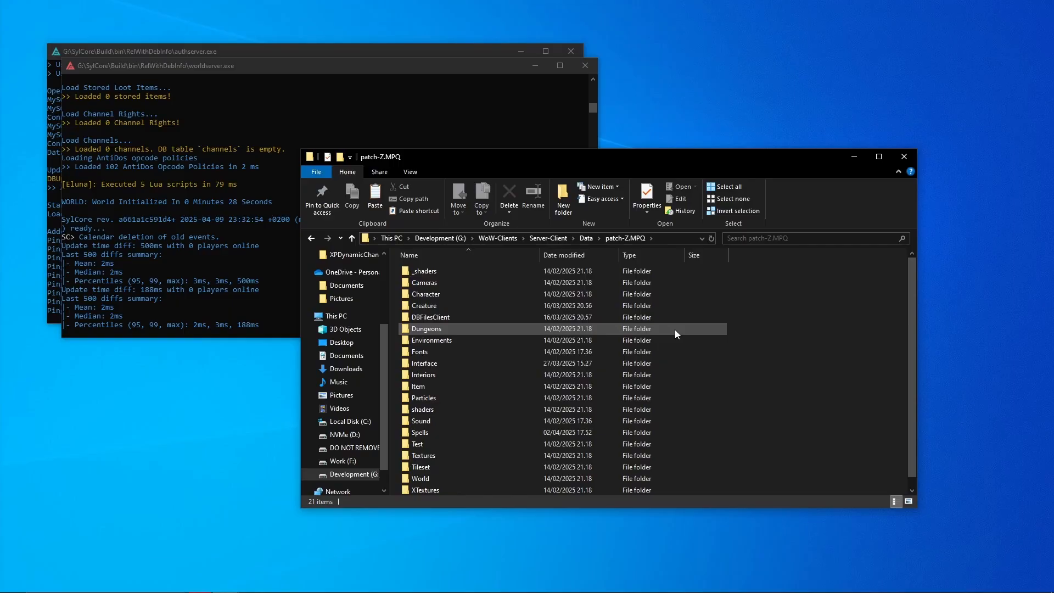
# - Create a new folder named ParagonSystem inside patch-Z.MPQ and open it
pyautogui.click(780, 341)
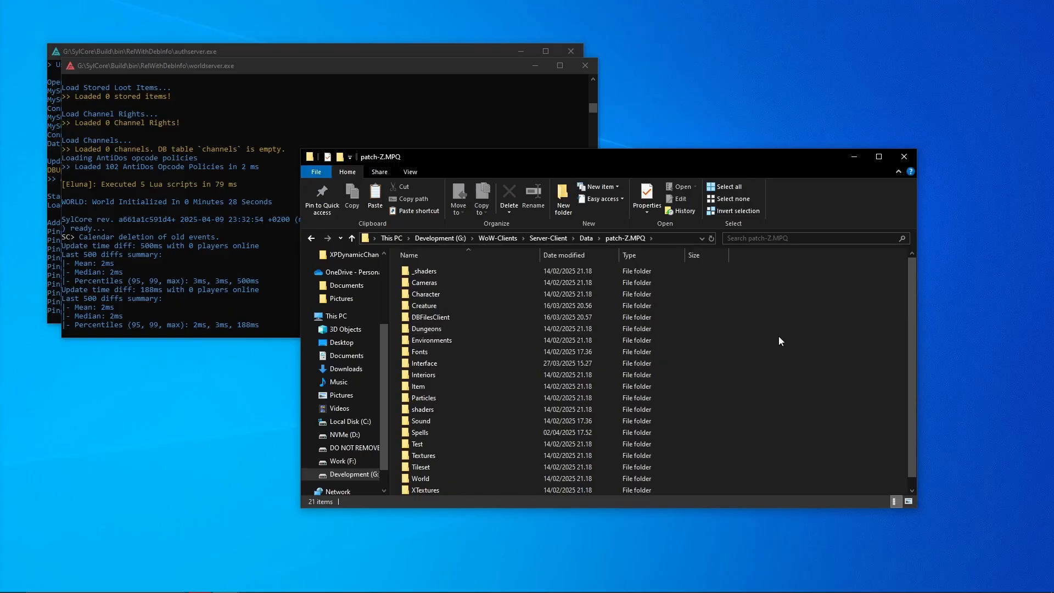
pyautogui.click(563, 195)
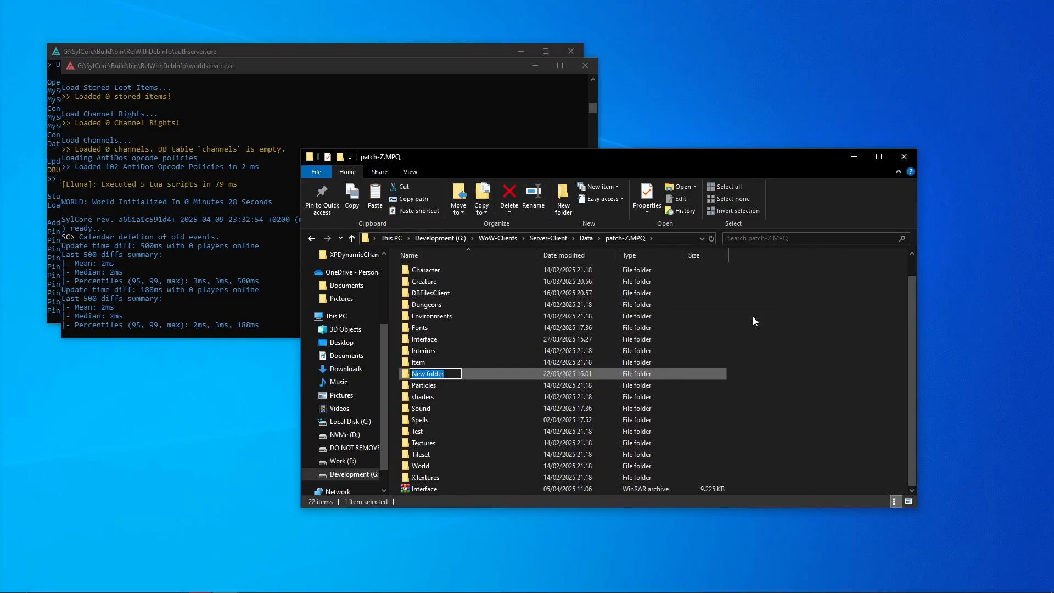
pyautogui.write('ParagonSystem')
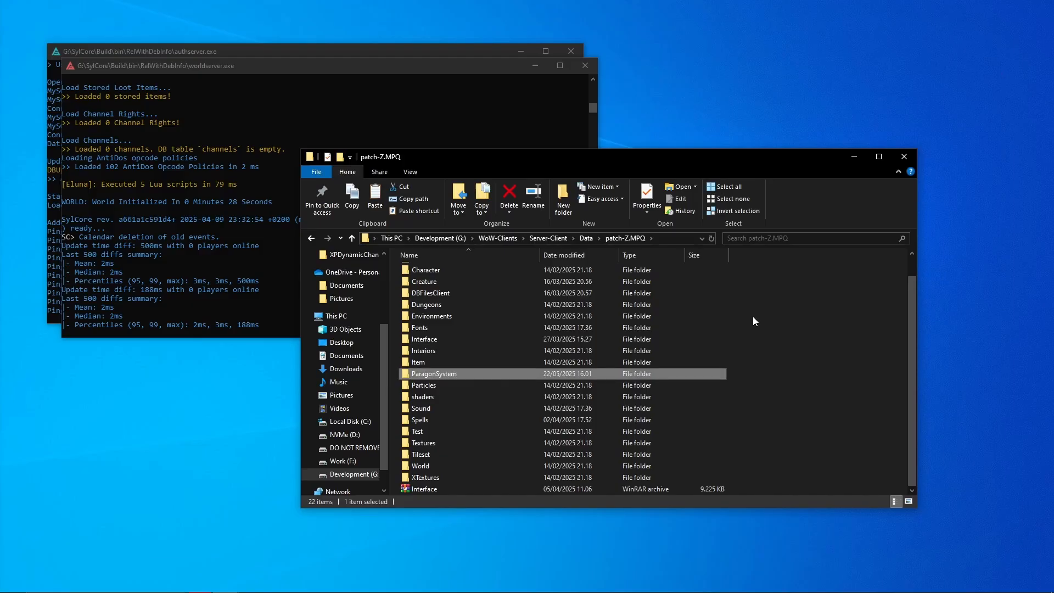
pyautogui.doubleClick(433, 373)
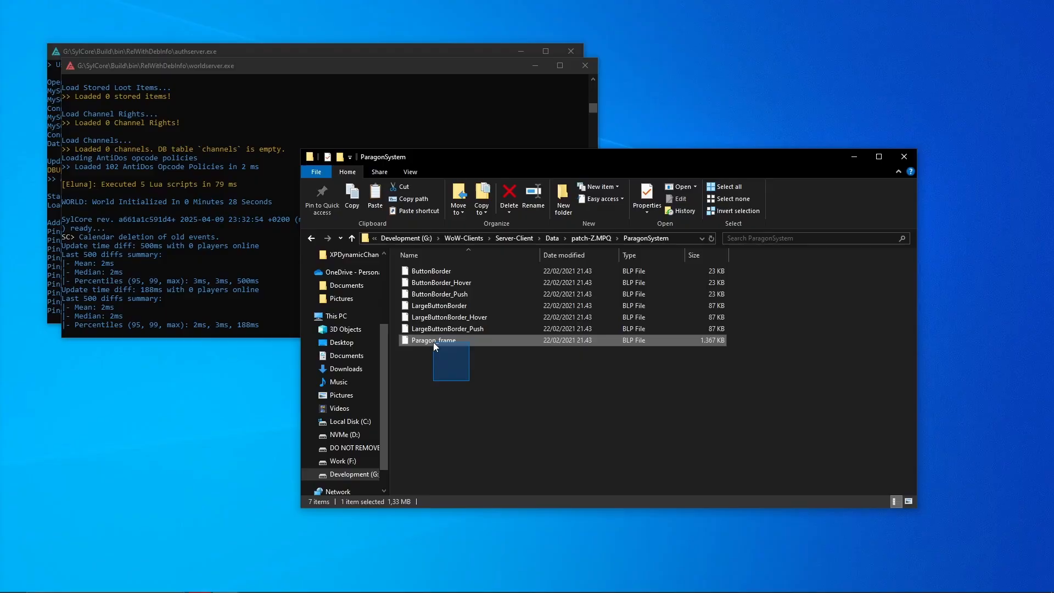
pyautogui.click(440, 305)
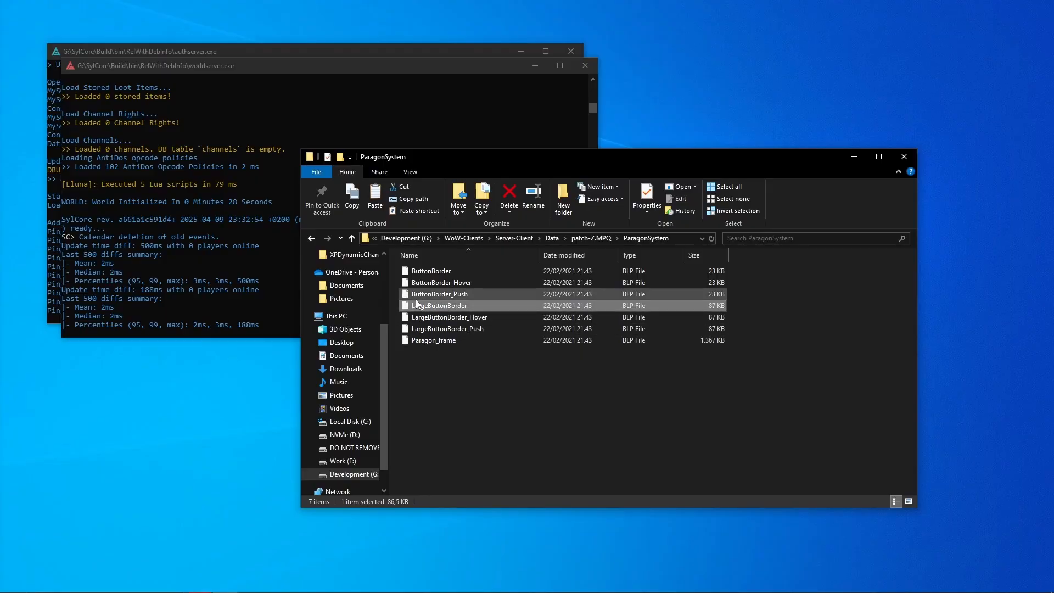
pyautogui.click(485, 426)
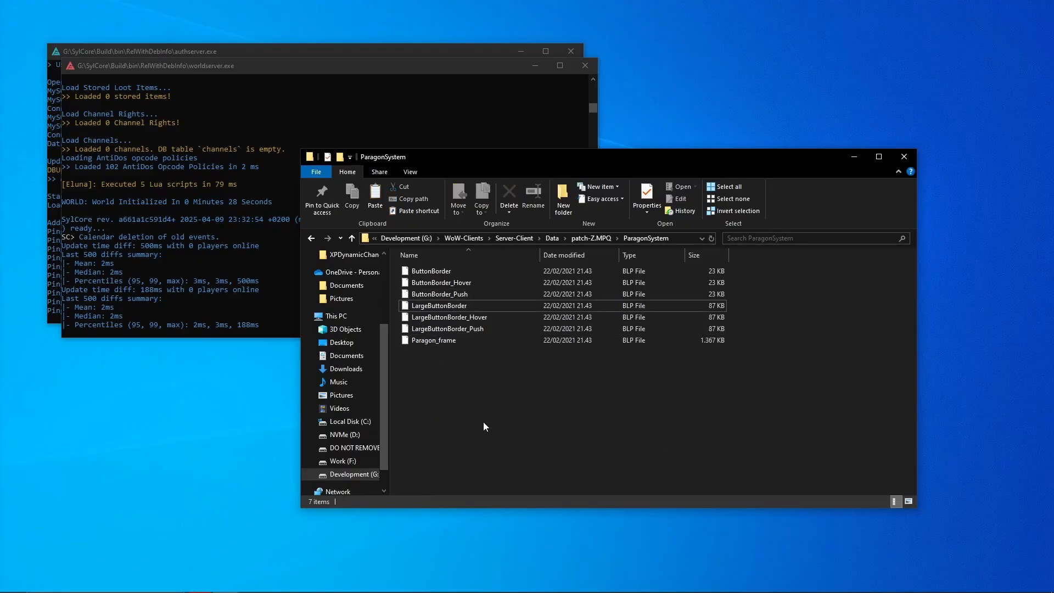
pyautogui.moveTo(638, 430)
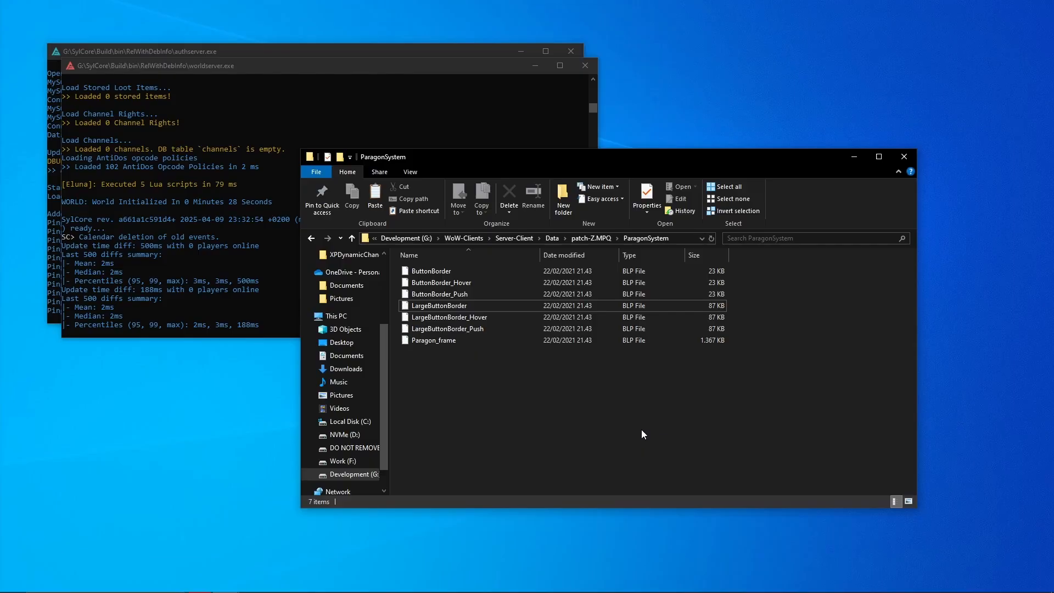
pyautogui.moveTo(609, 445)
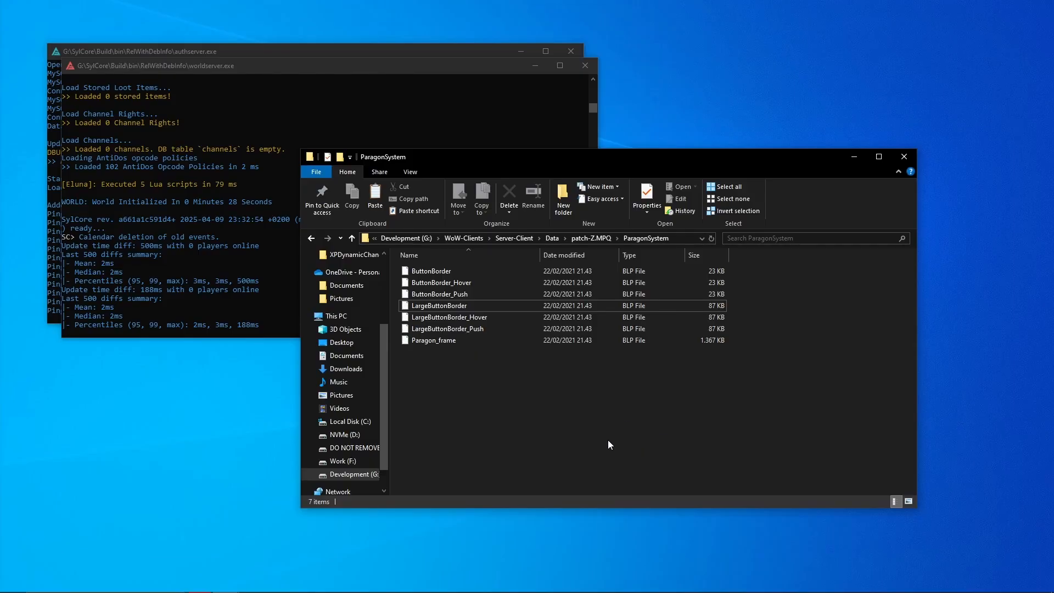
pyautogui.moveTo(27, 543)
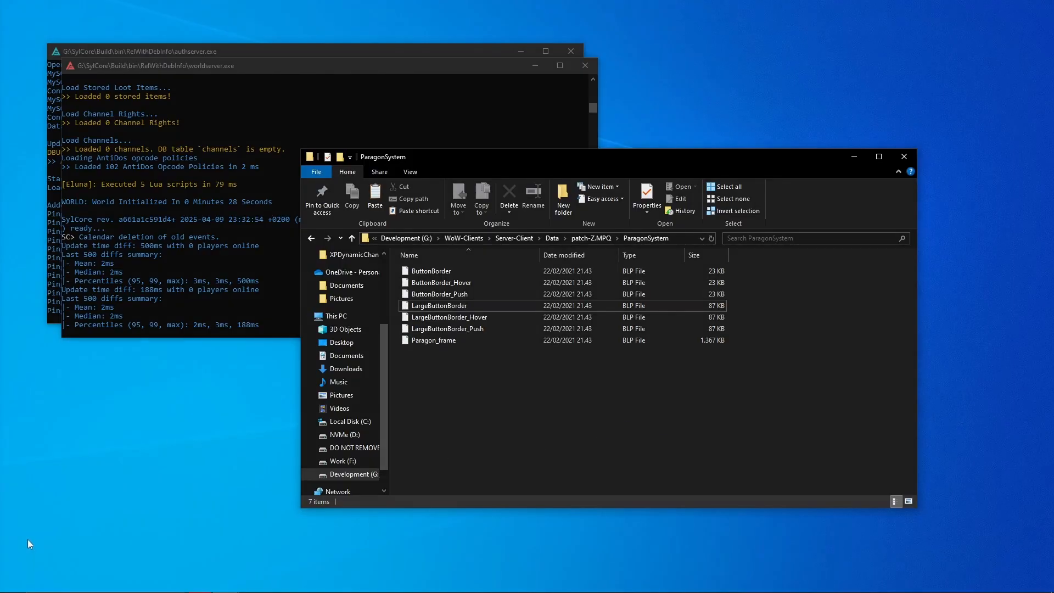